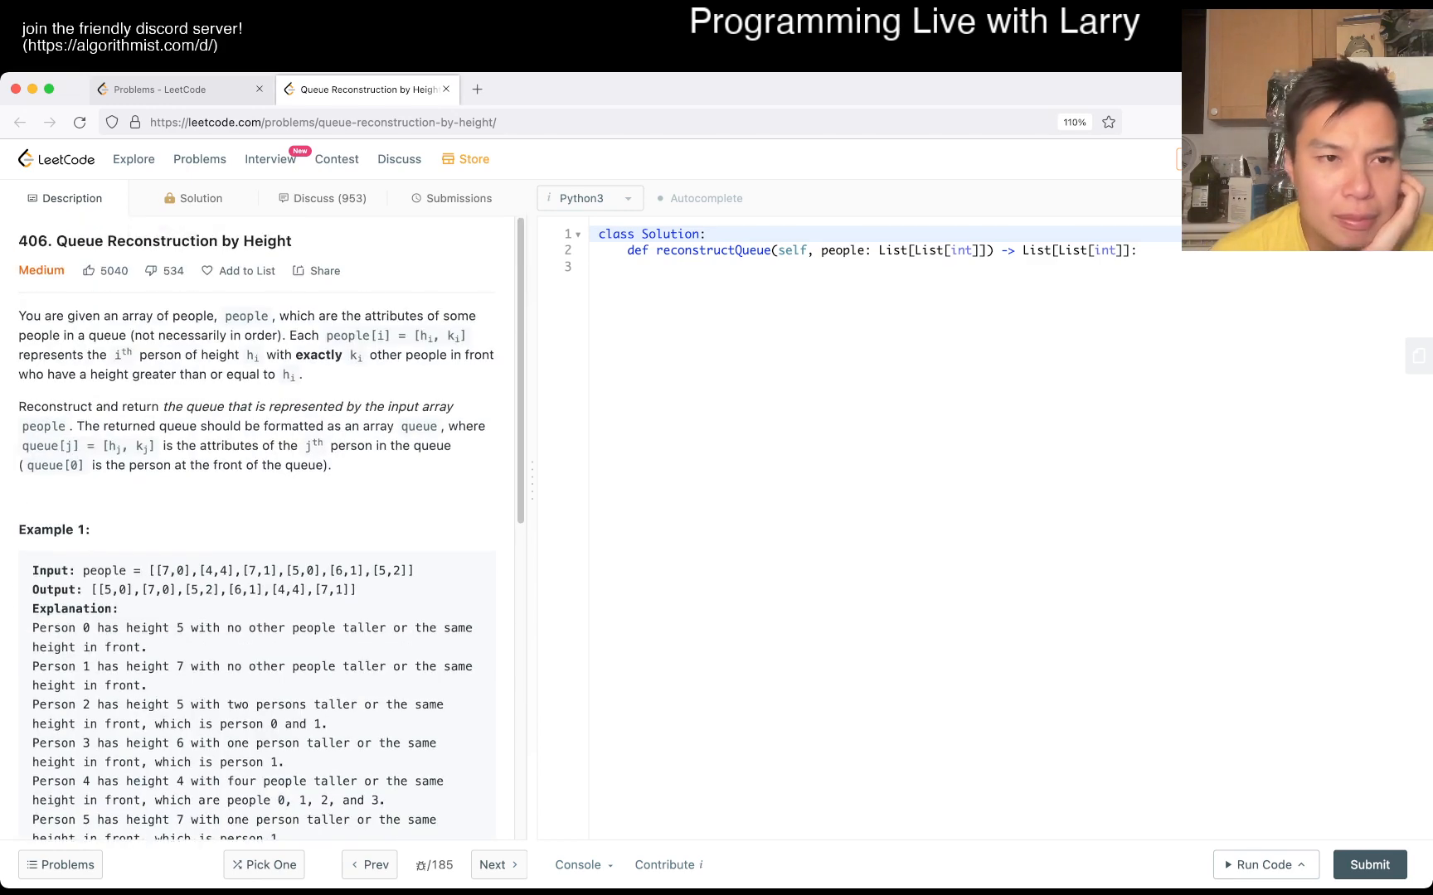
Select the example input [[7,0],[4,4],[7,1],[5,0],[6,1],[5,2]] from the problem description.
scroll(down, 3)
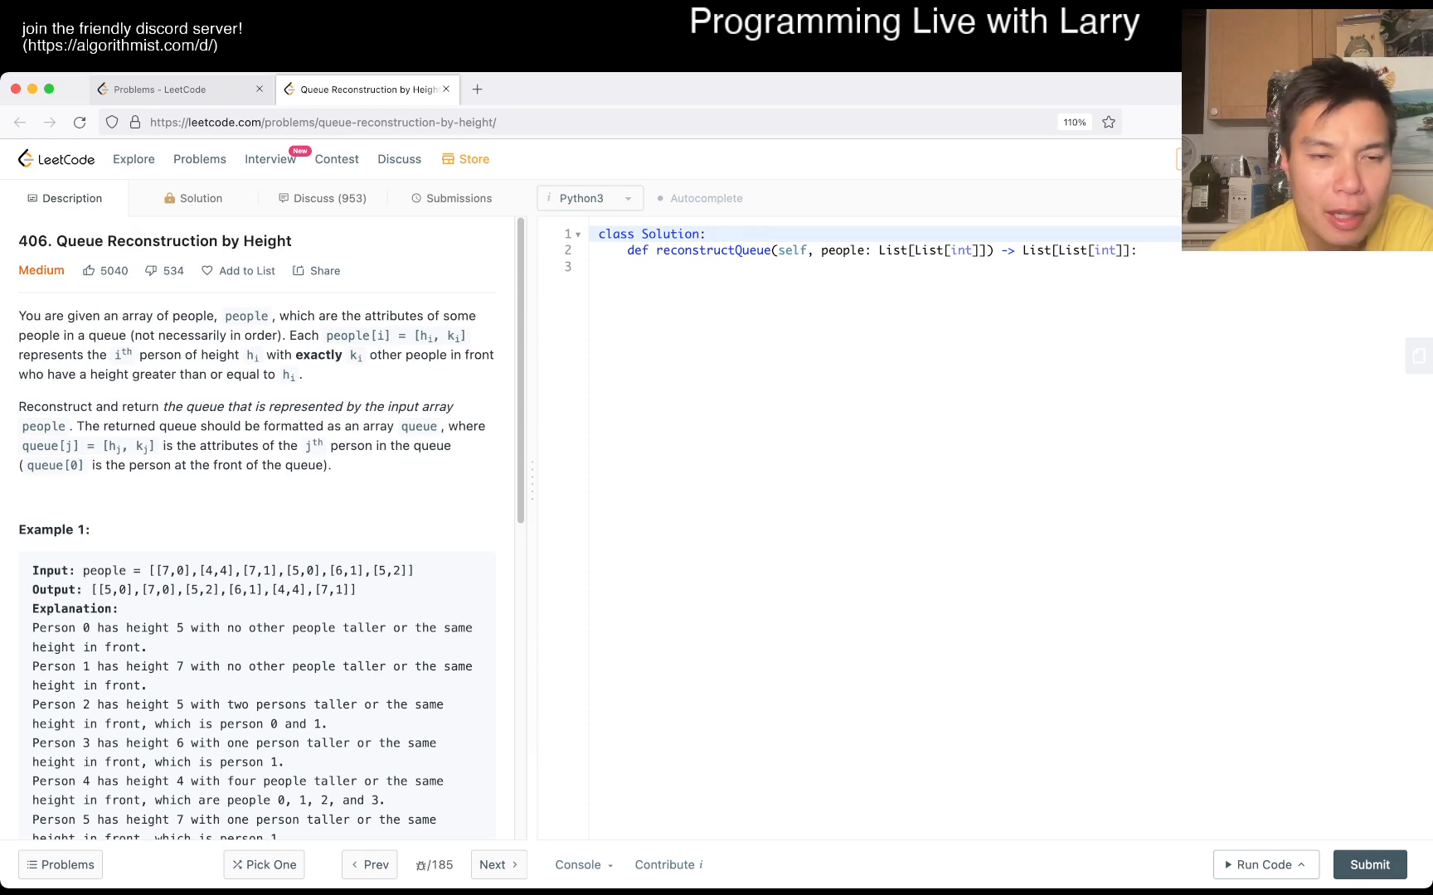
scroll(down, 3)
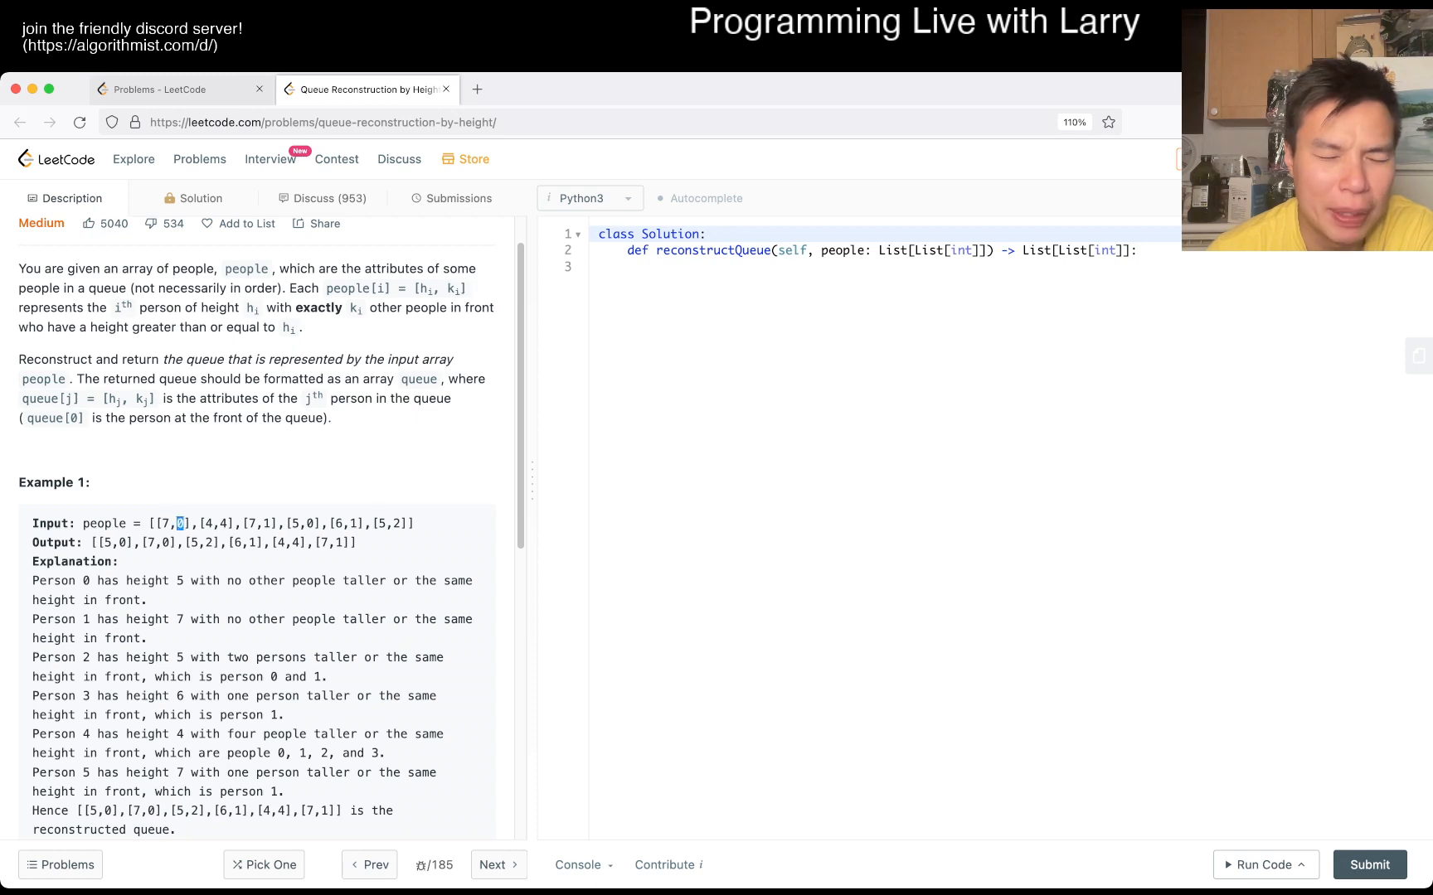
drag(32, 522, 151, 522)
text("")
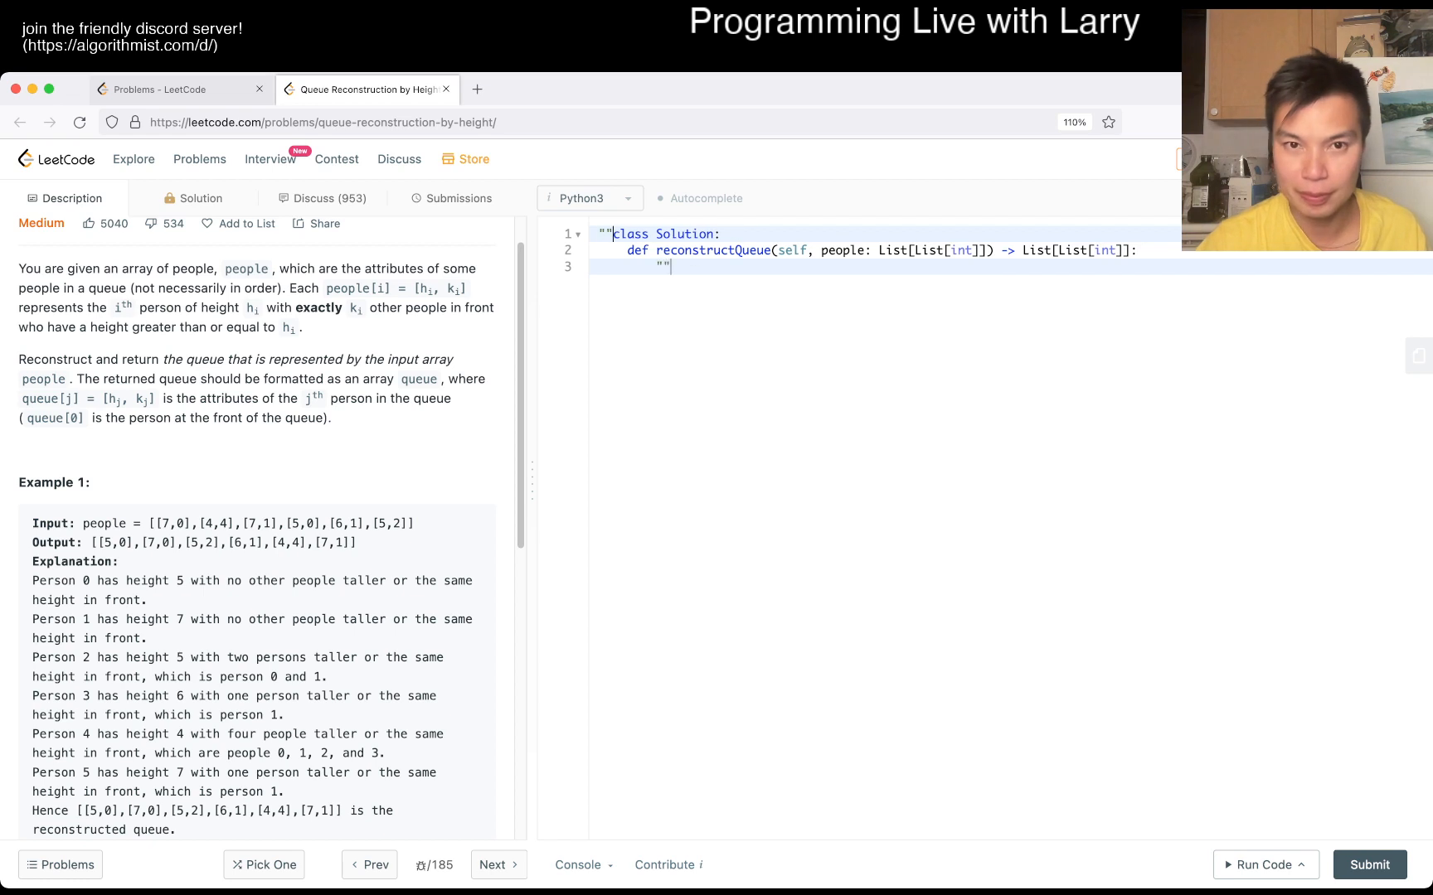
key(Backspace)
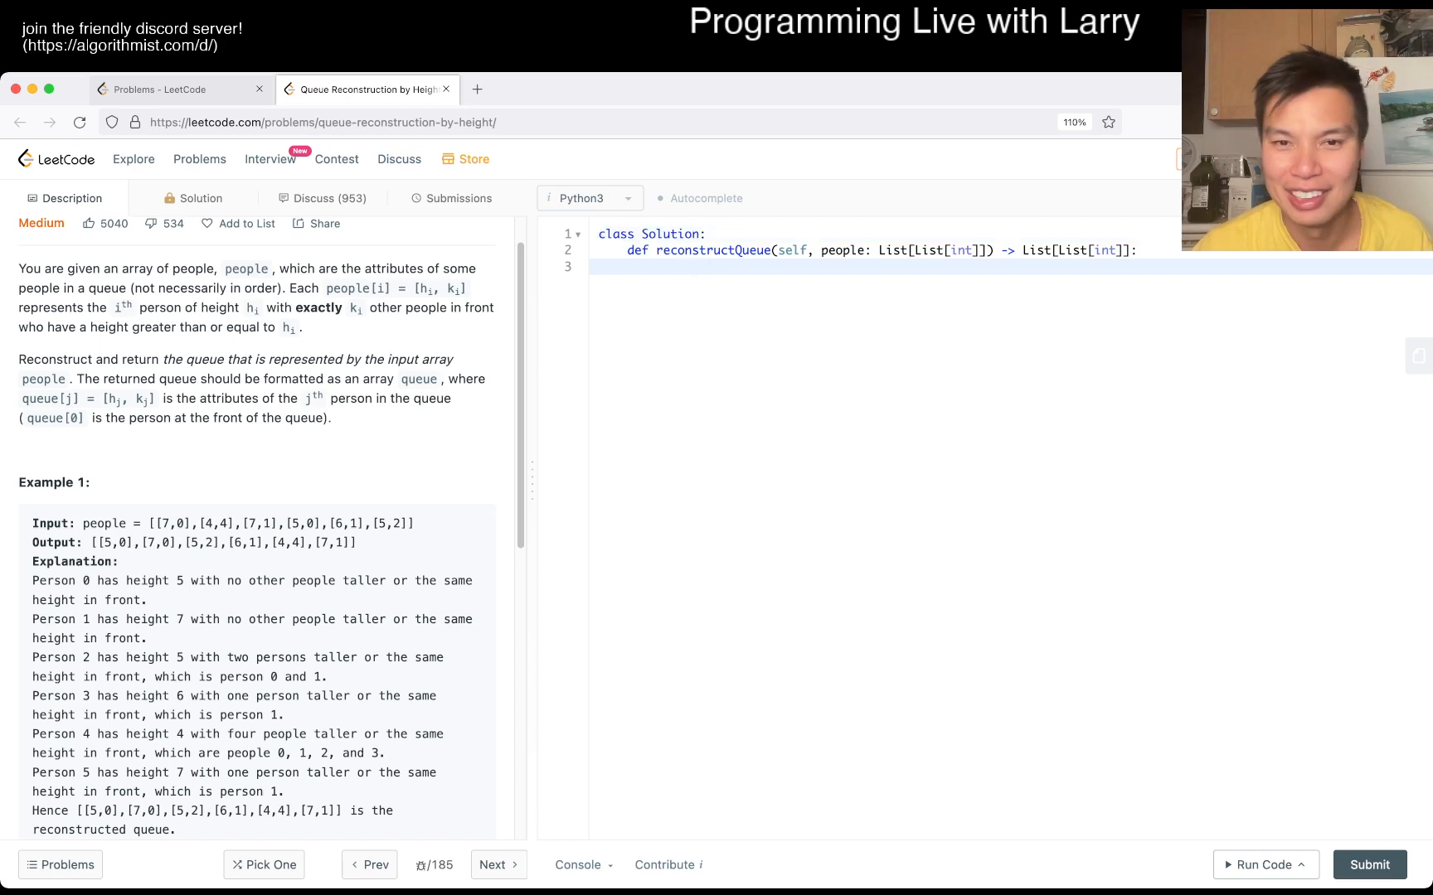
Add a docstring under the method holding the example input with blank lines below it.
text("""""")
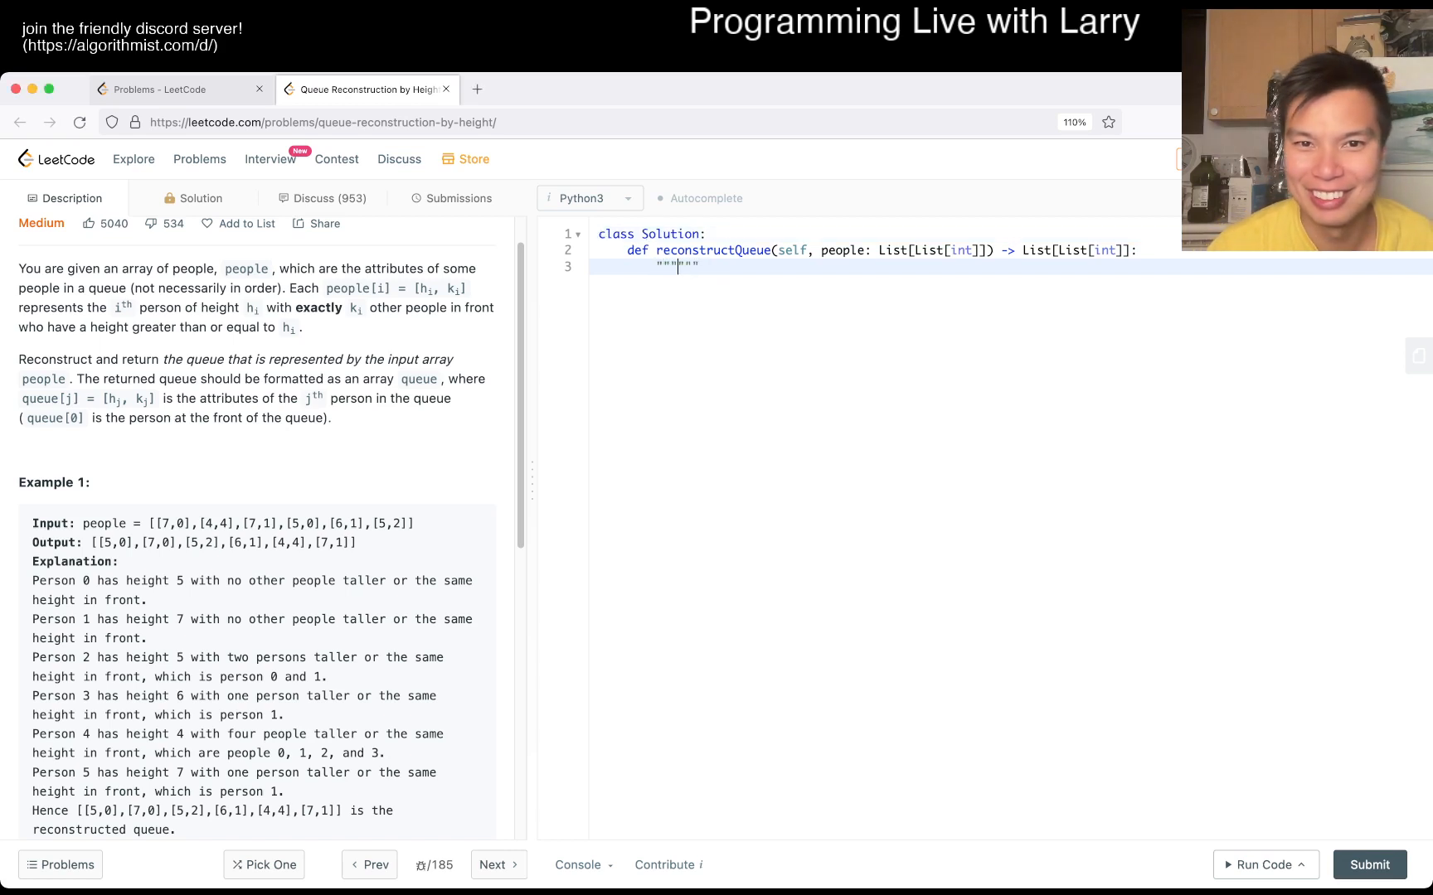
text([[7,0],[4,4],[7,1],[5,0],[6,1],[5,2]])
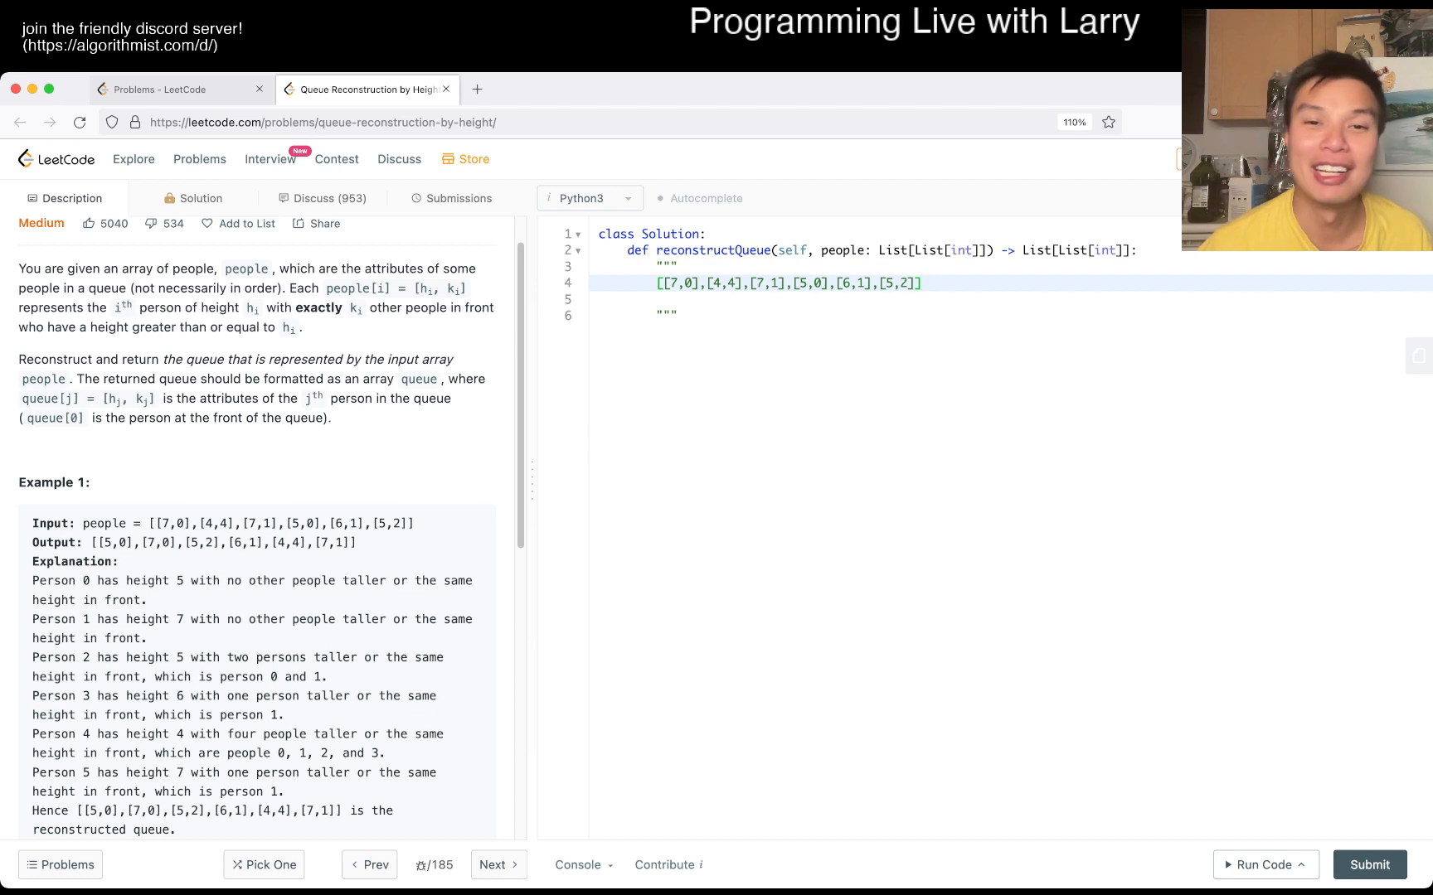
key(enter)
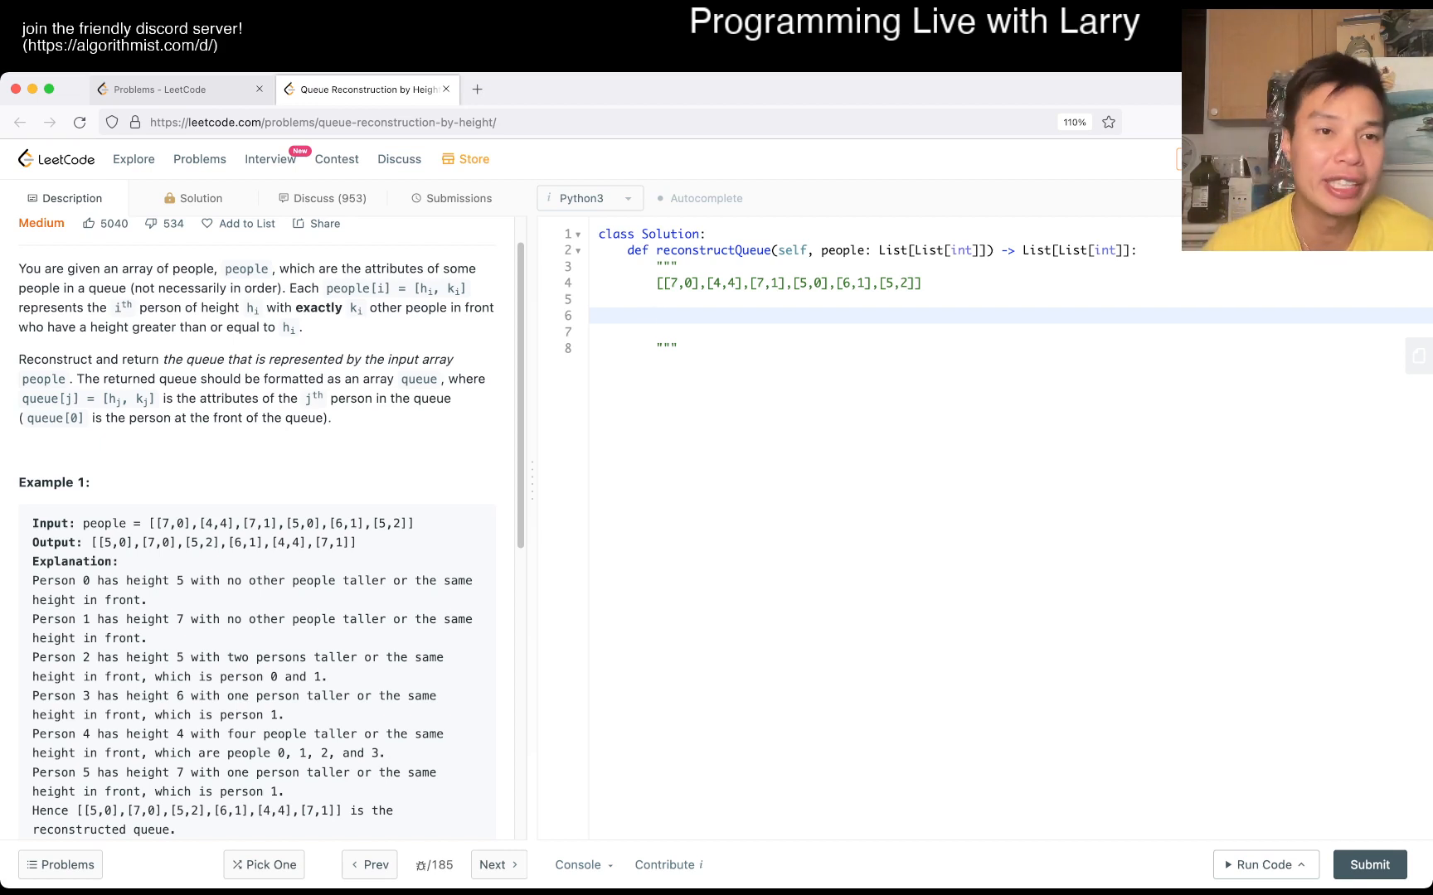
click(658, 315)
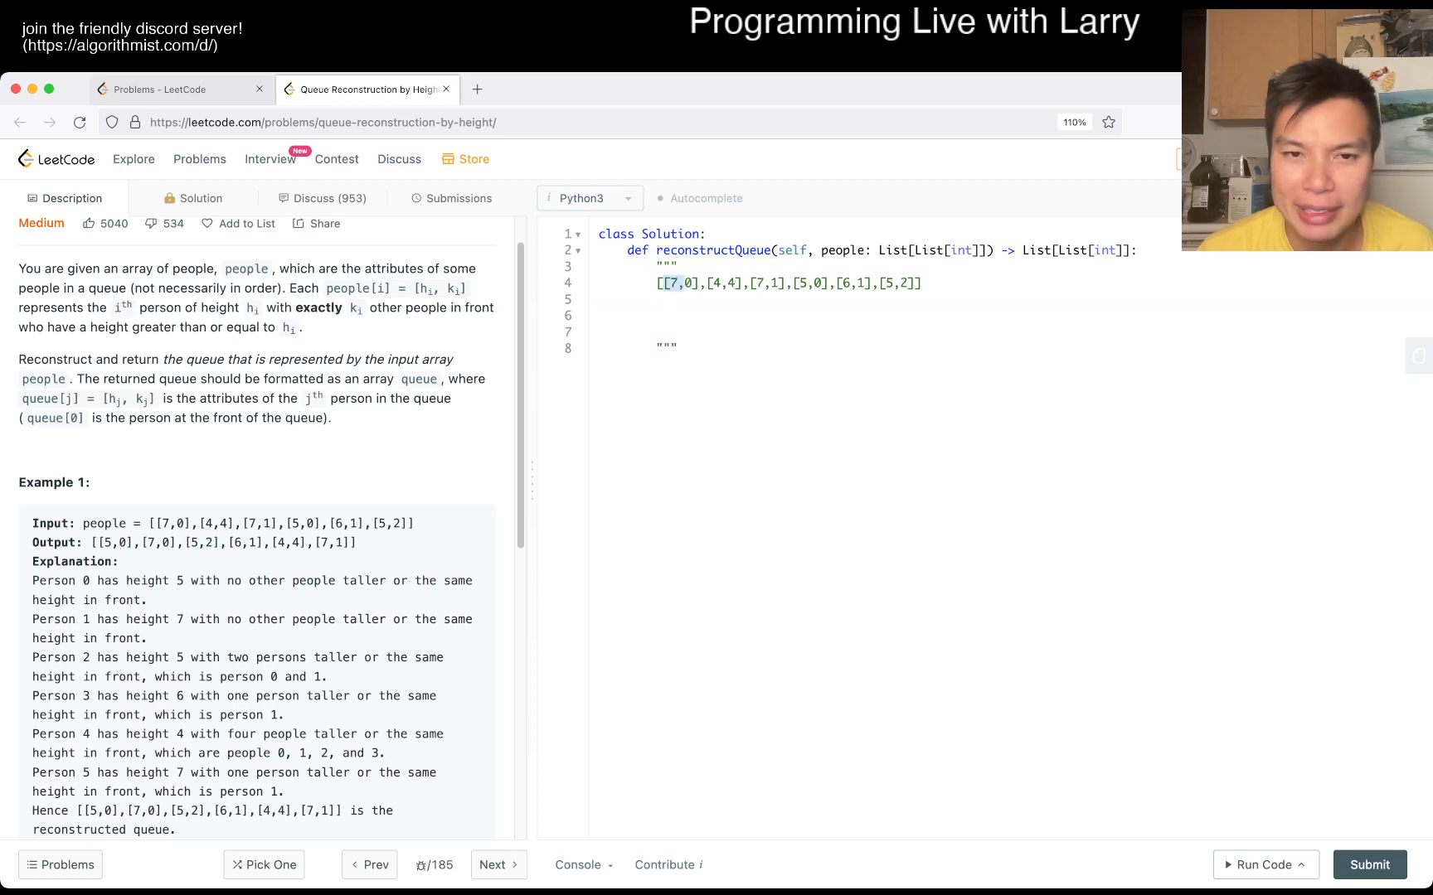
Hand-build the working line [5,0],[7,0],[5,2],[6,1],[7,1] in the docstring.
text([7,0])
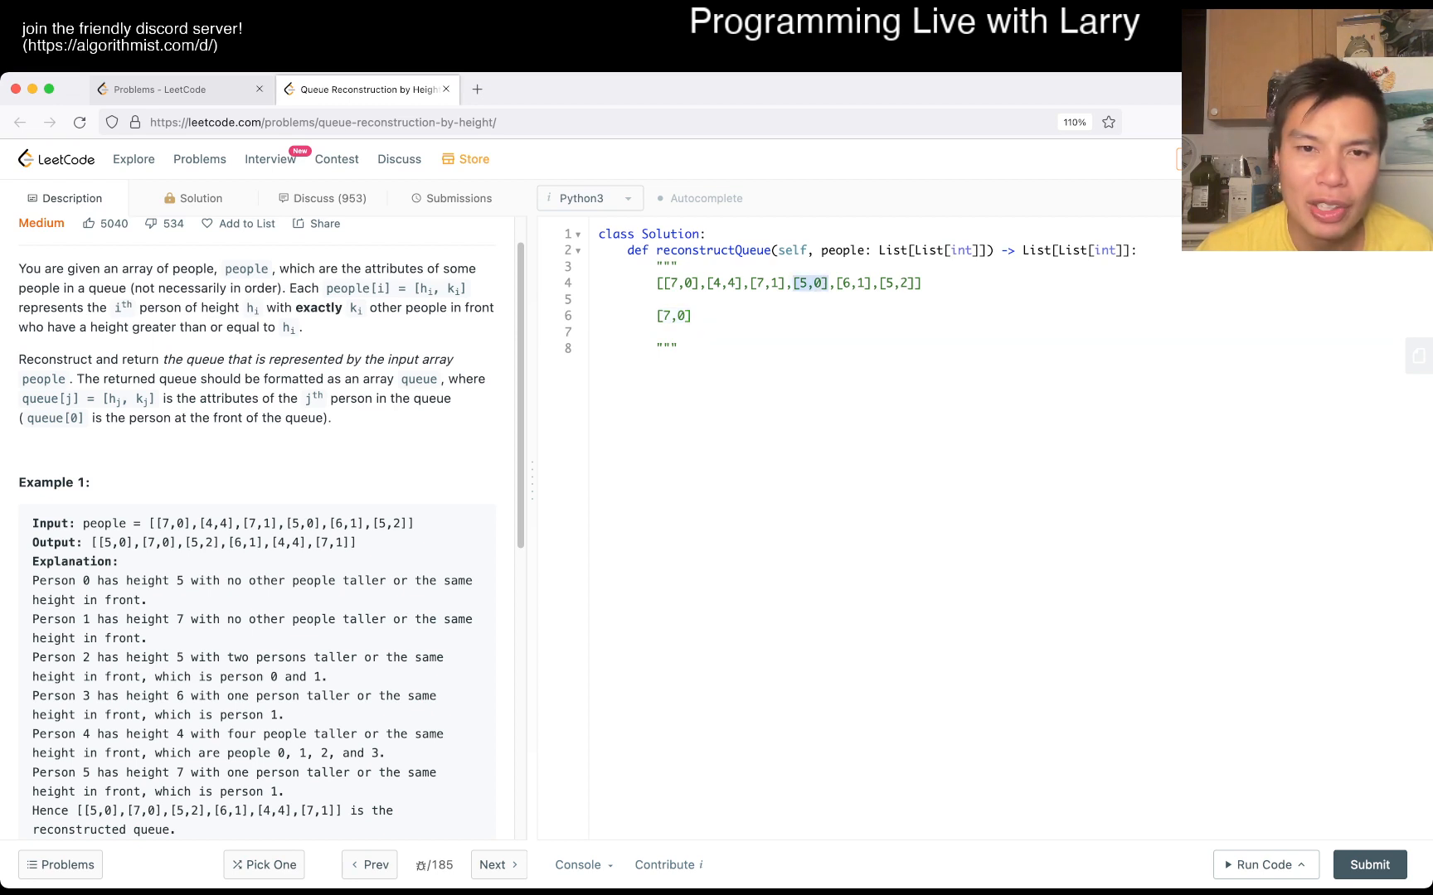
click(657, 315)
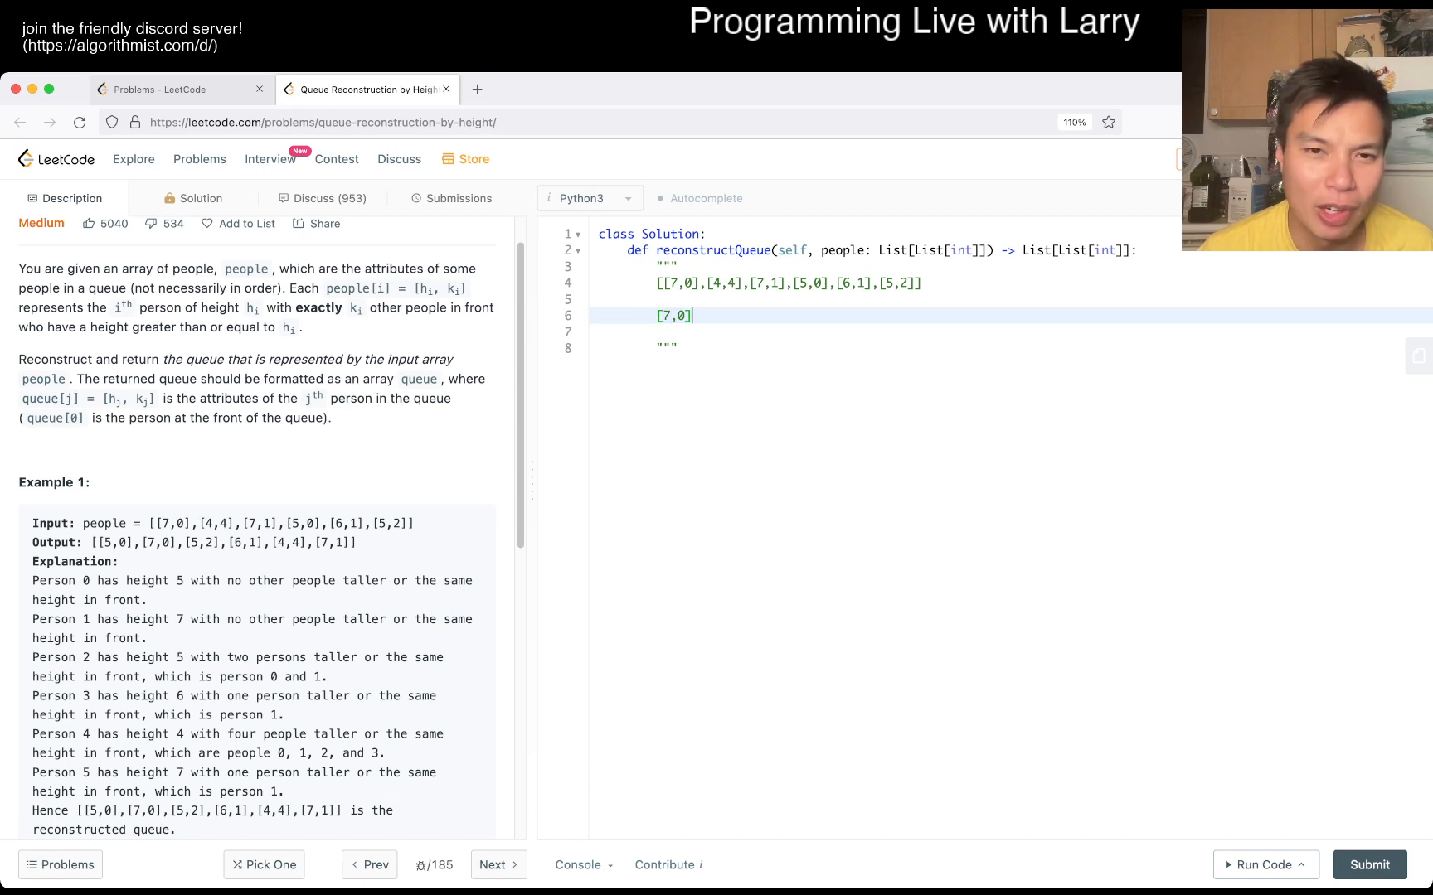
text([5,0],)
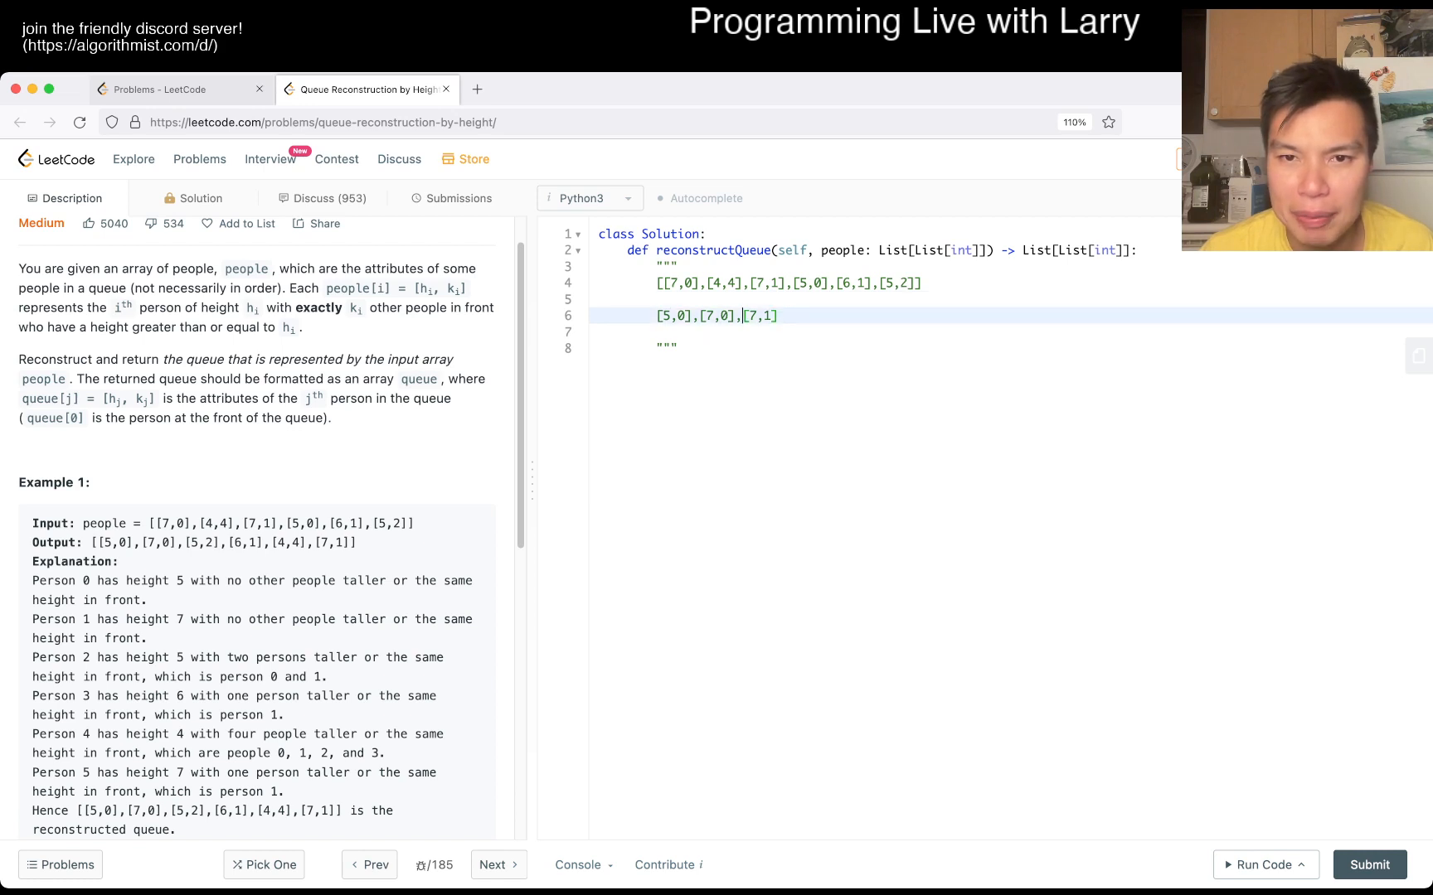
double_click(851, 283)
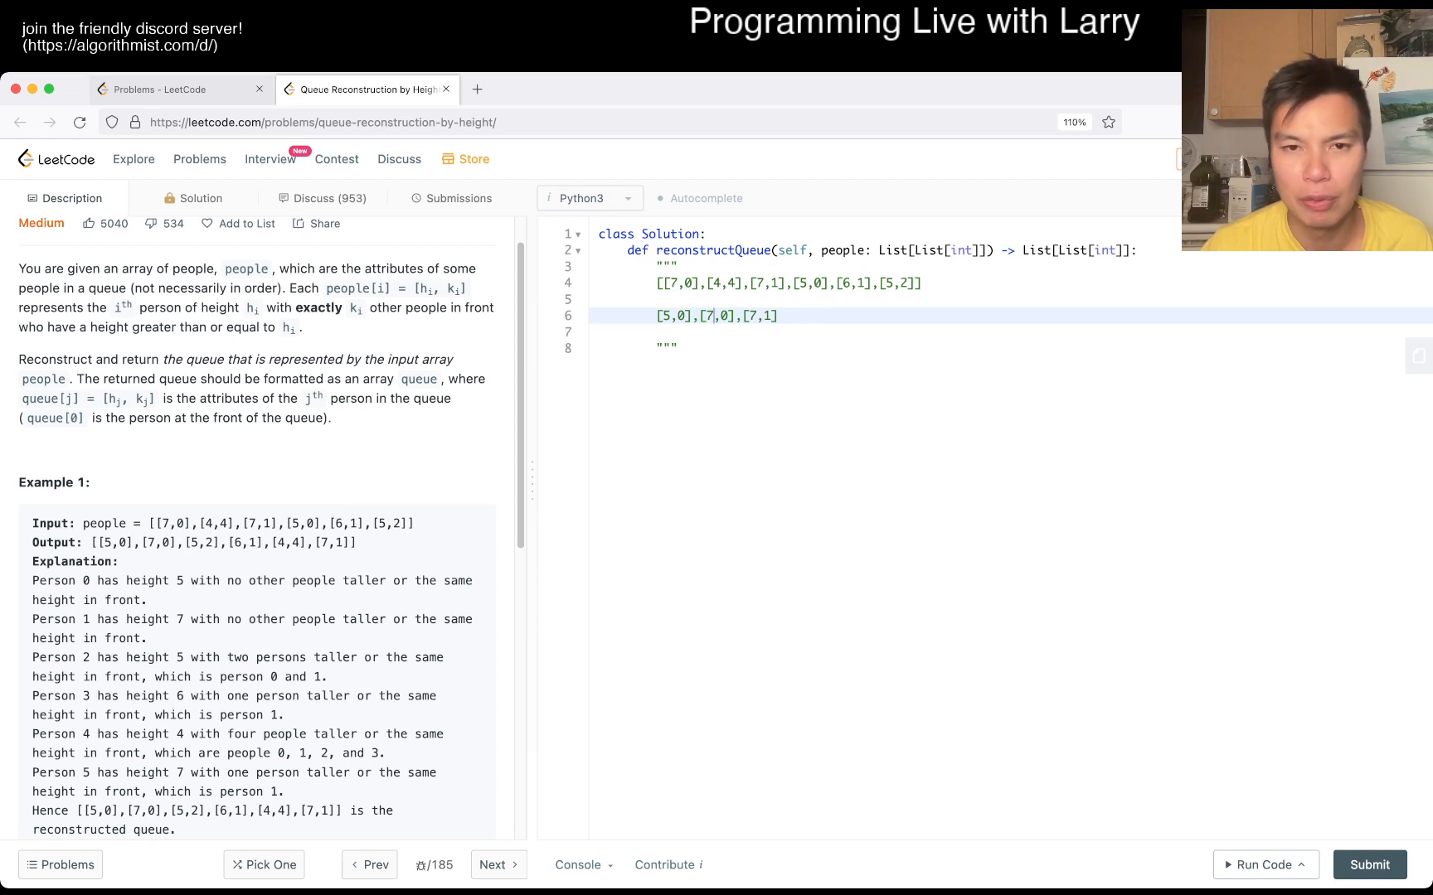
text([6,1],[)
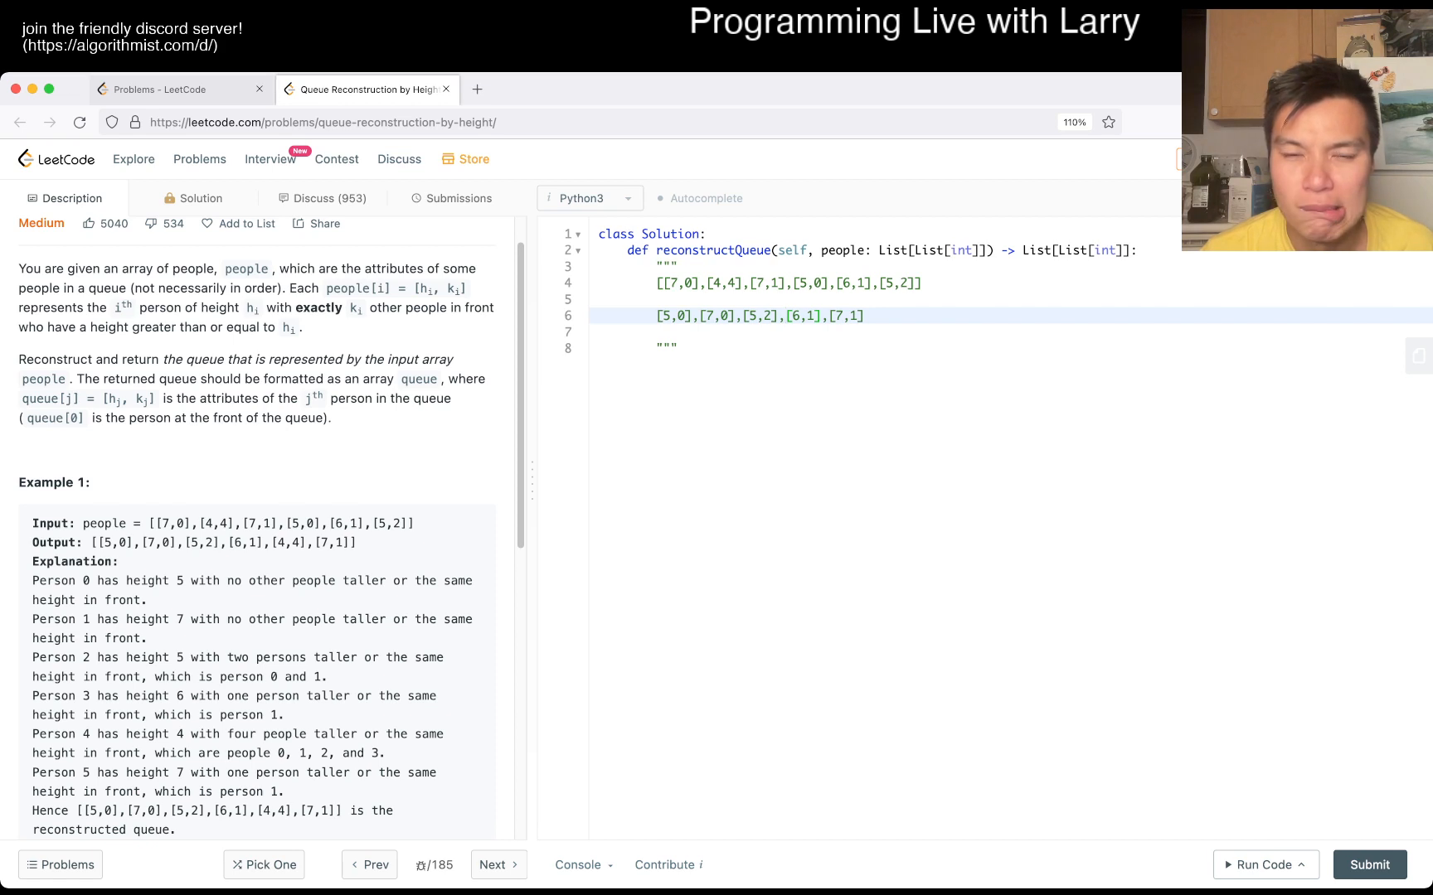
double_click(727, 284)
text(4,4],[)
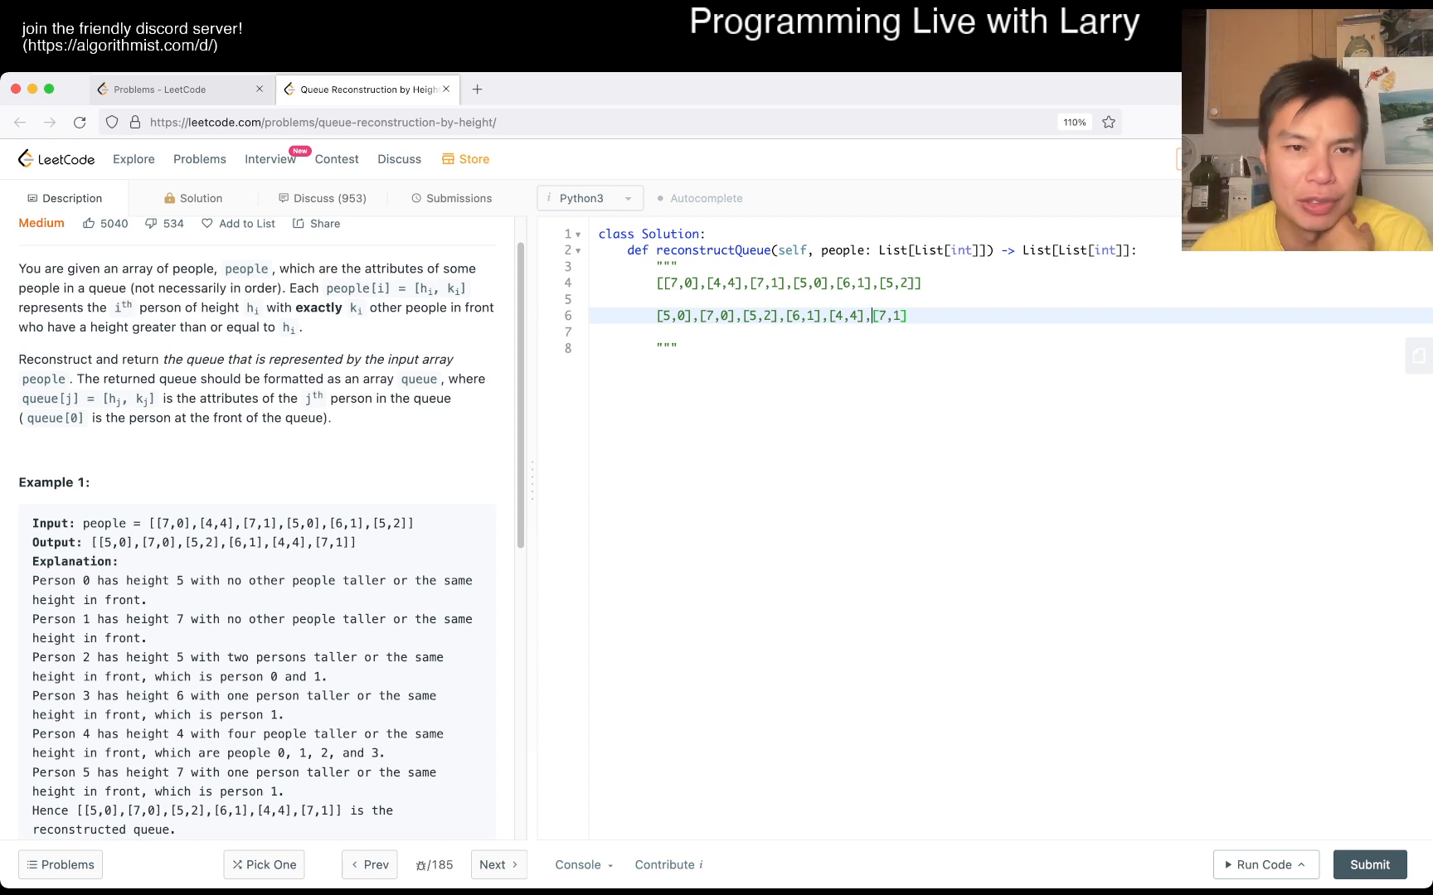
Remove the [4,4] pair from the working order line.
double_click(453, 289)
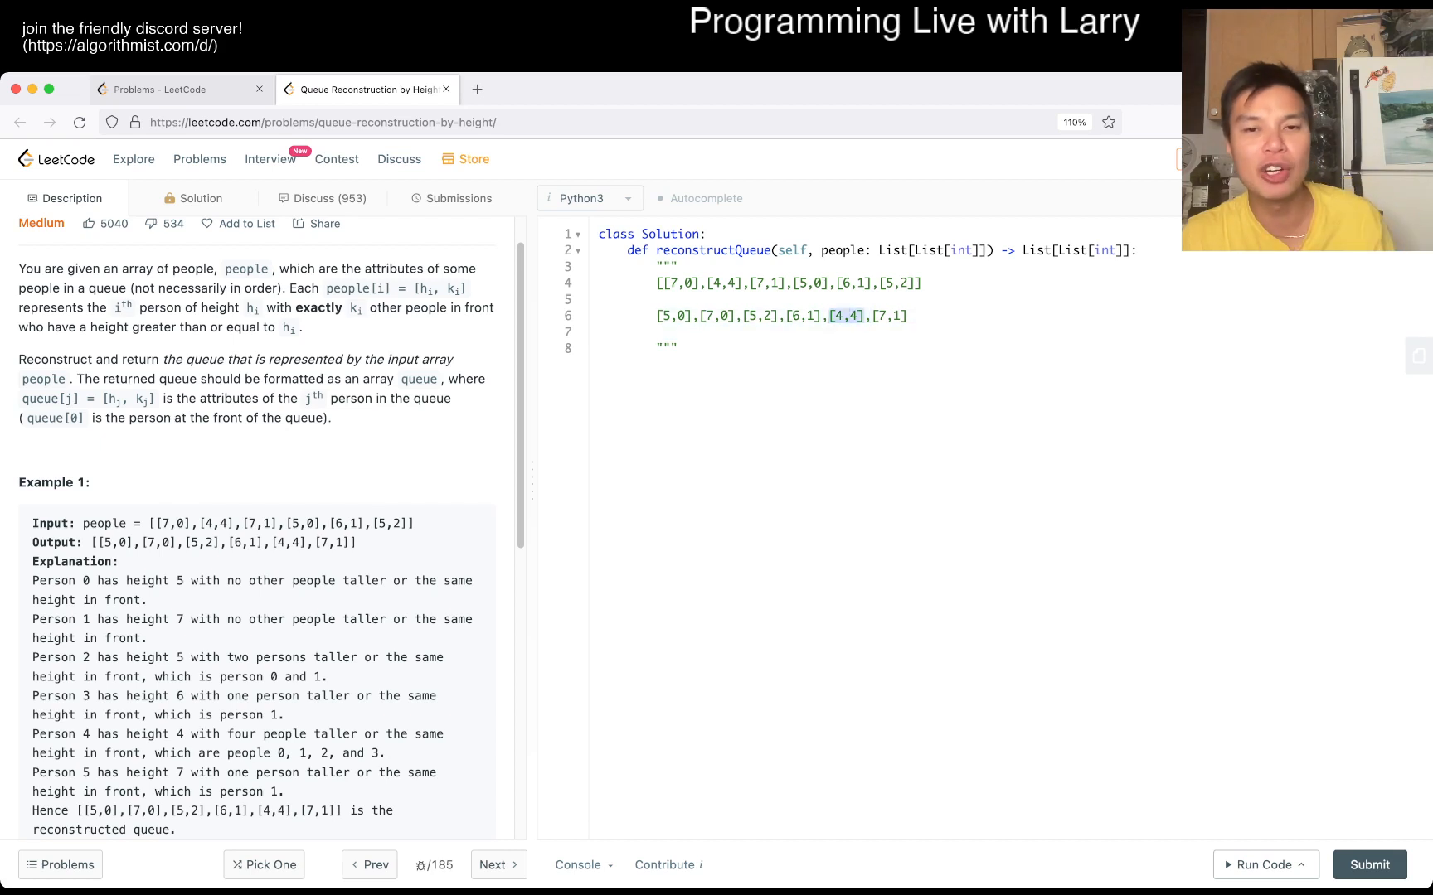
key(Backspace)
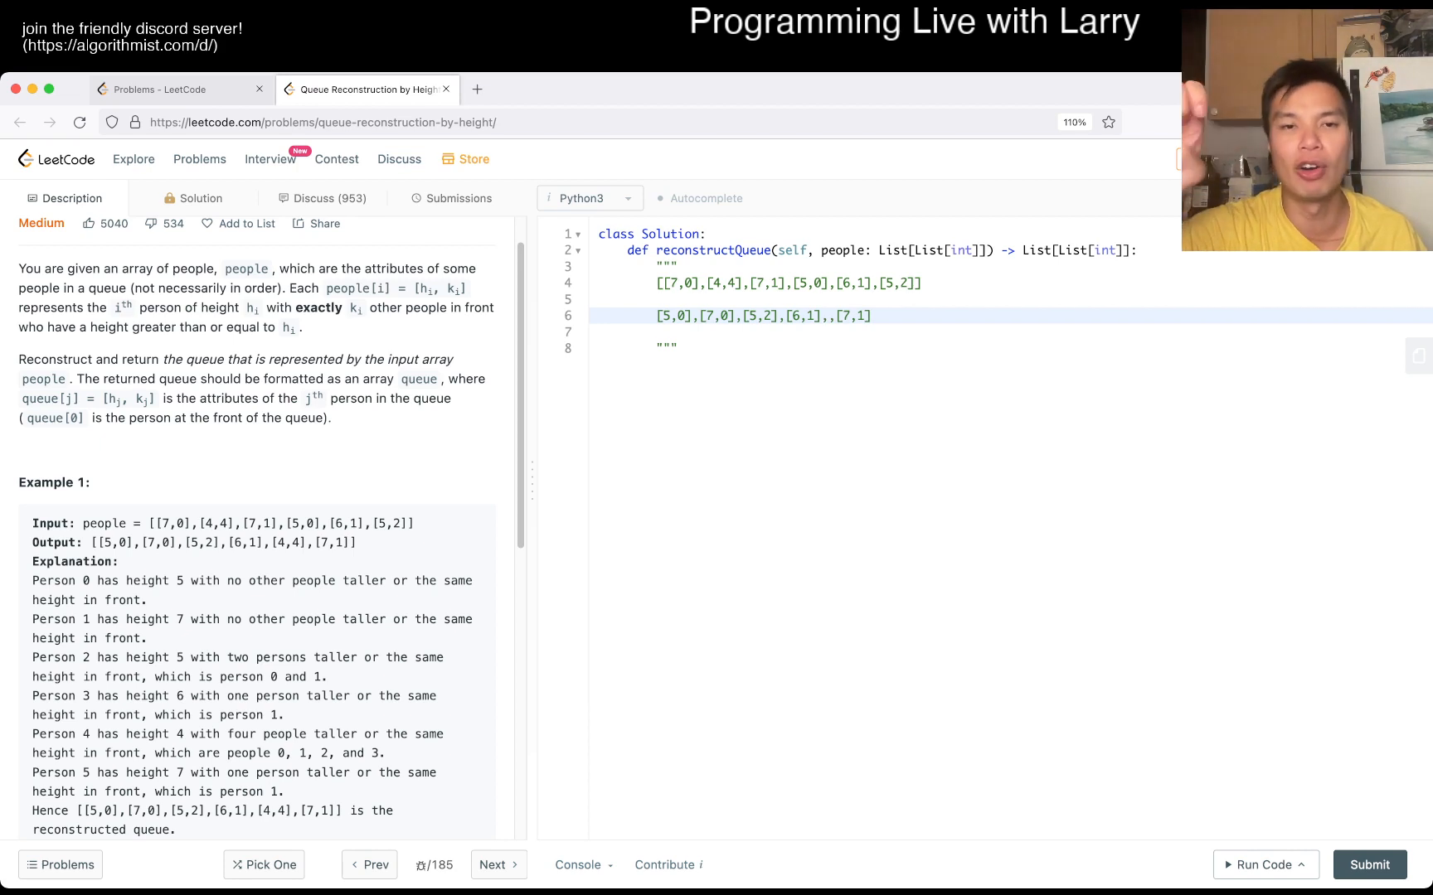
Write [4,4],[4,3] on a new line and insert [4,3] into the order line below.
text([4,4],[4,)
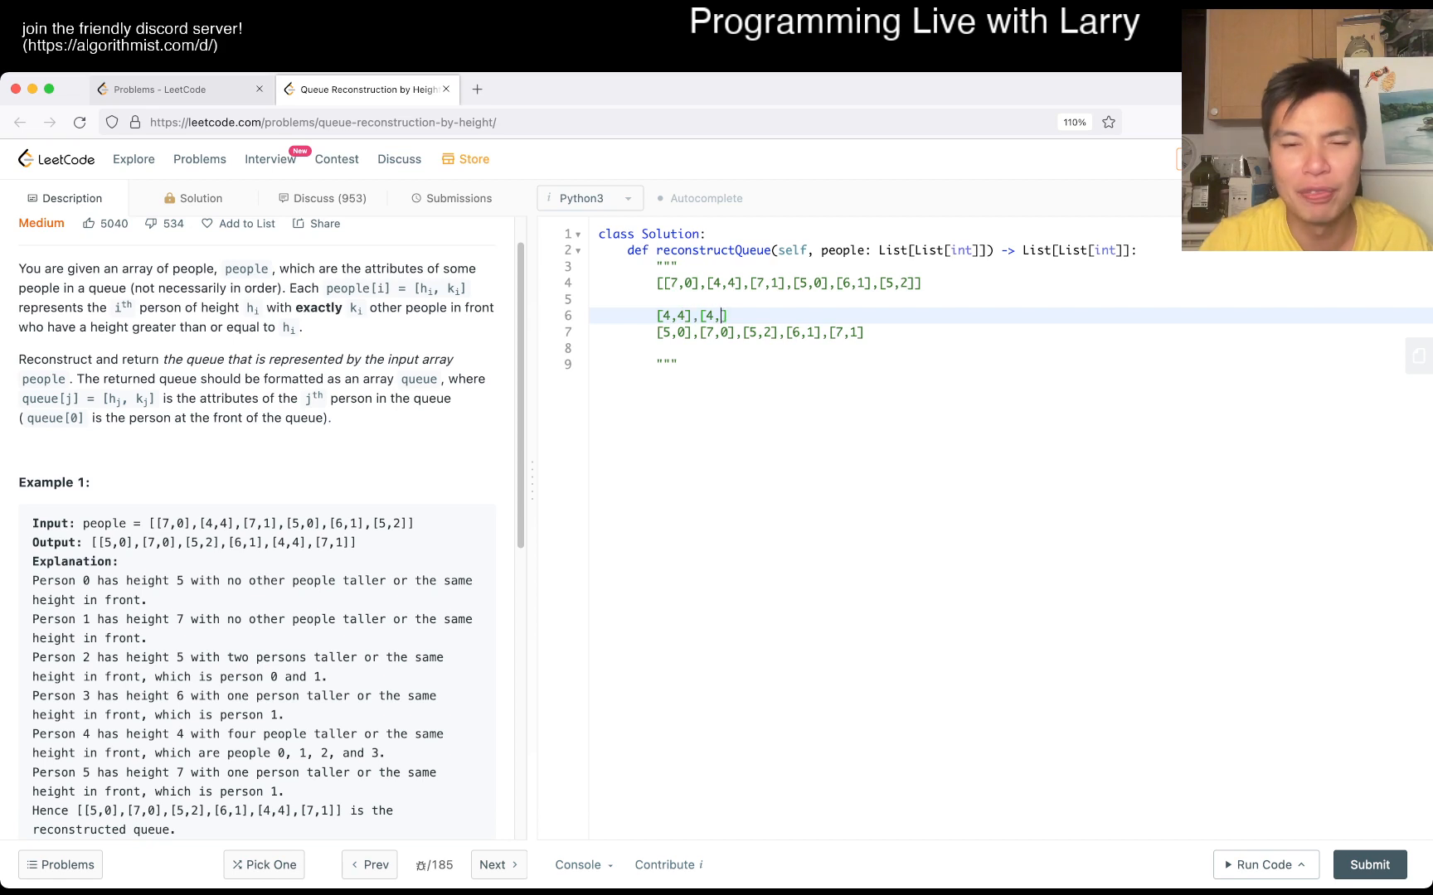
text(3])
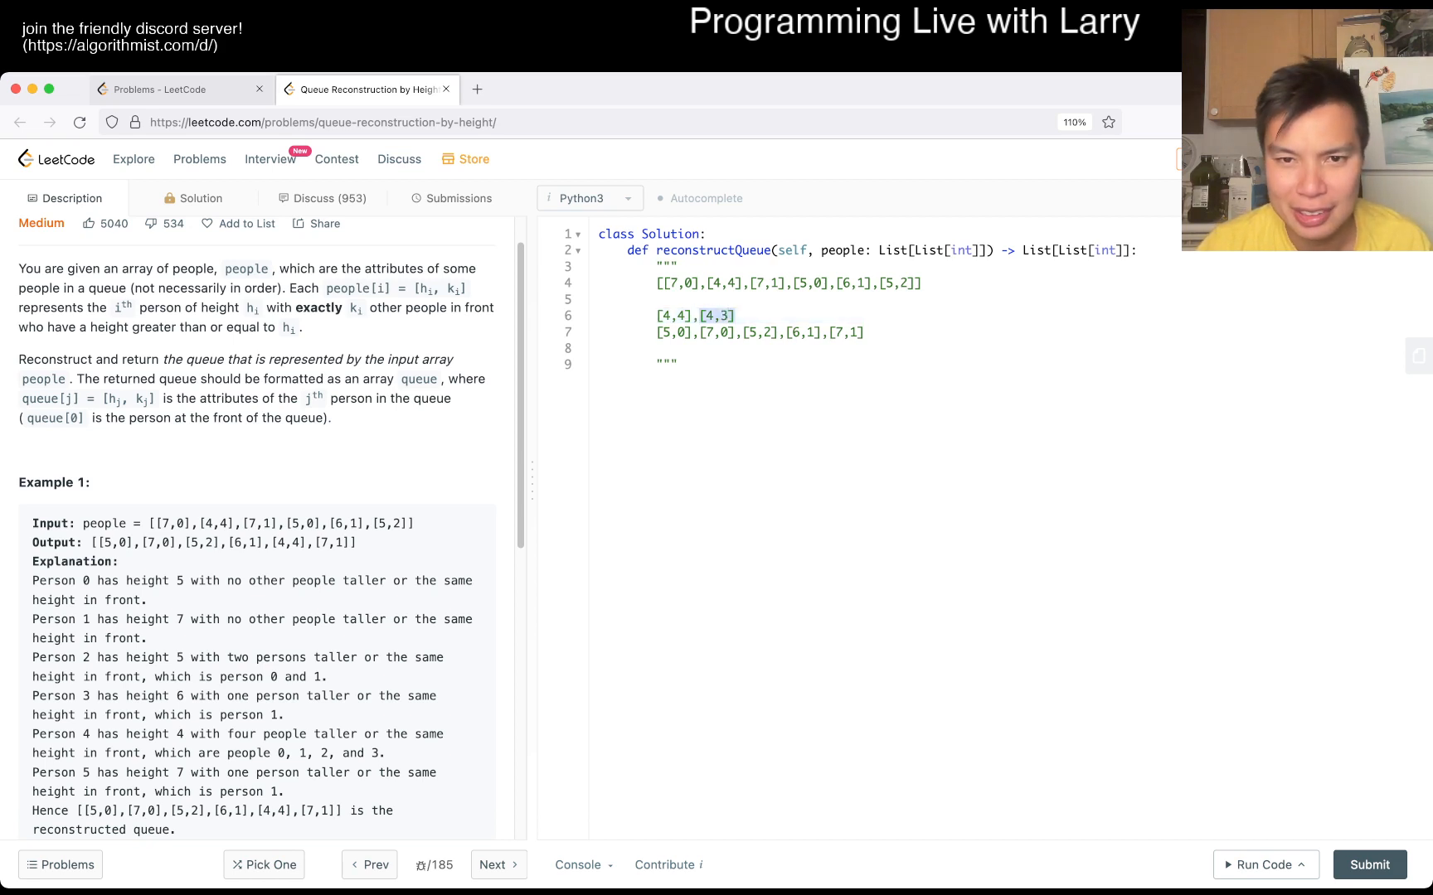
text([4,3],)
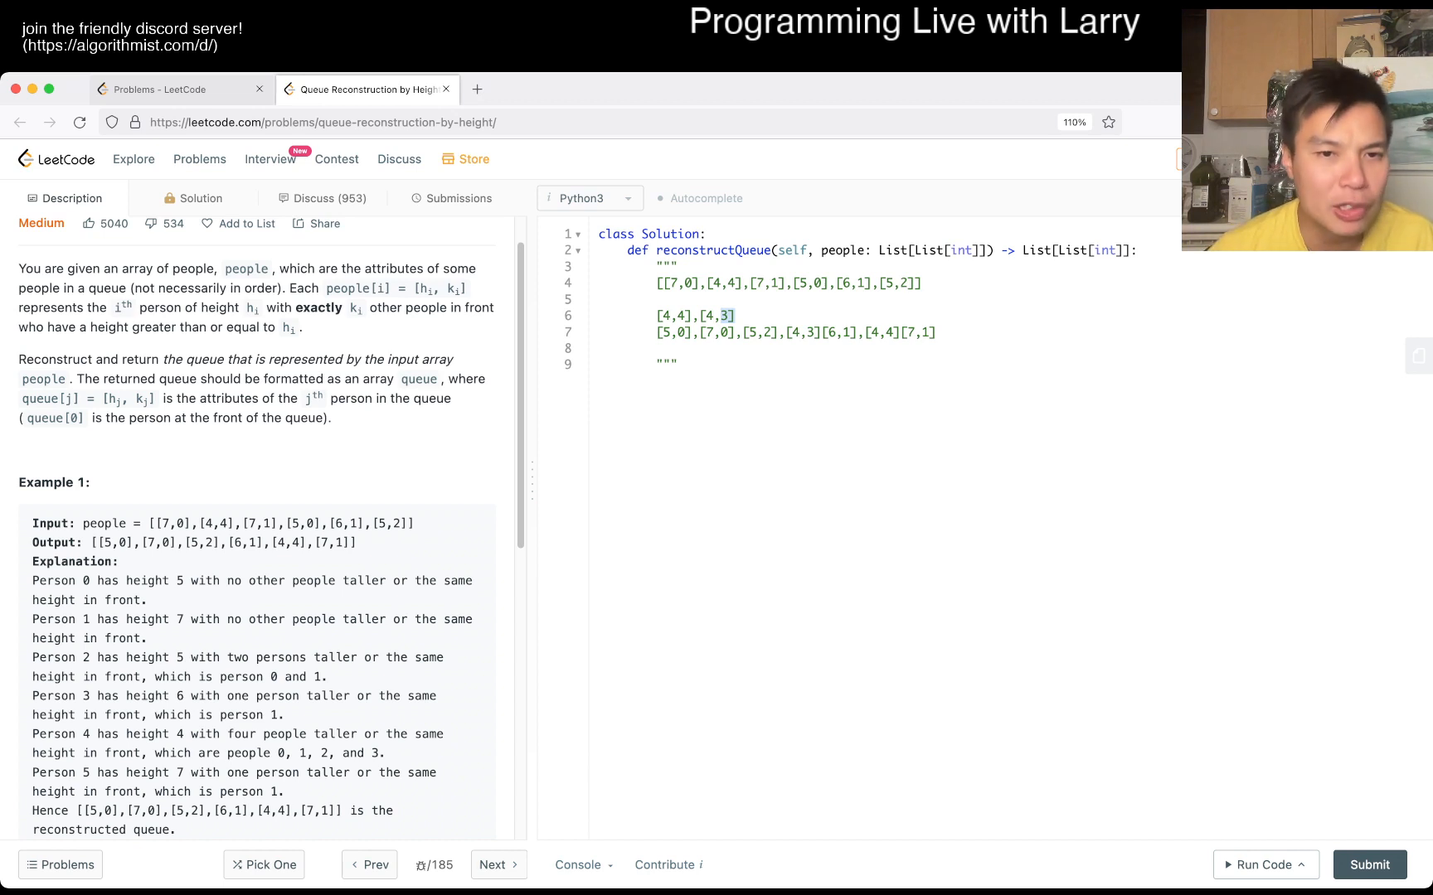
Scroll the description down to Example 2 and the constraints.
scroll(down, 3)
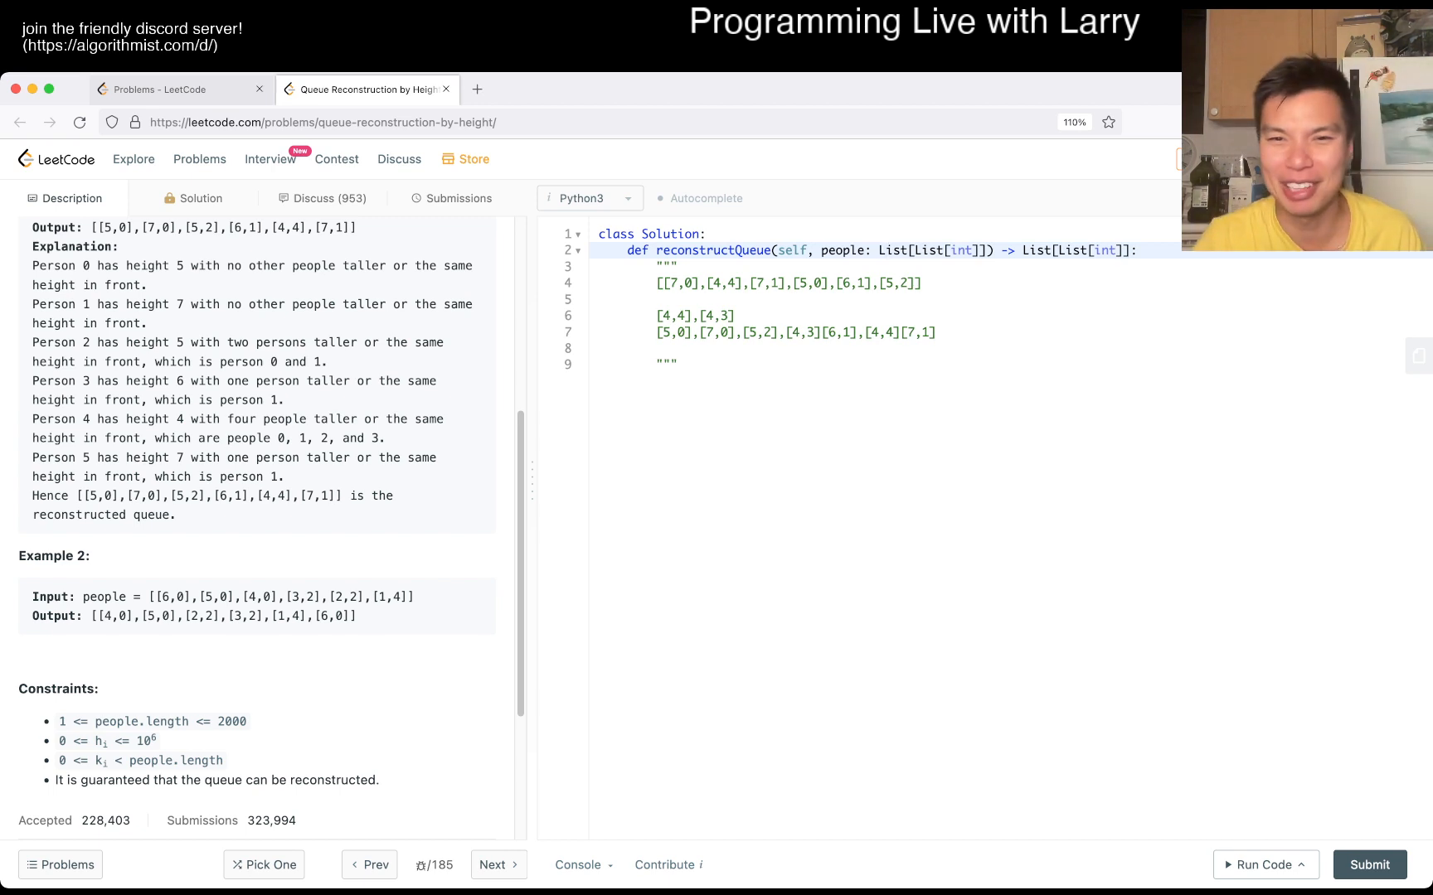
Write people.sort(key=lambda p: (-p[0], p[1])) as the first solution line.
text(people)
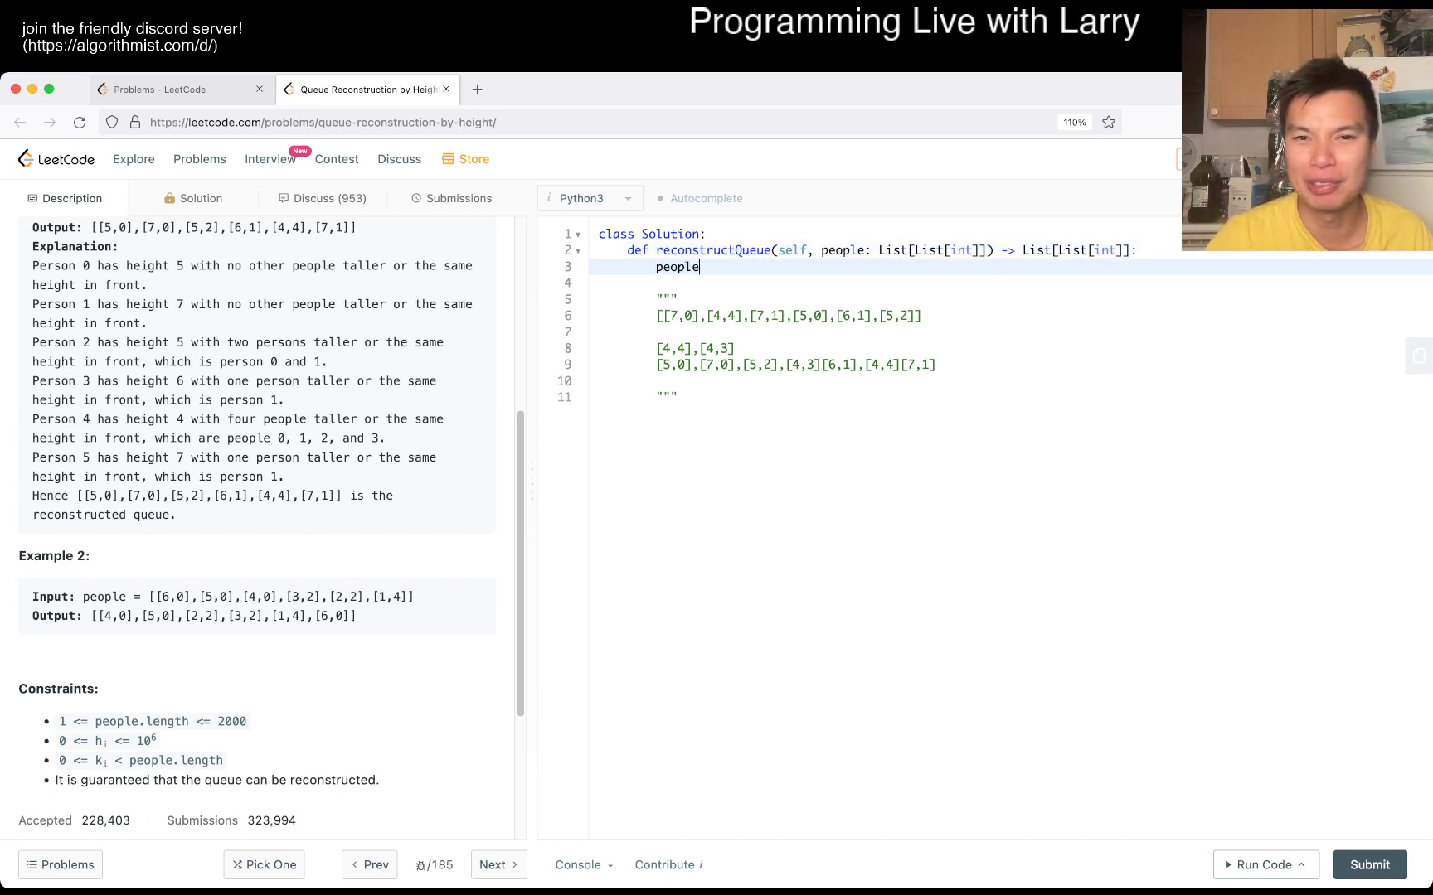
text(.sort(key=lambda)
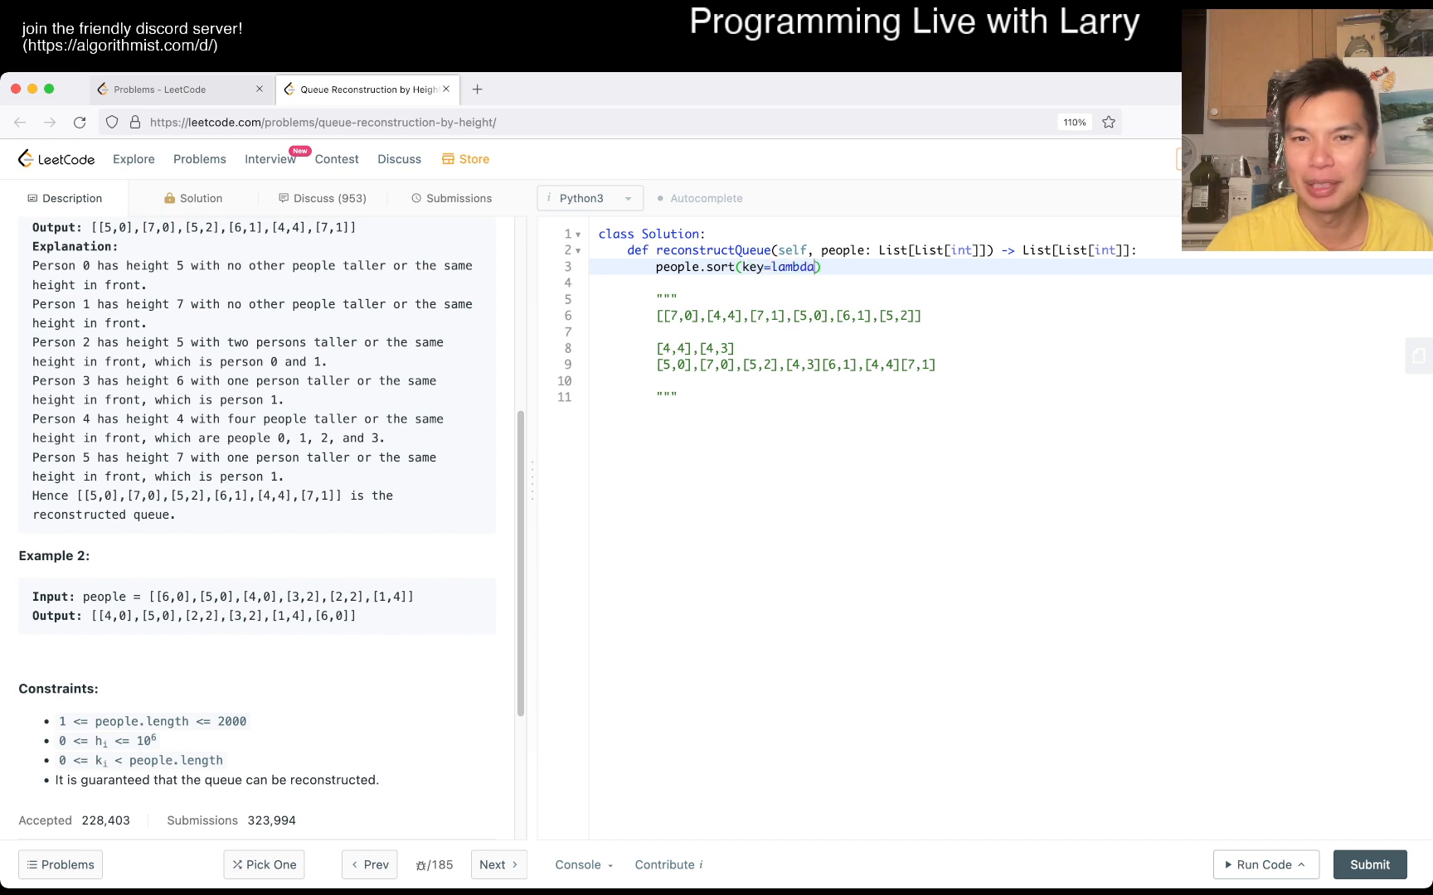
text(p:)
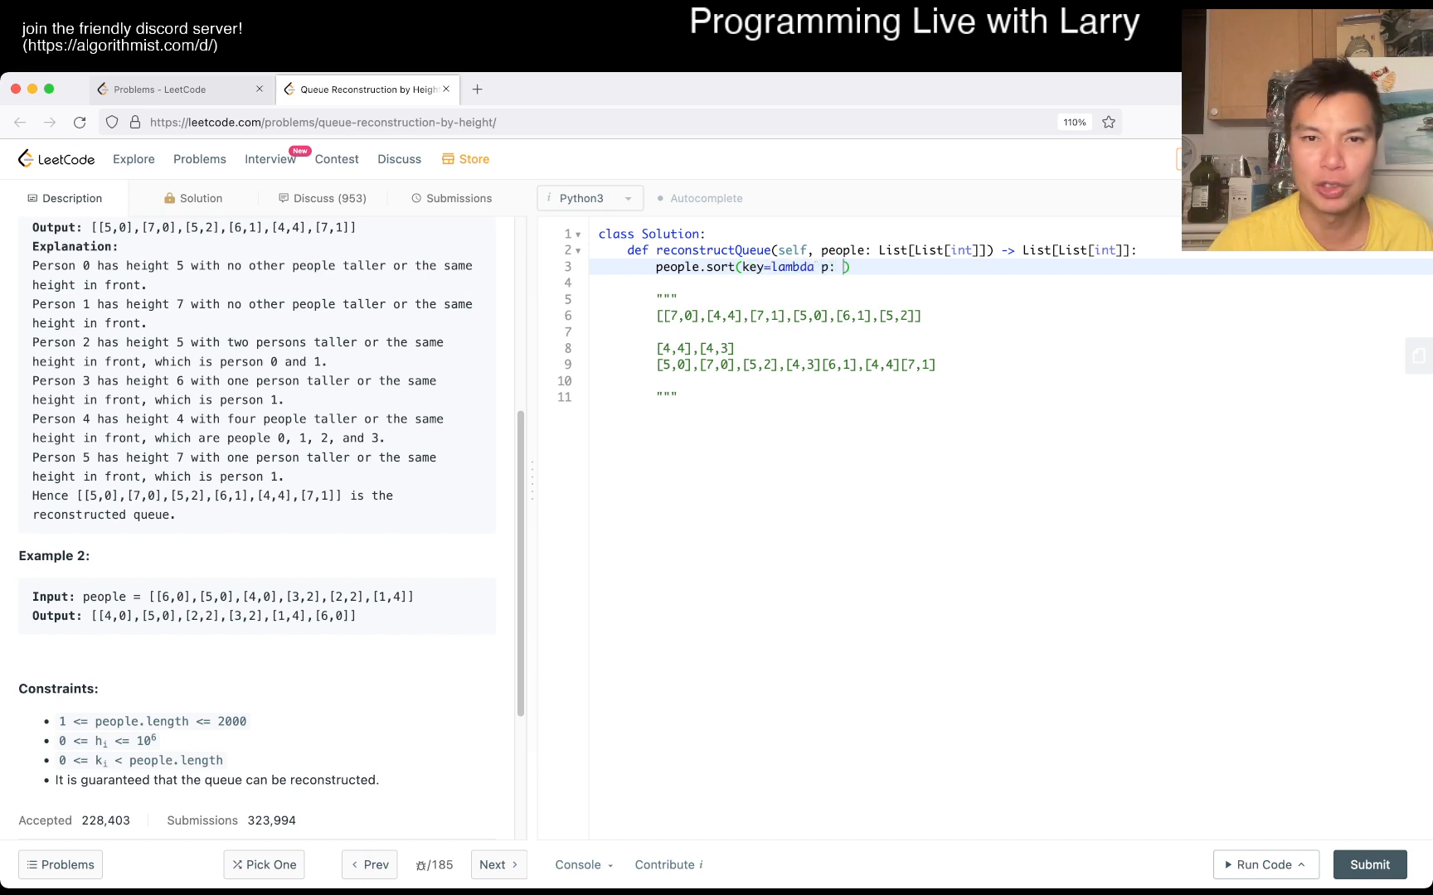
text(())
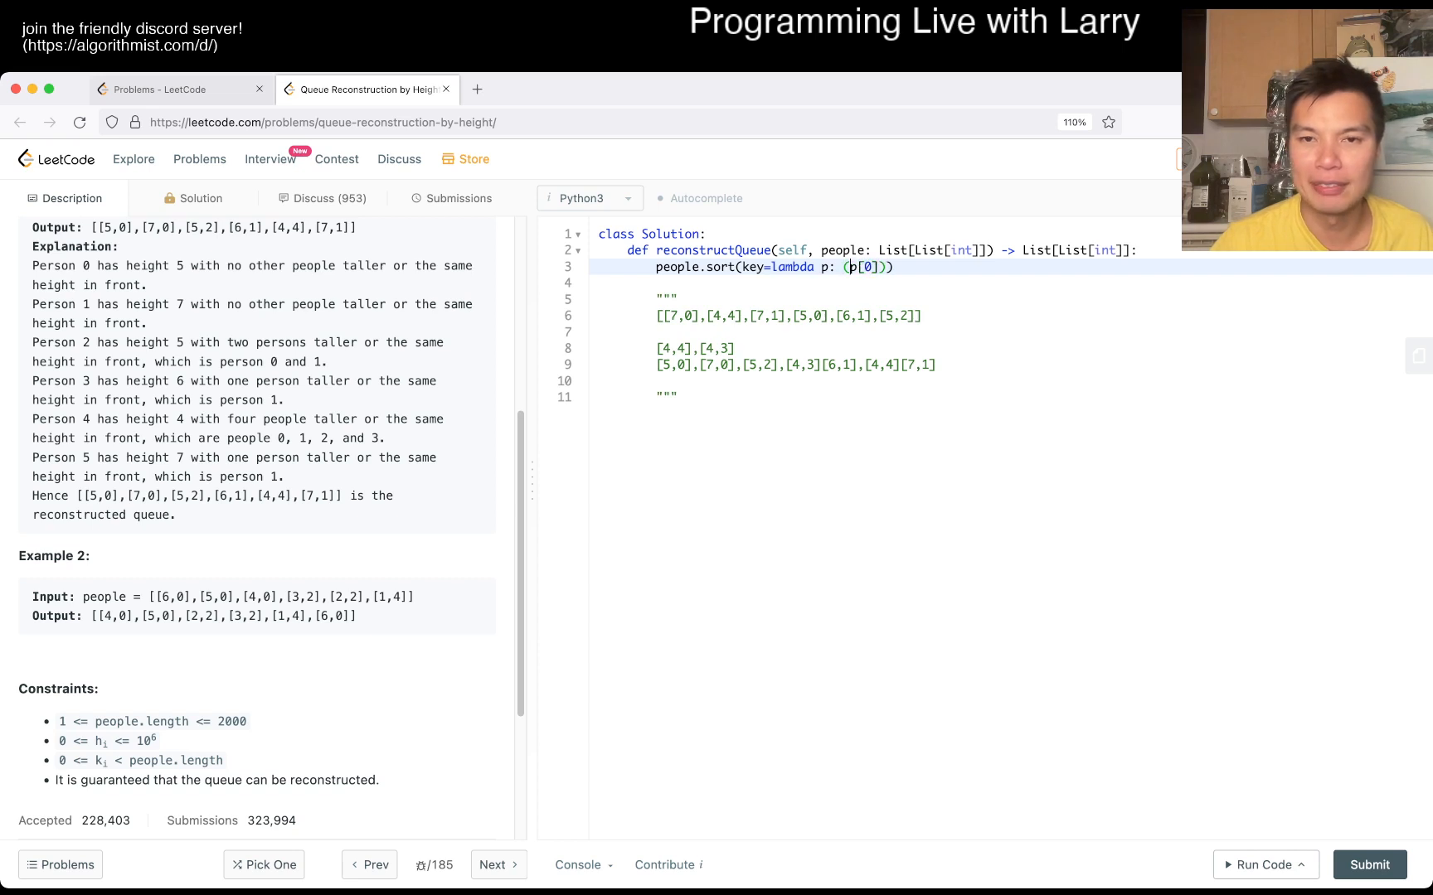
text(-p[0]k)
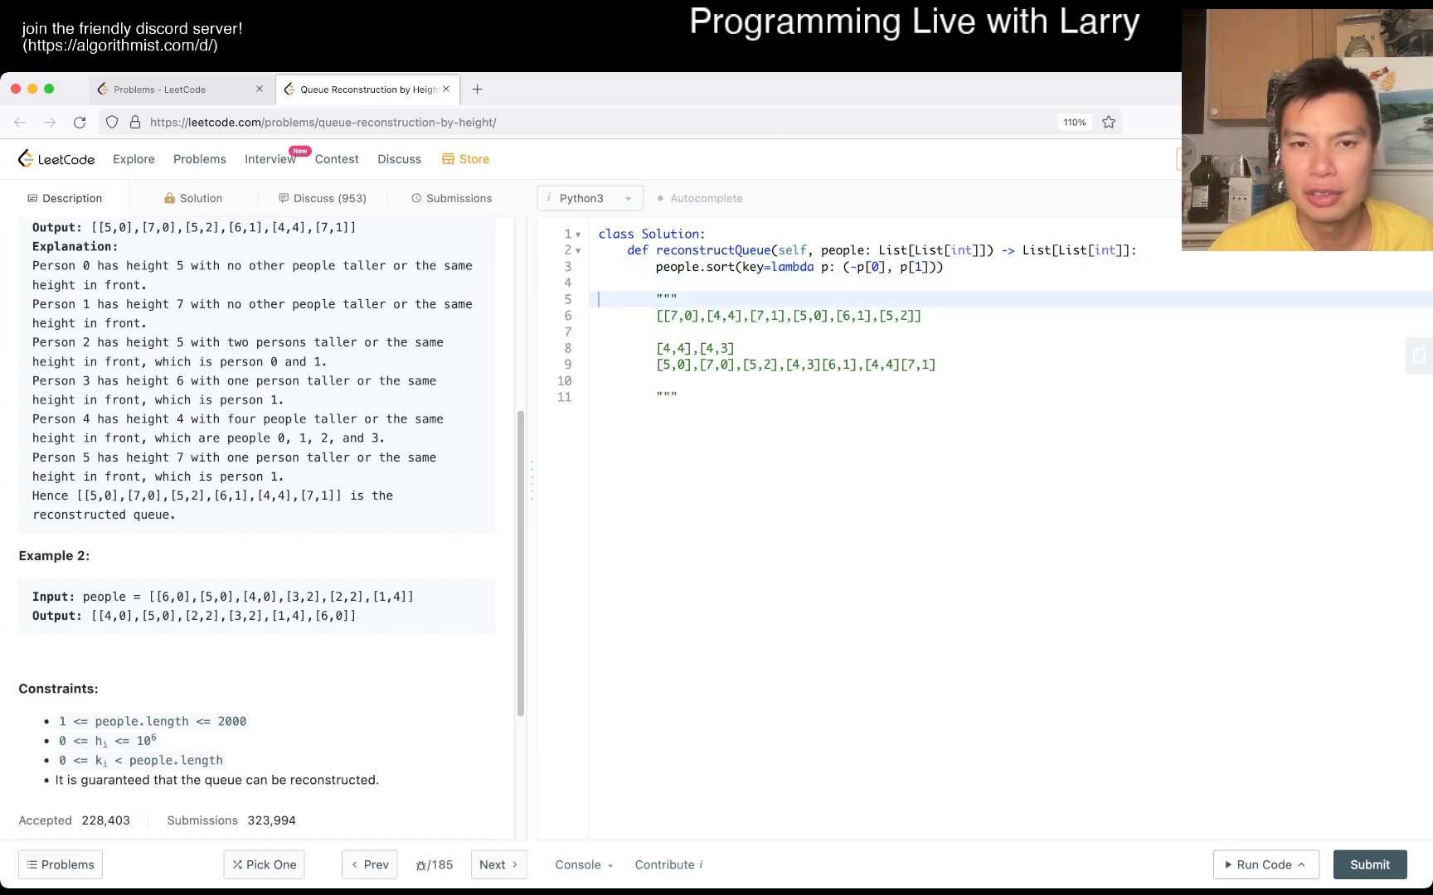
key(Enter)
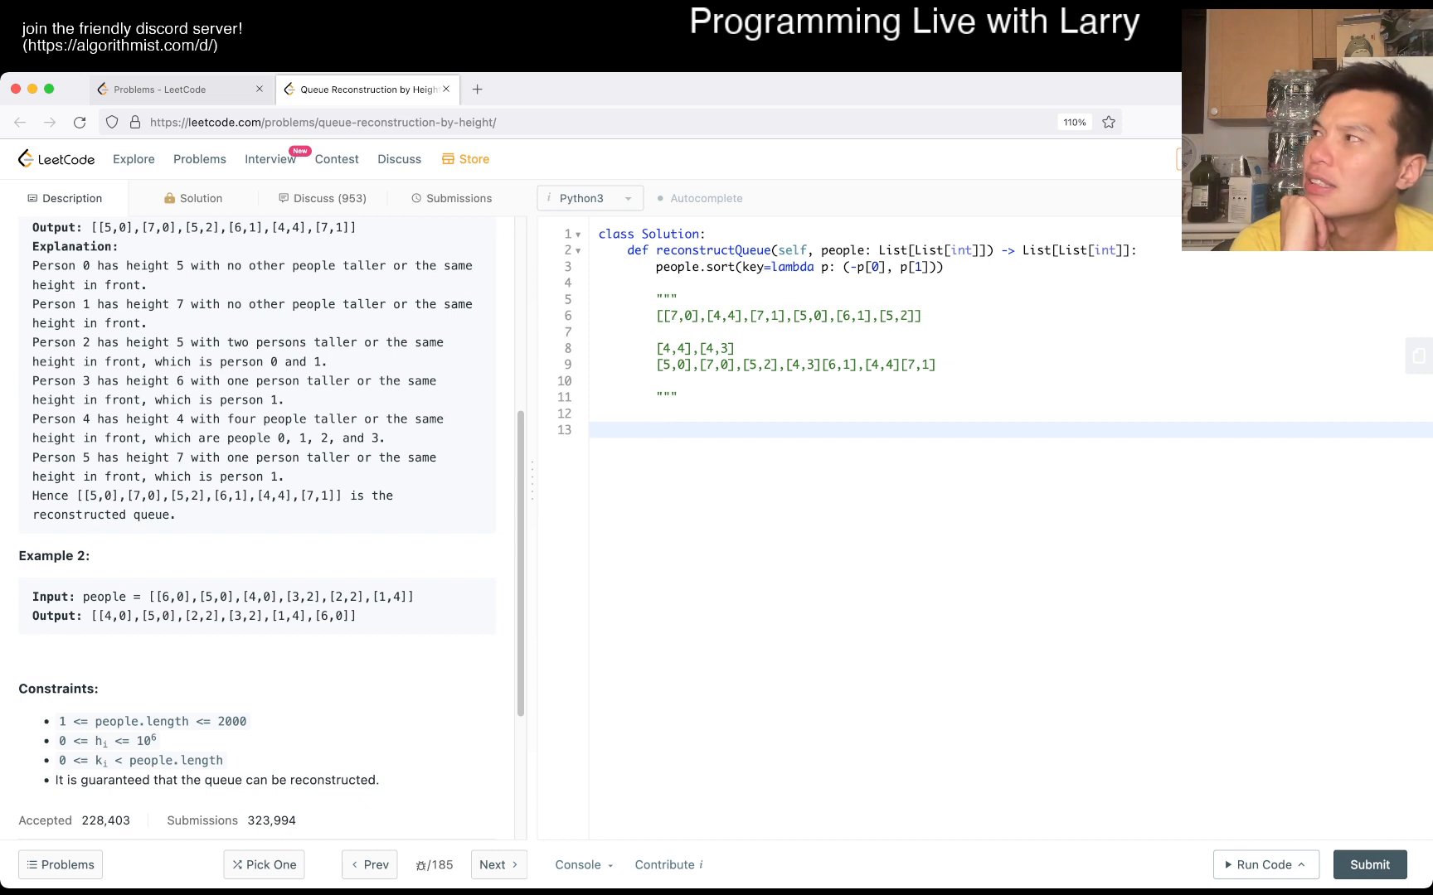
Trace the partial queue [5,0],[7,0],[6,1],[7,1] in the docstring.
click(656, 429)
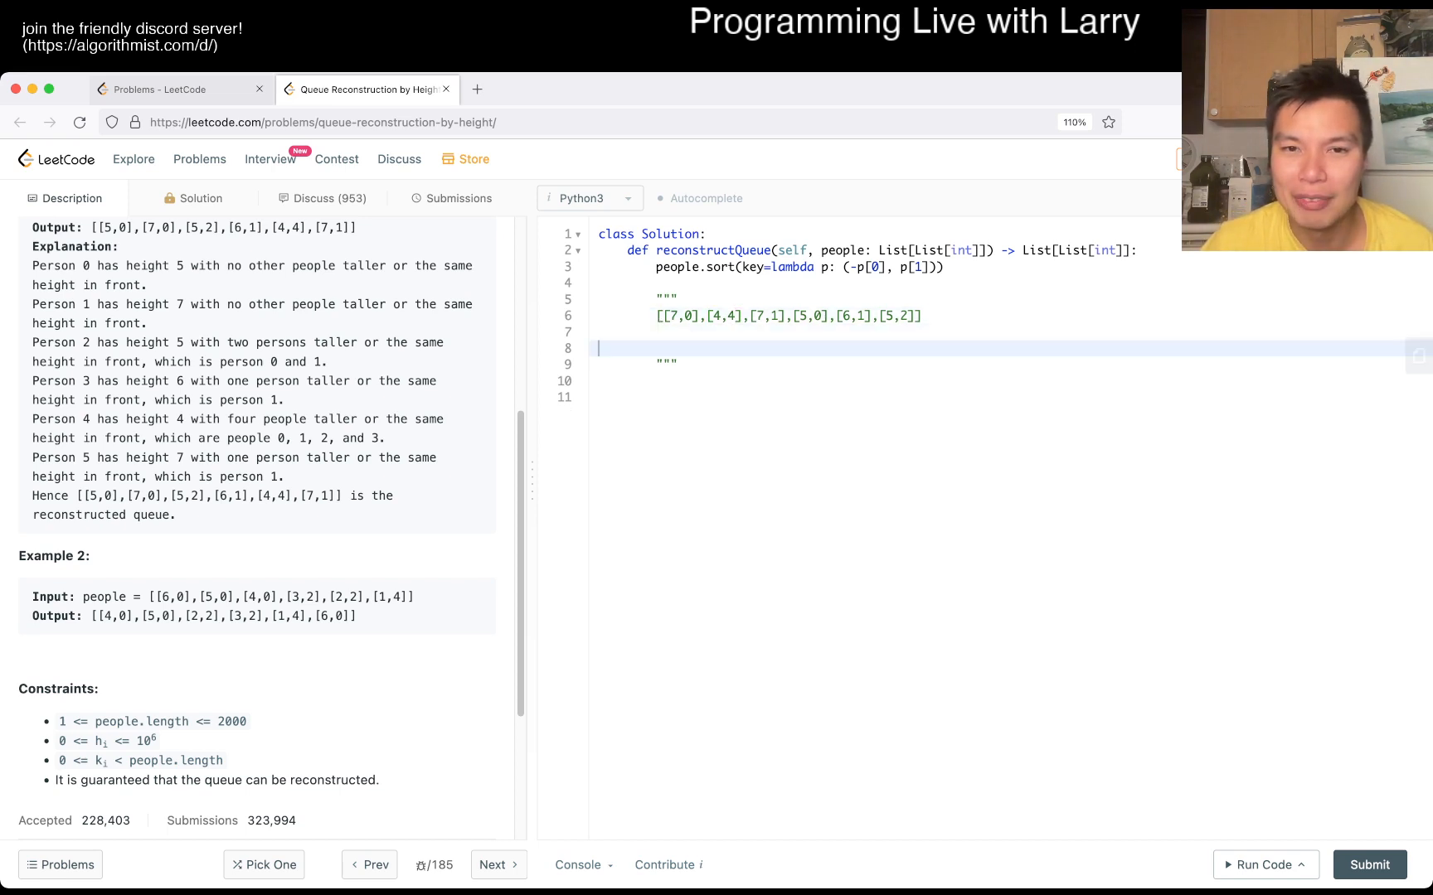
text([7,])
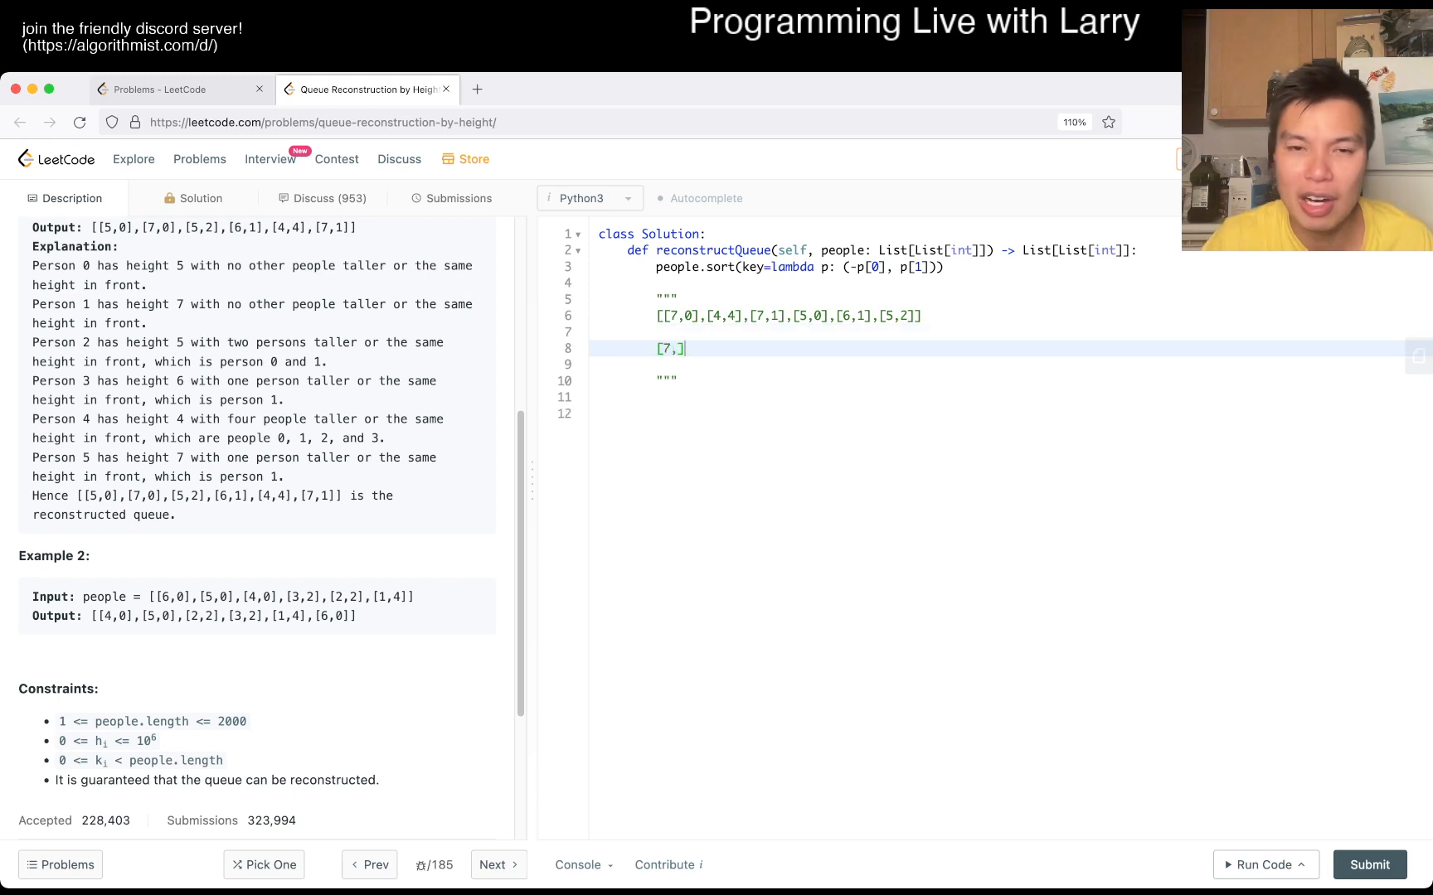
text(0],[])
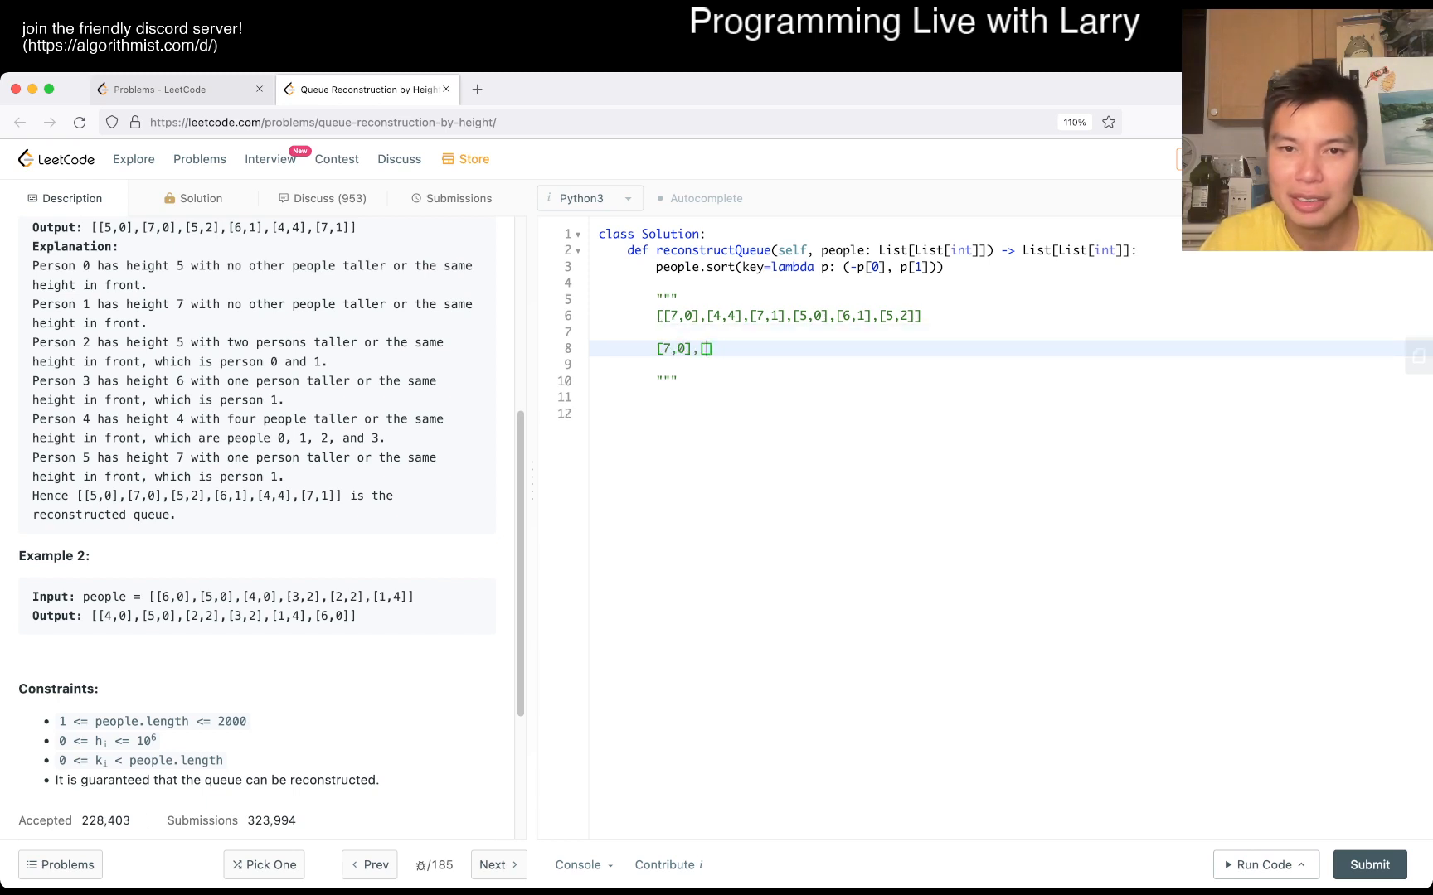
text(7,1],)
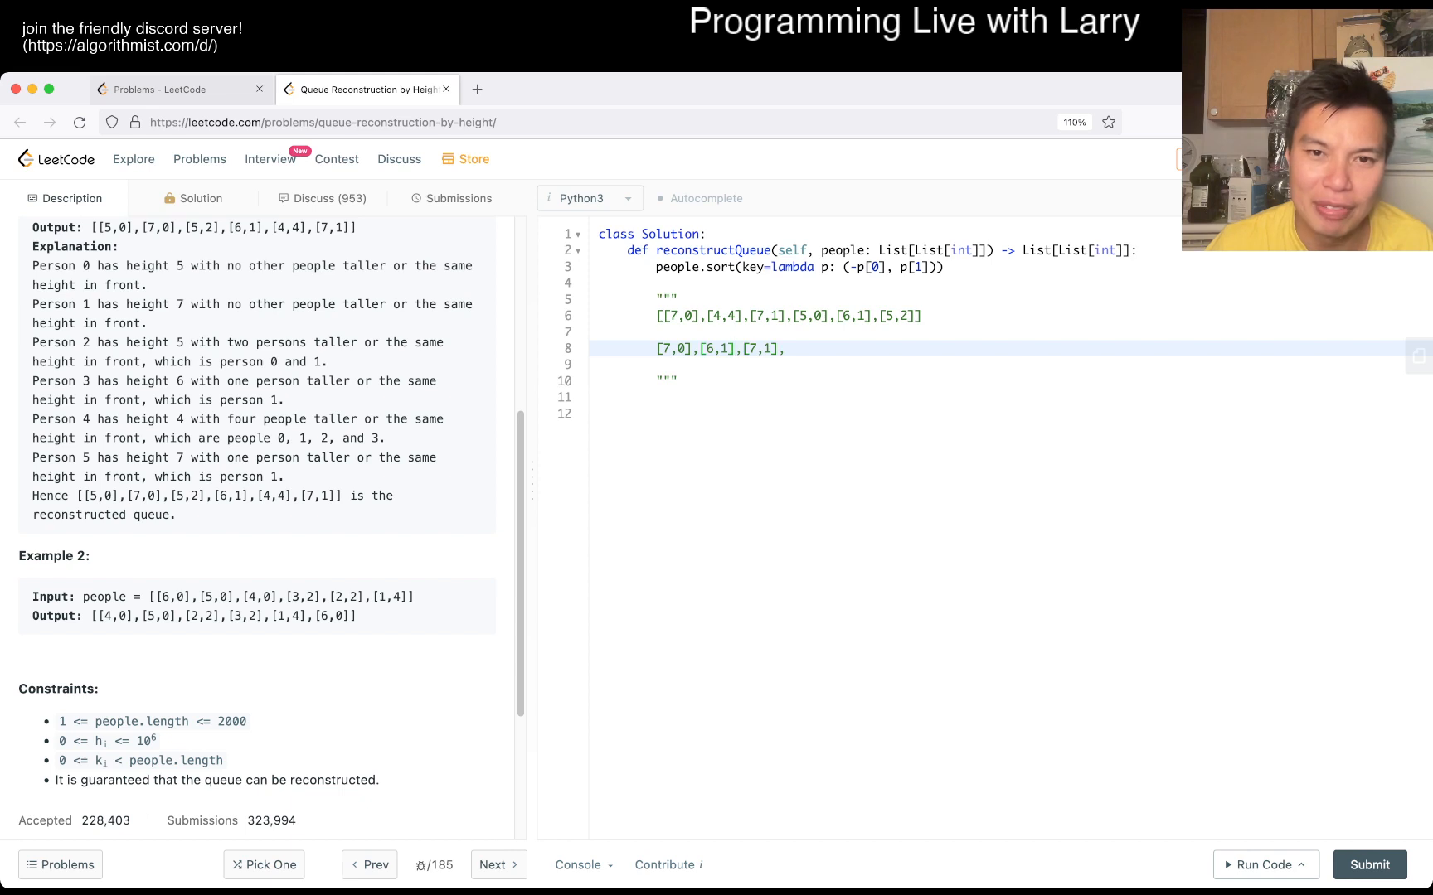
Write +1 count markers on annotation lines beneath the traced queue.
click(728, 364)
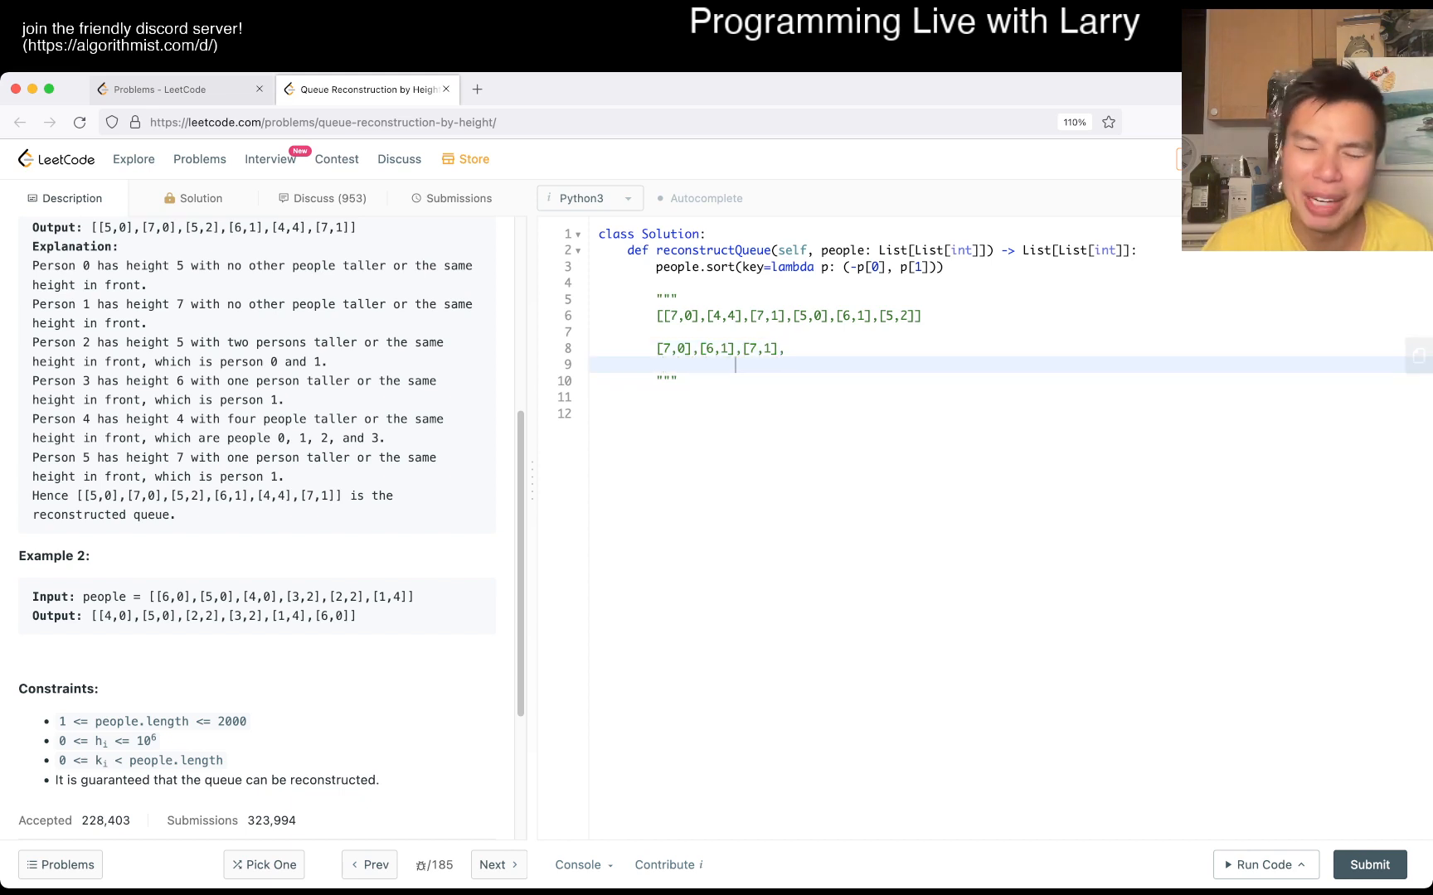
text(+1)
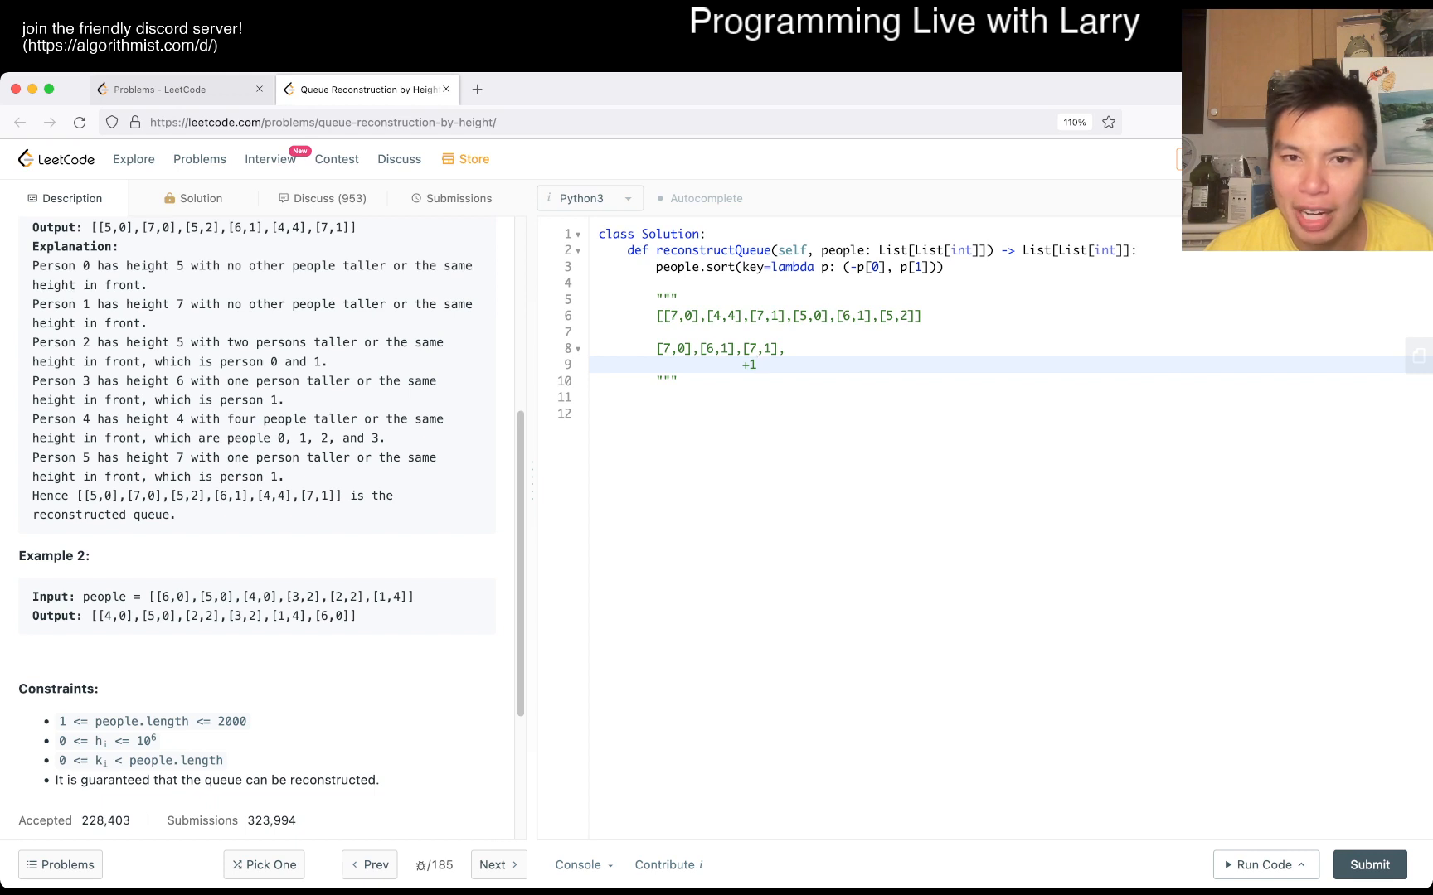
text([5,-])
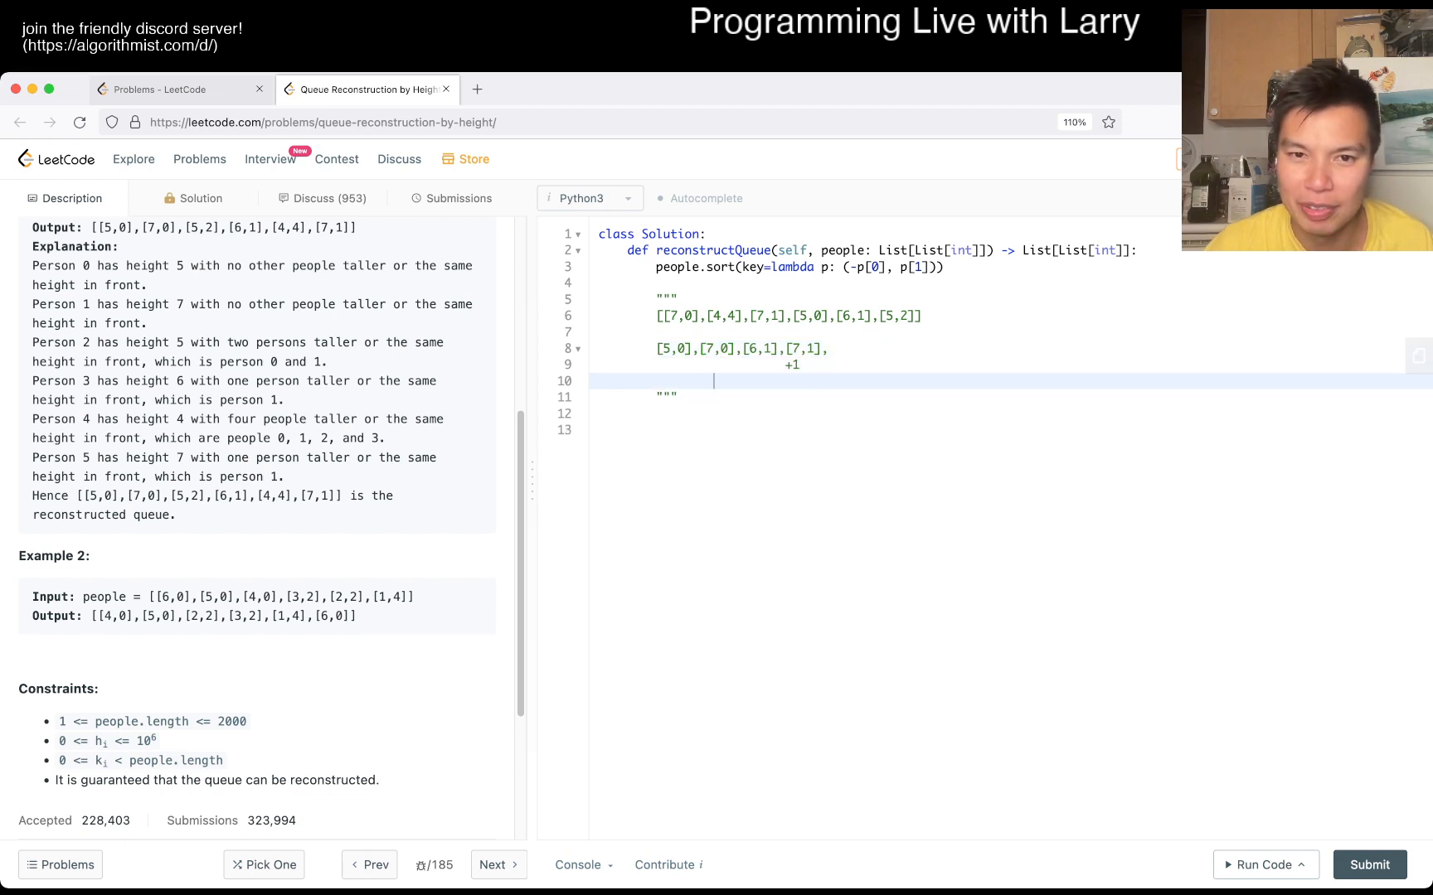
text(+1)
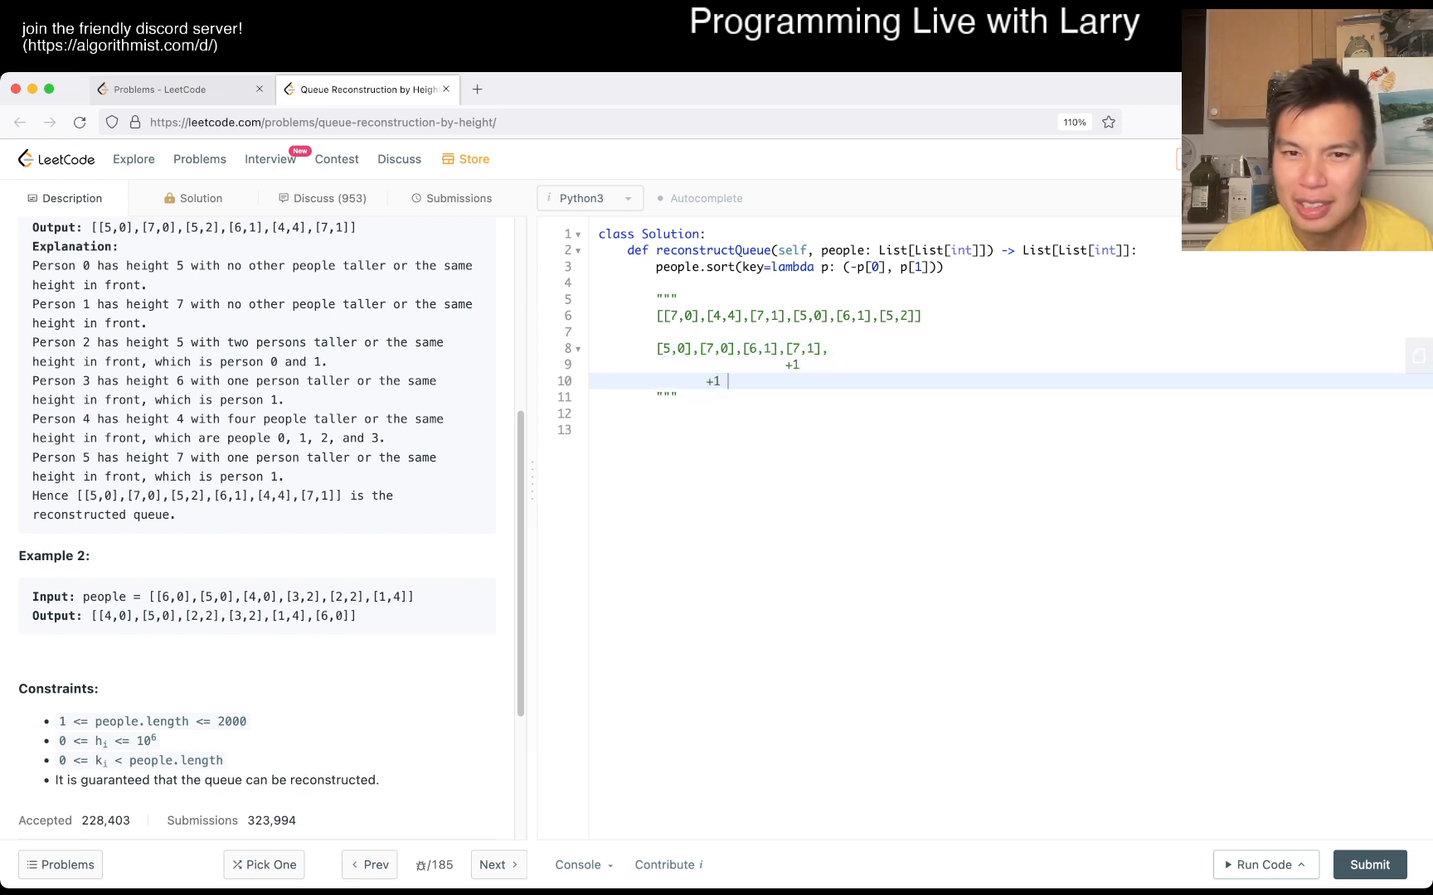
text(+)
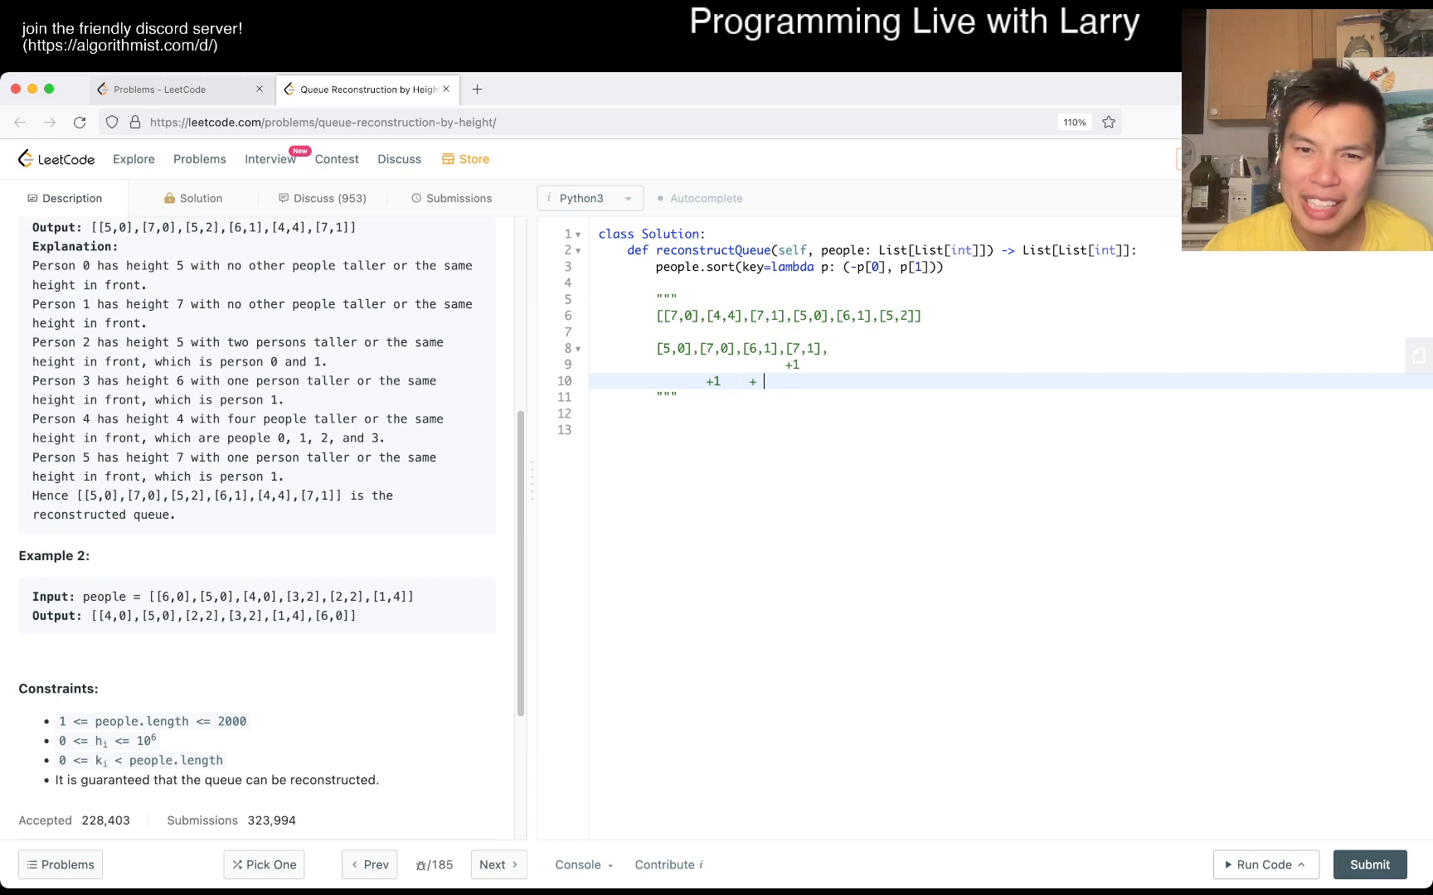
text(1)
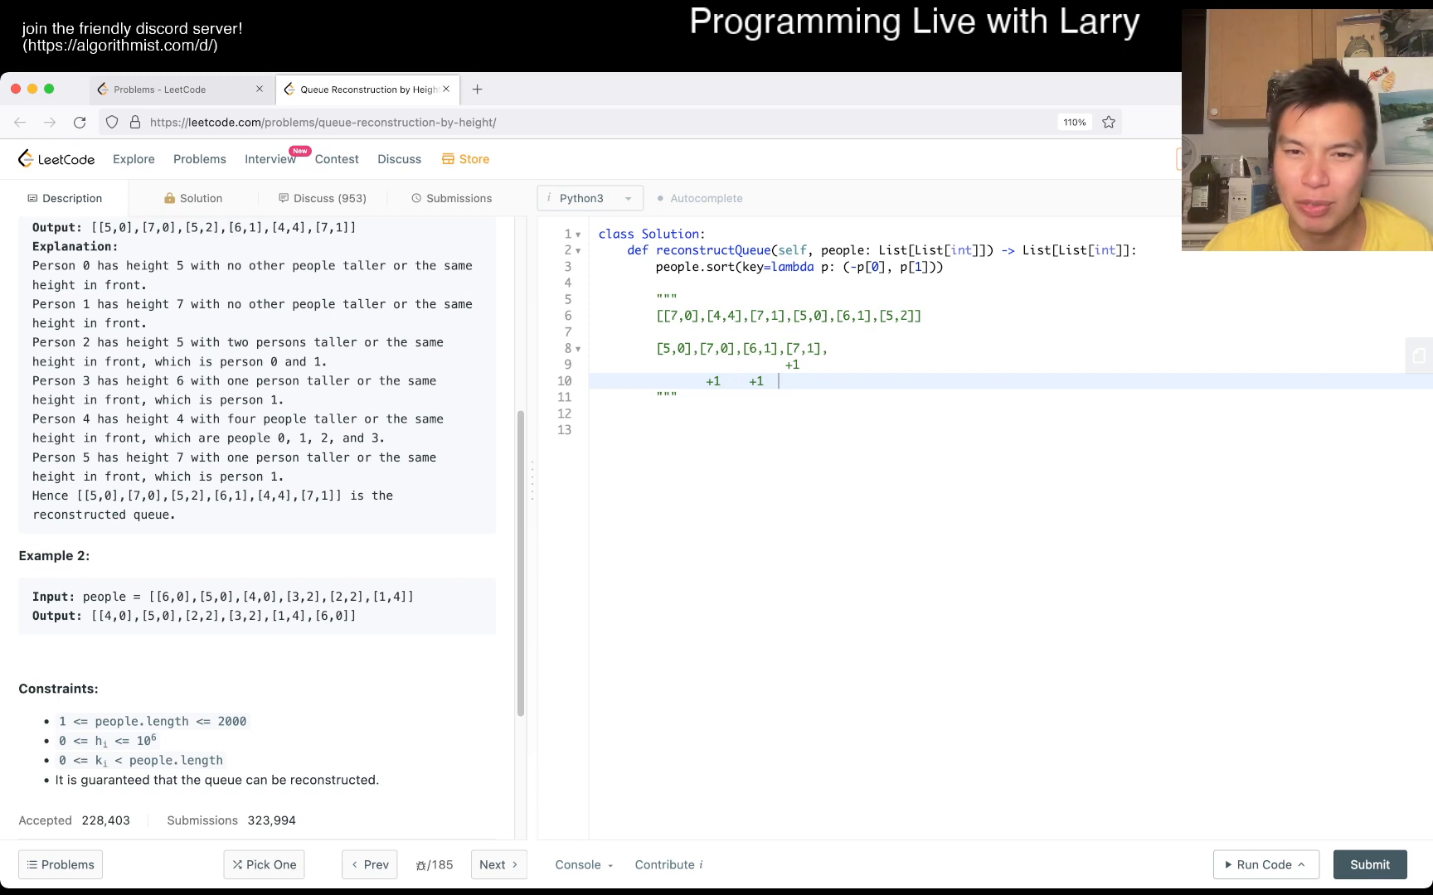
text(+1)
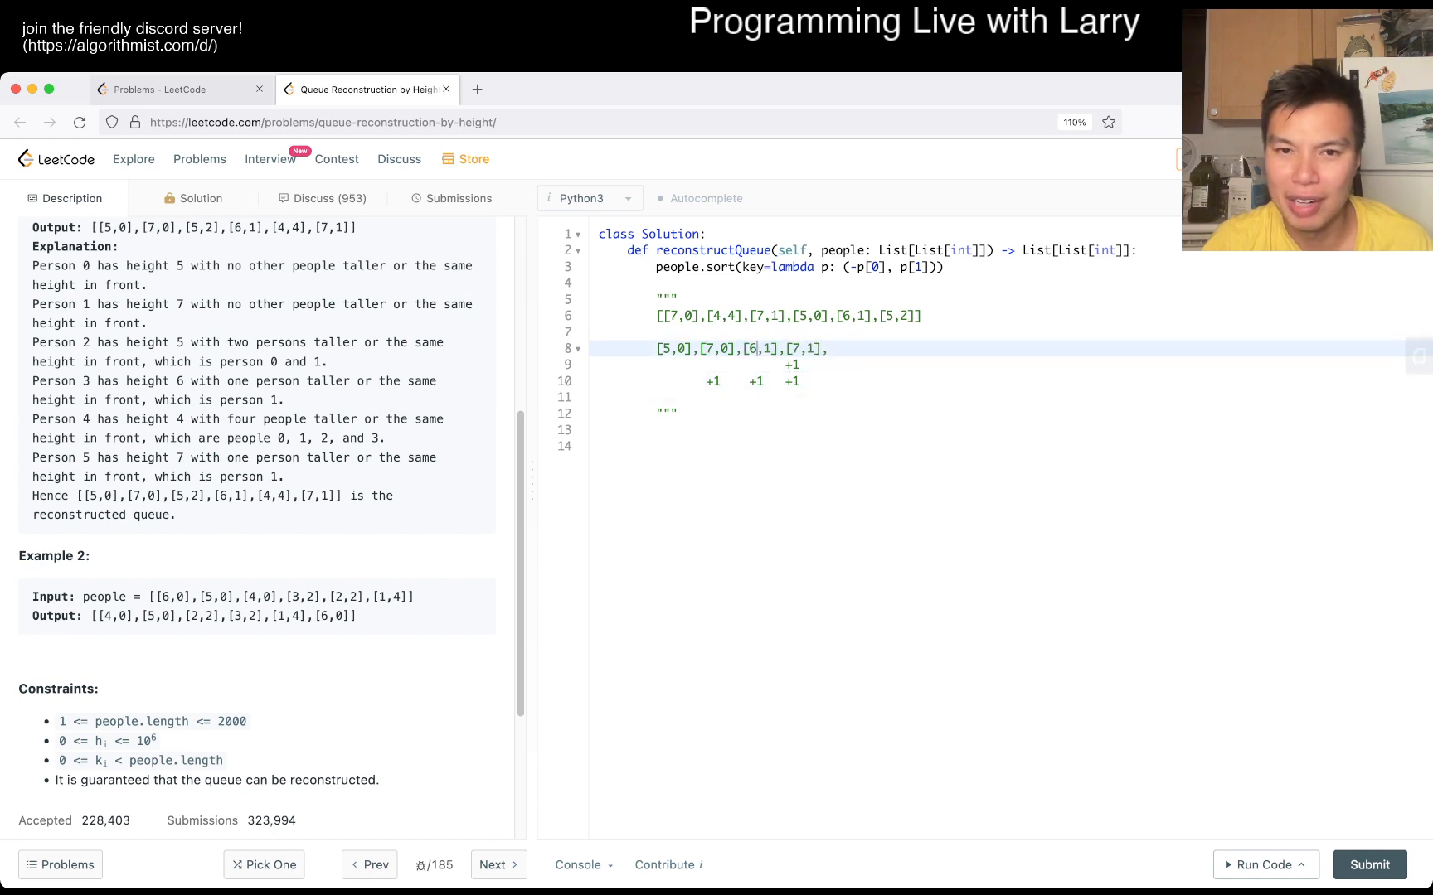
Insert [5,2] into the traced queue and add another +1 +1 +1 annotation line.
text([5,2)
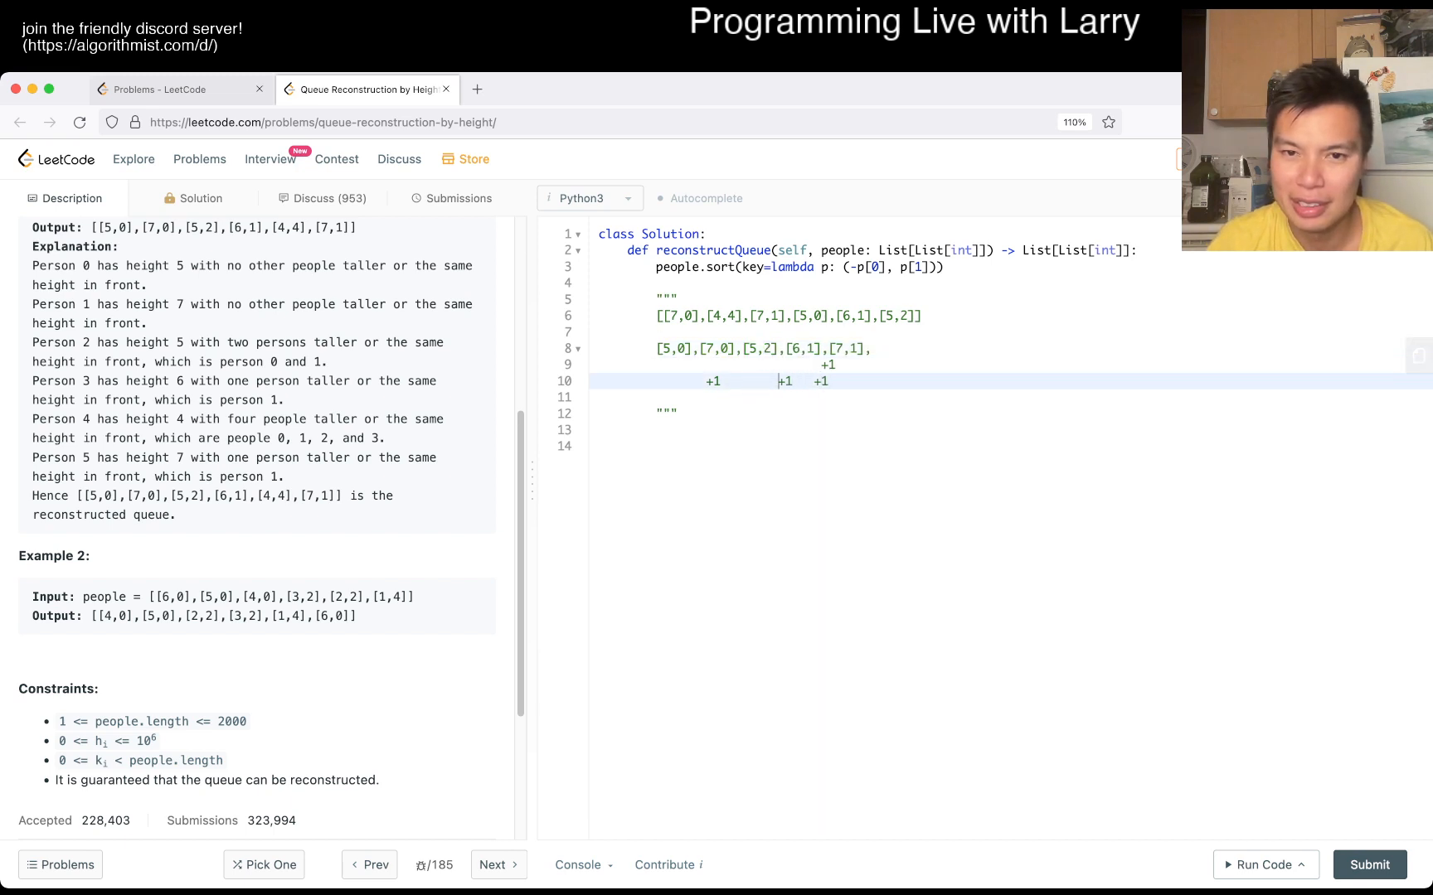
key(Enter)
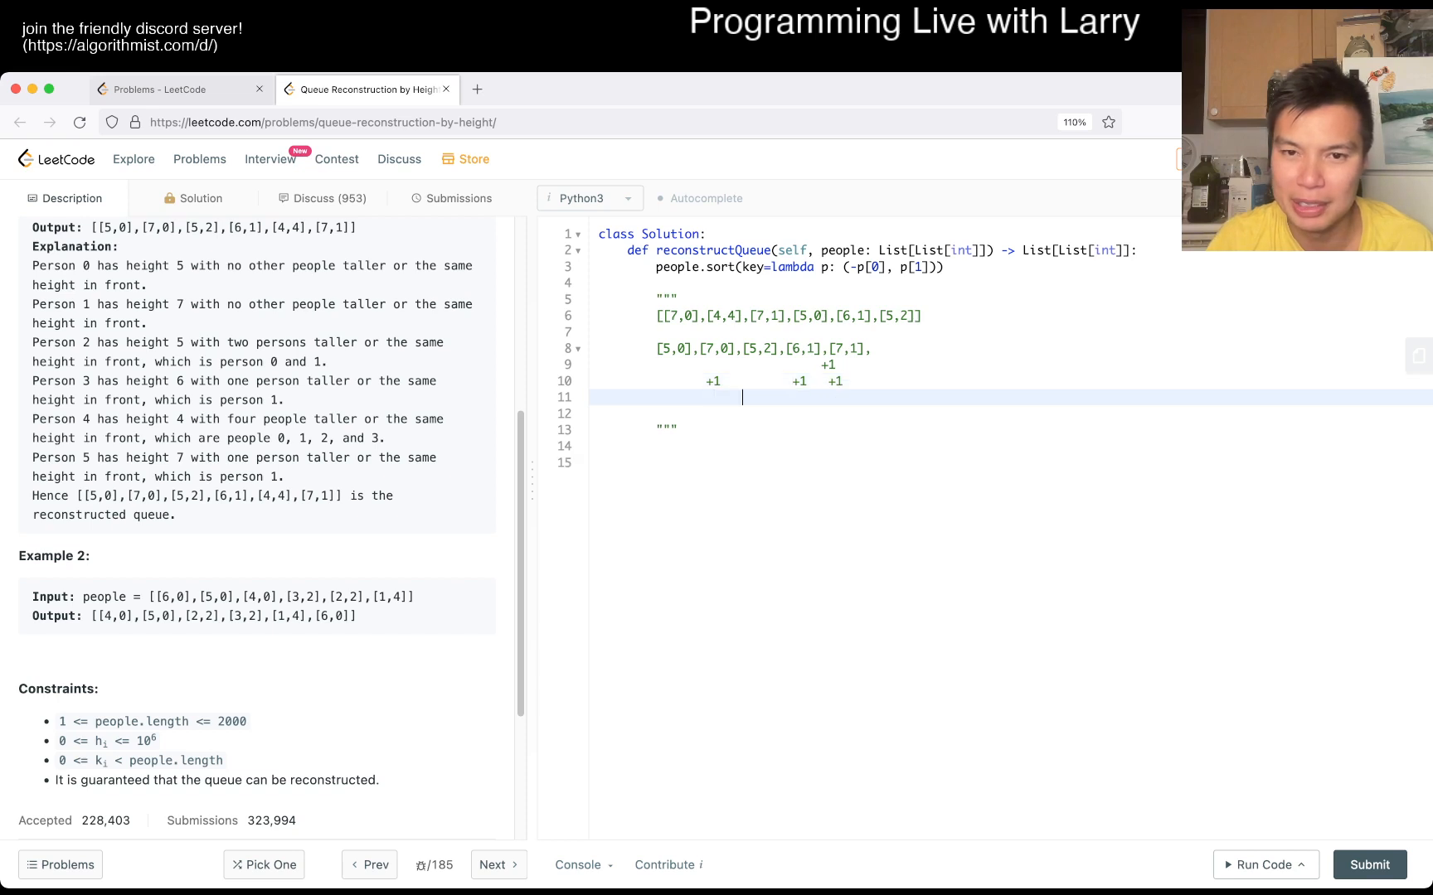
text(+1)
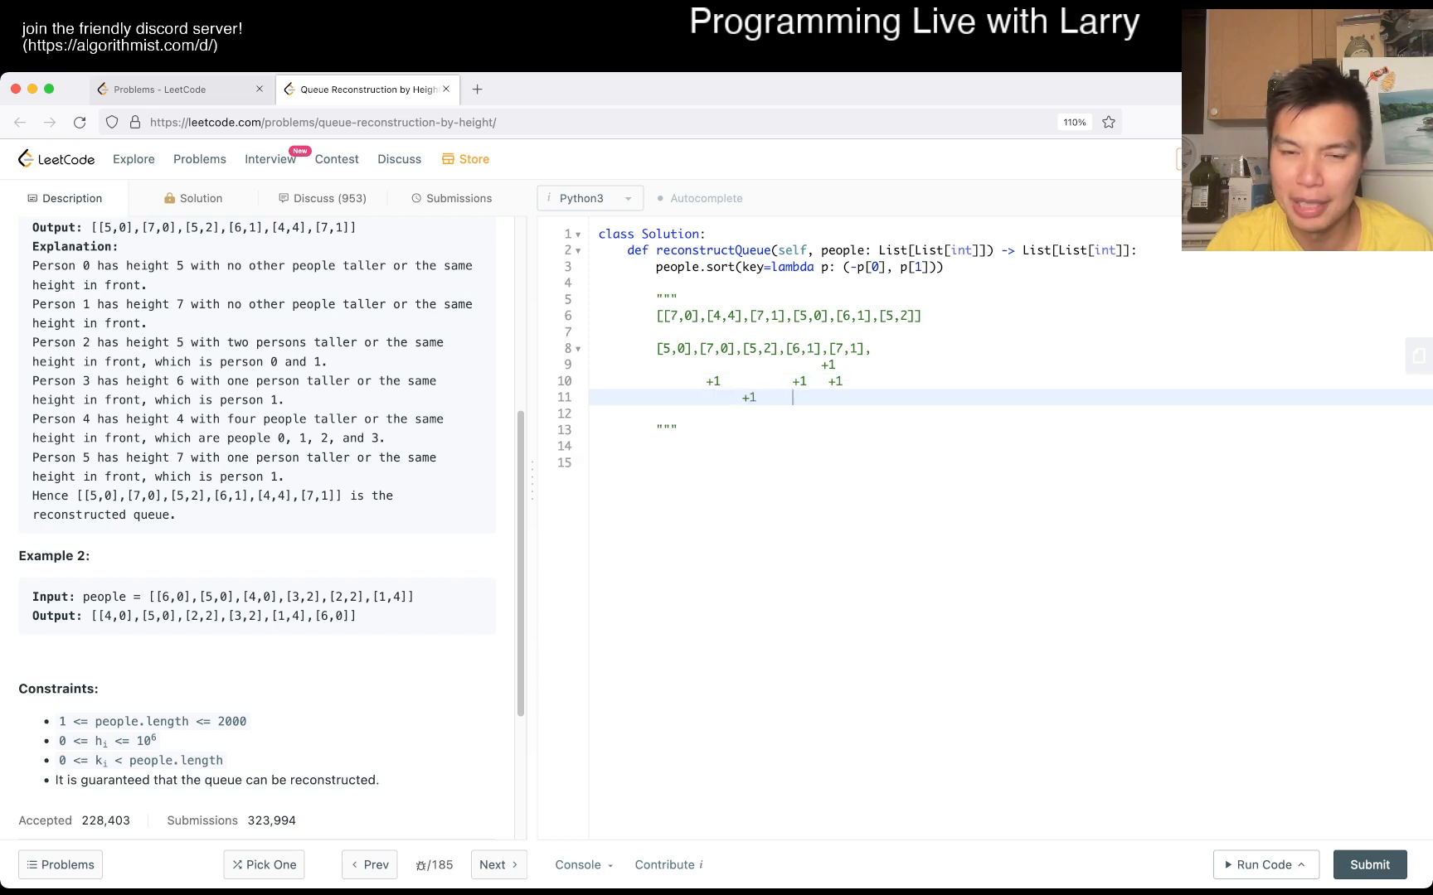
text(+1   +1)
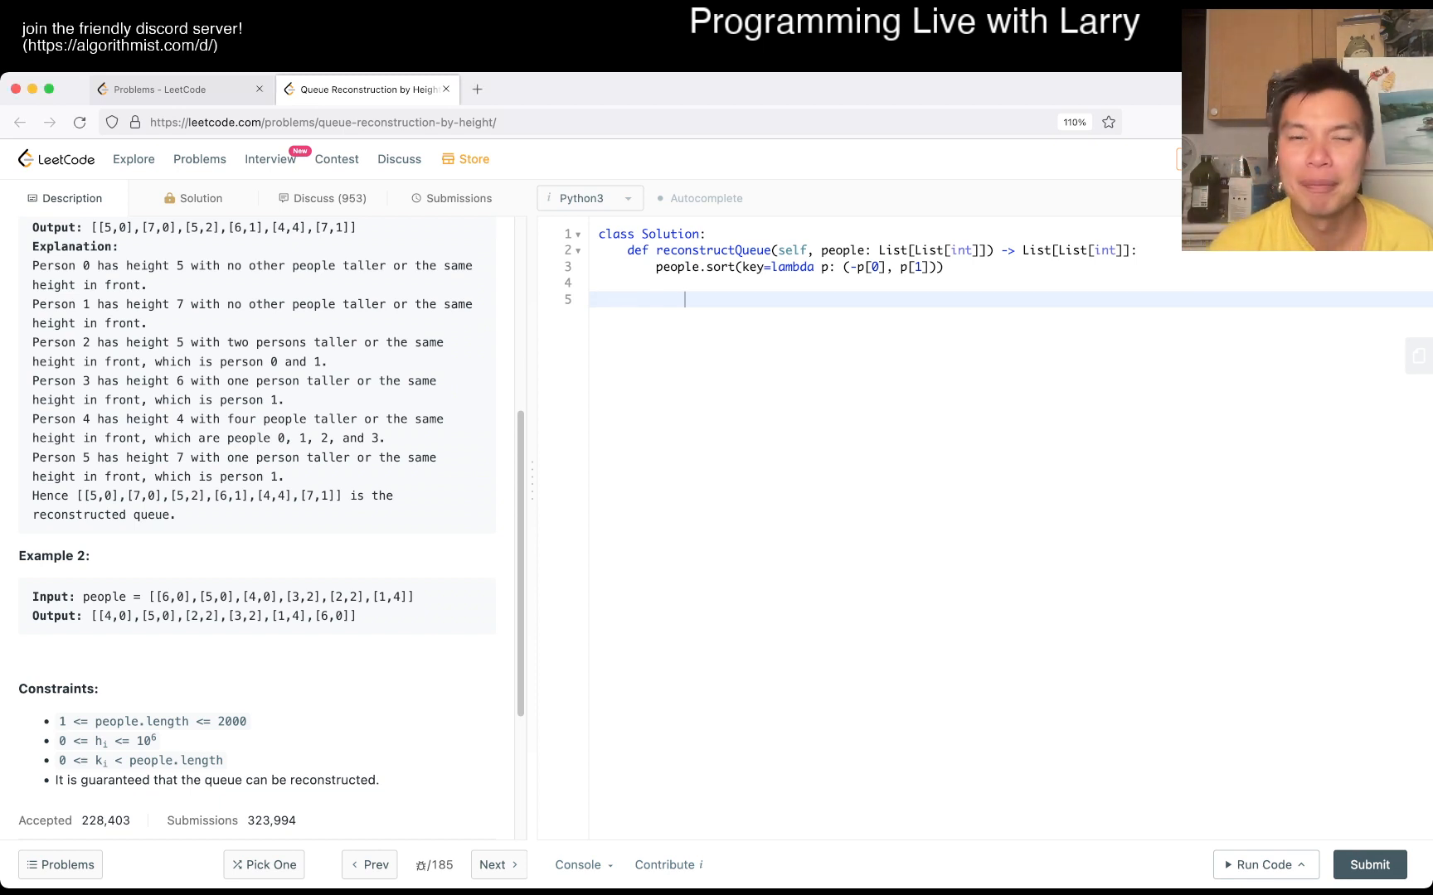
Write ans = [] and a for loop over (height, k) in people starting an ans call.
text(for)
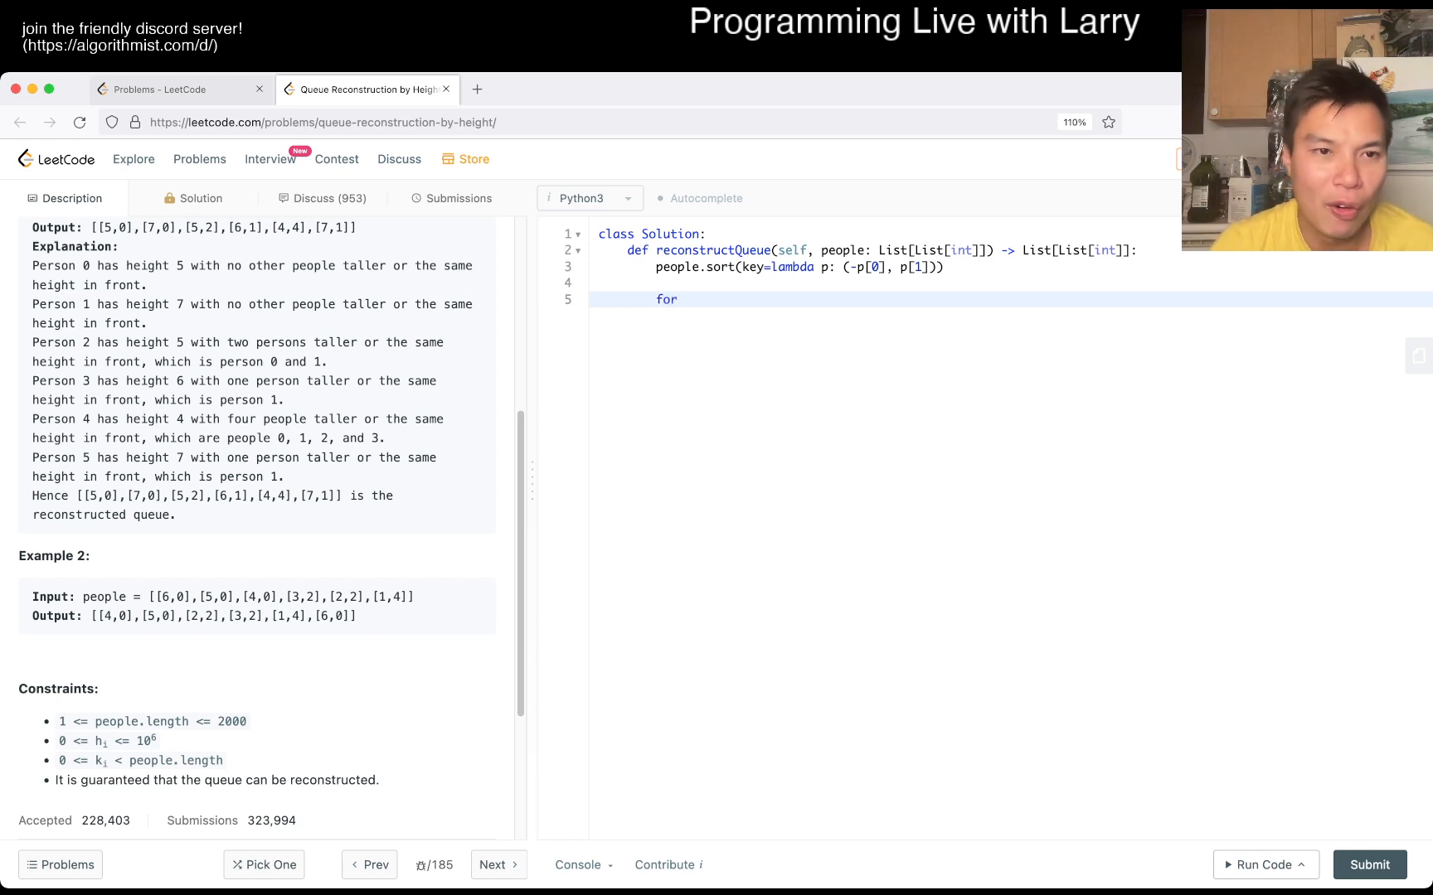
text(height, k)
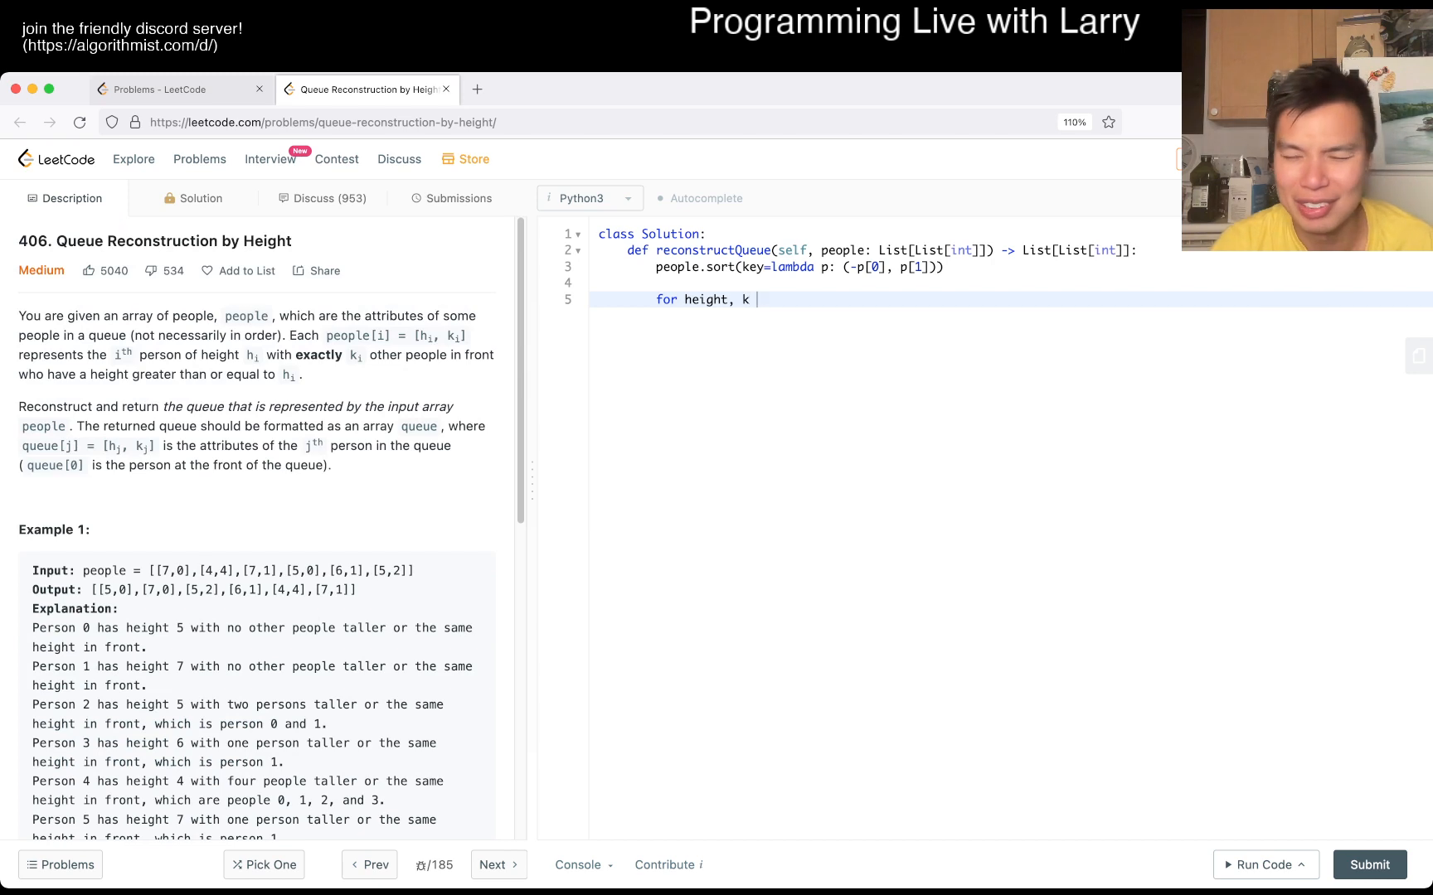
text(in people:)
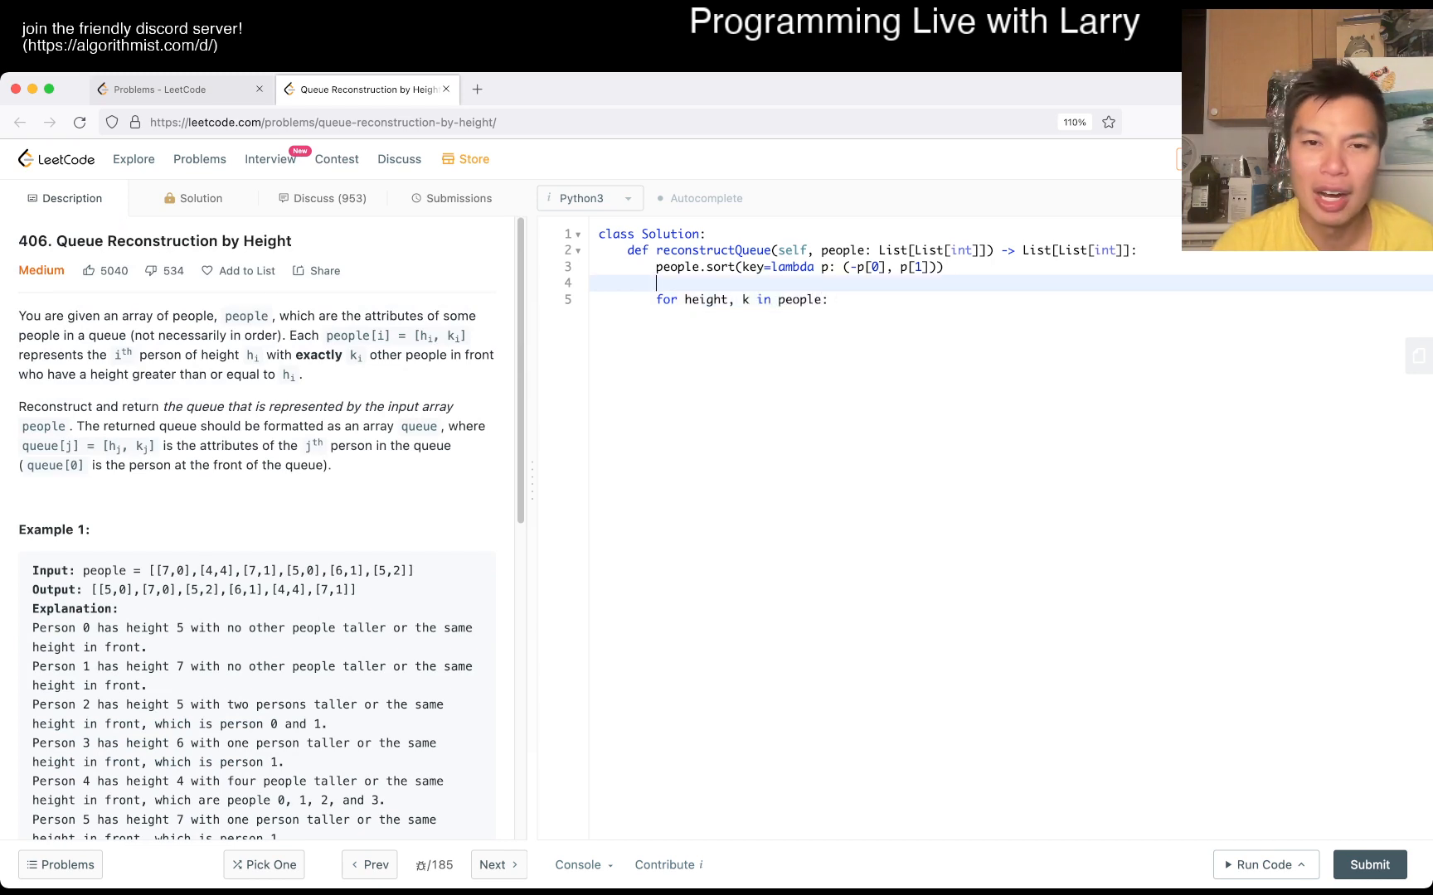
text(ans = [])
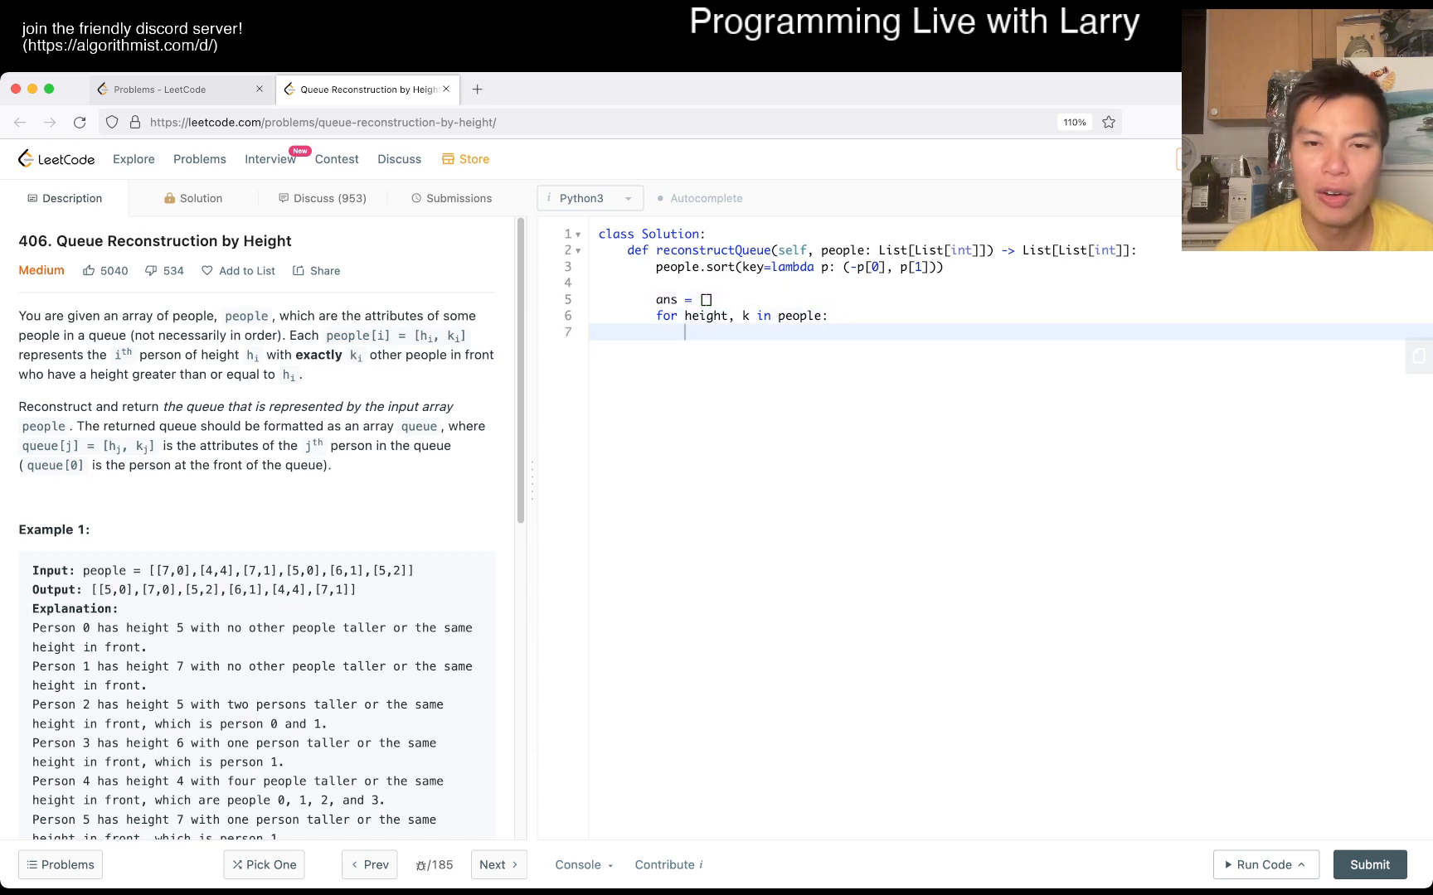
text(an)
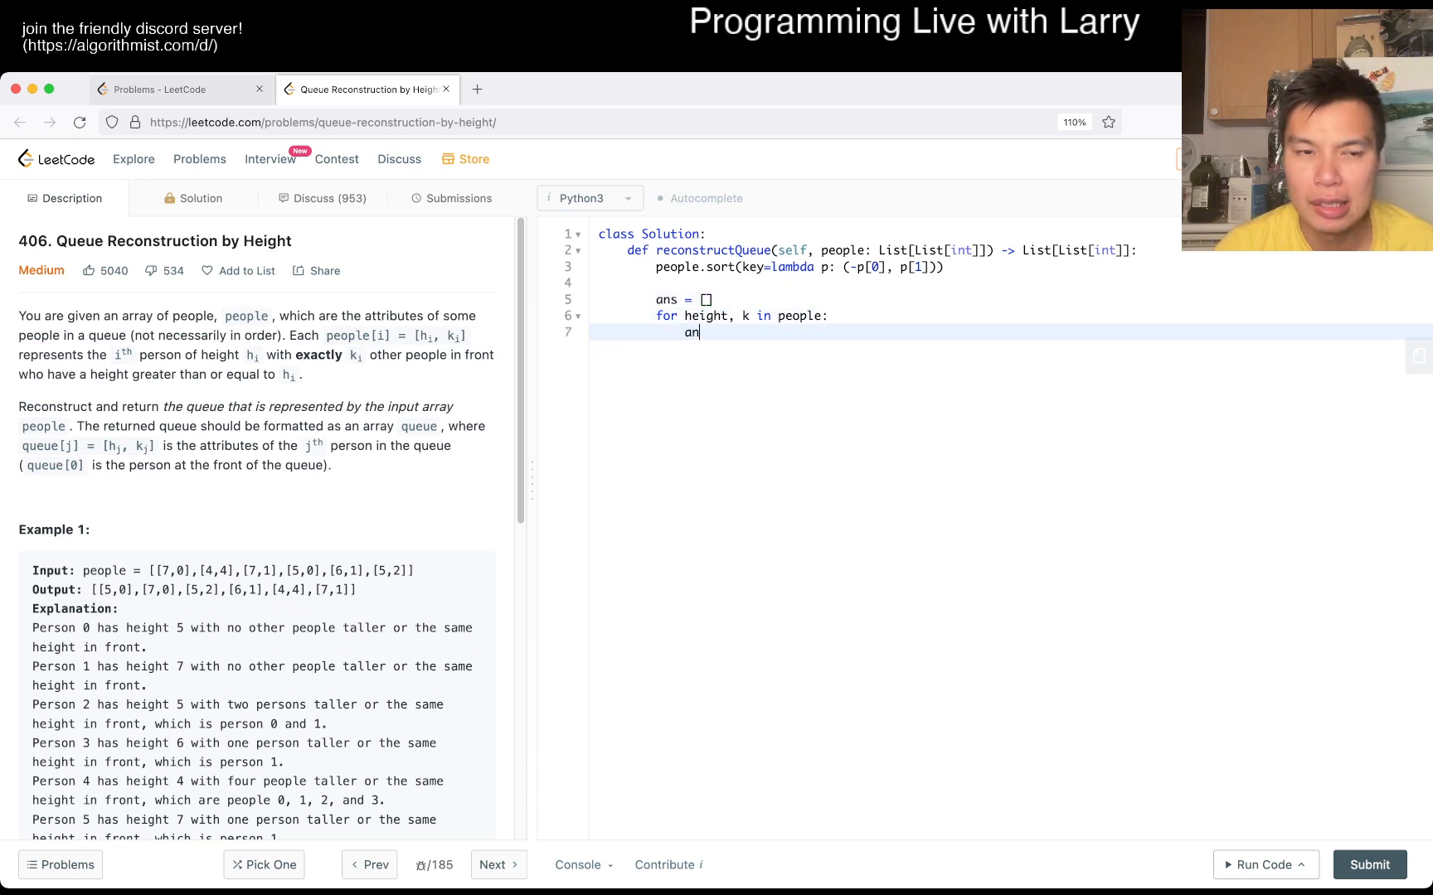
text(s)
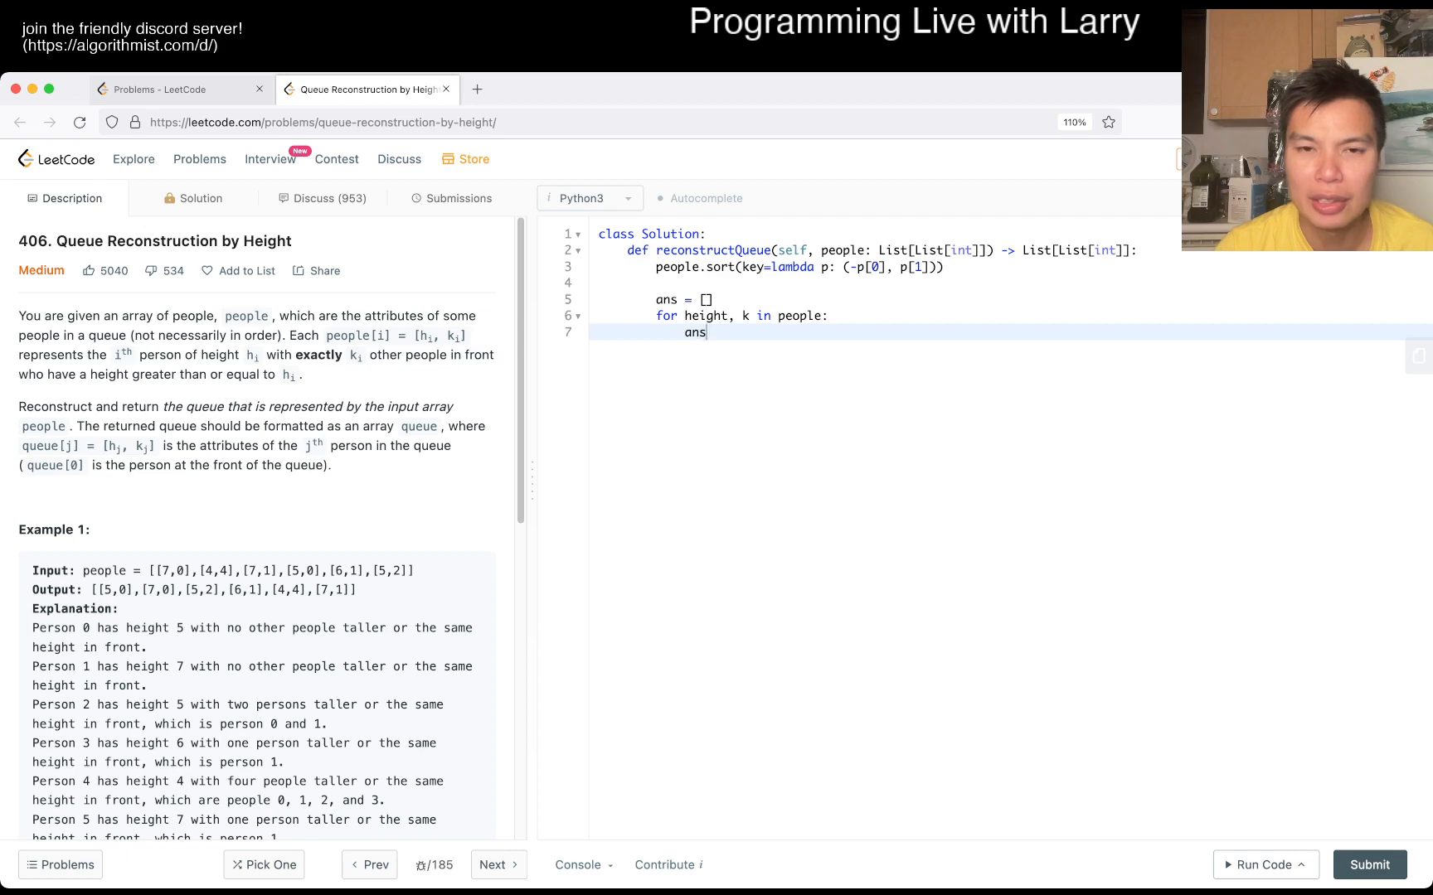
text(.)
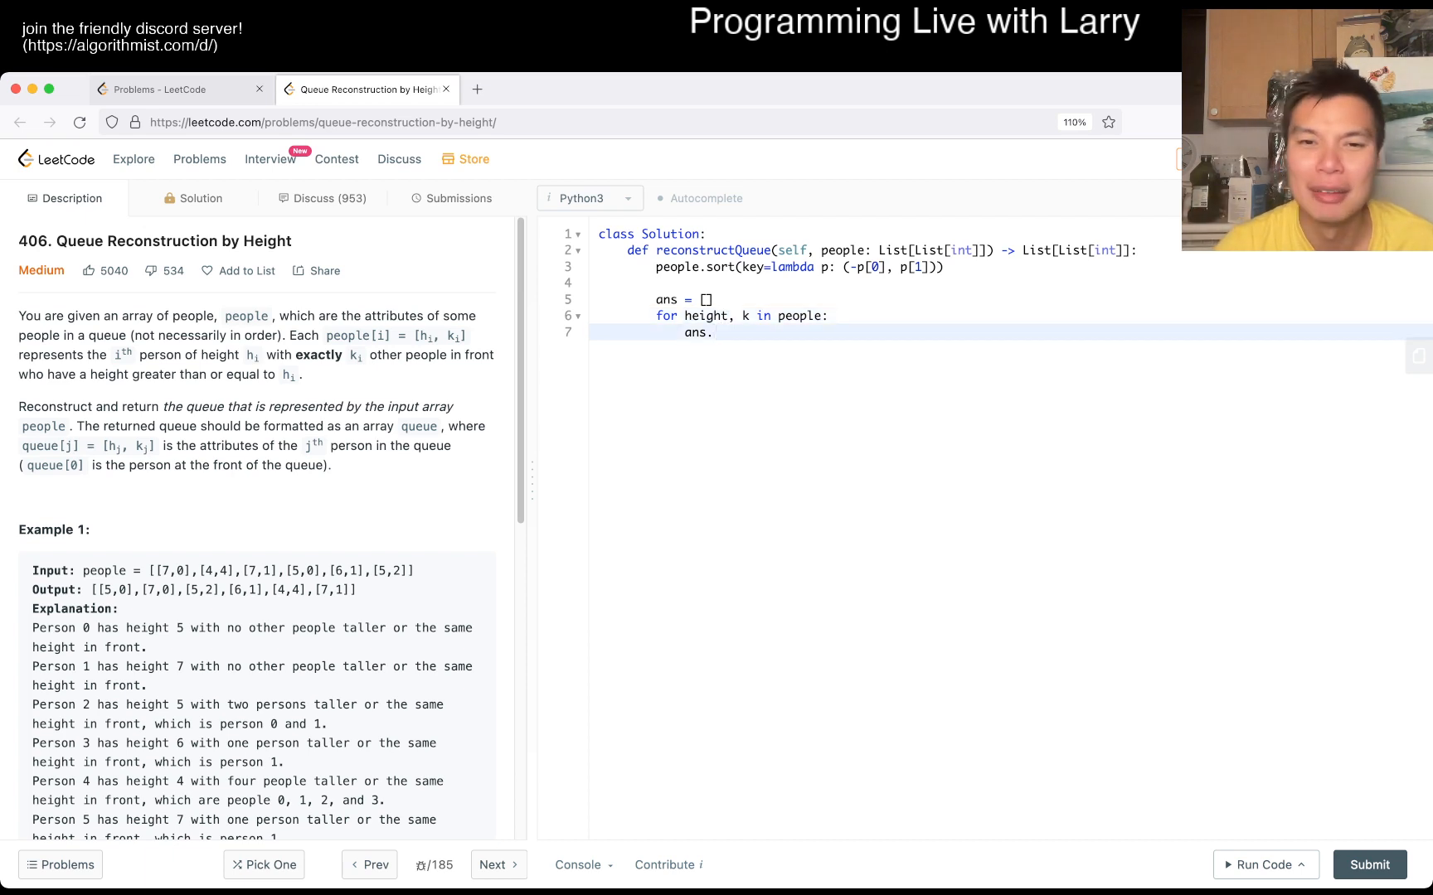
text(append())
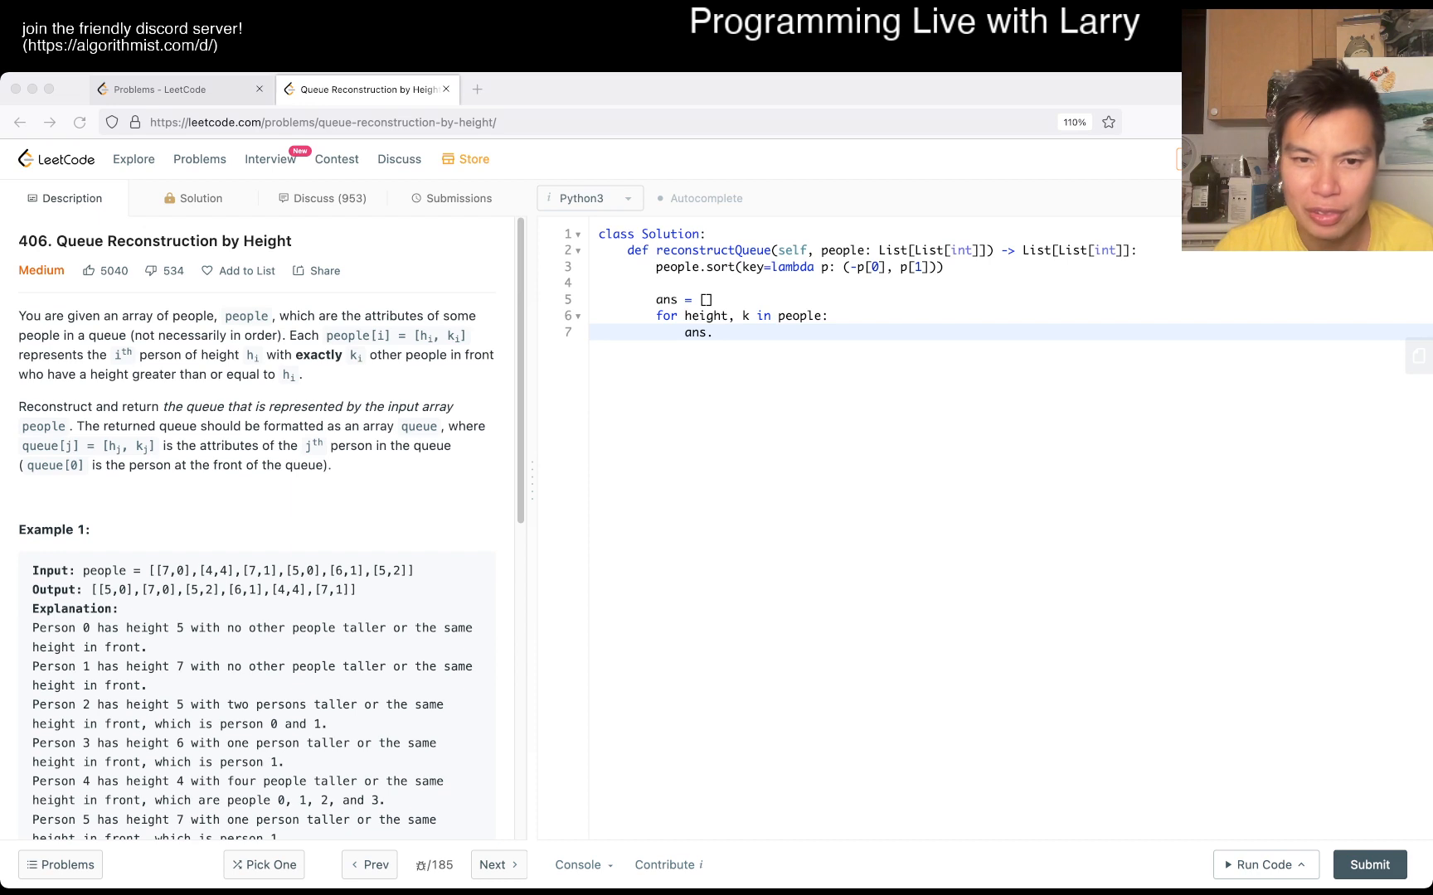
Finish the loop with ans.insert(k, [height, k]) and return ans, then check the testcase console.
text(insert())
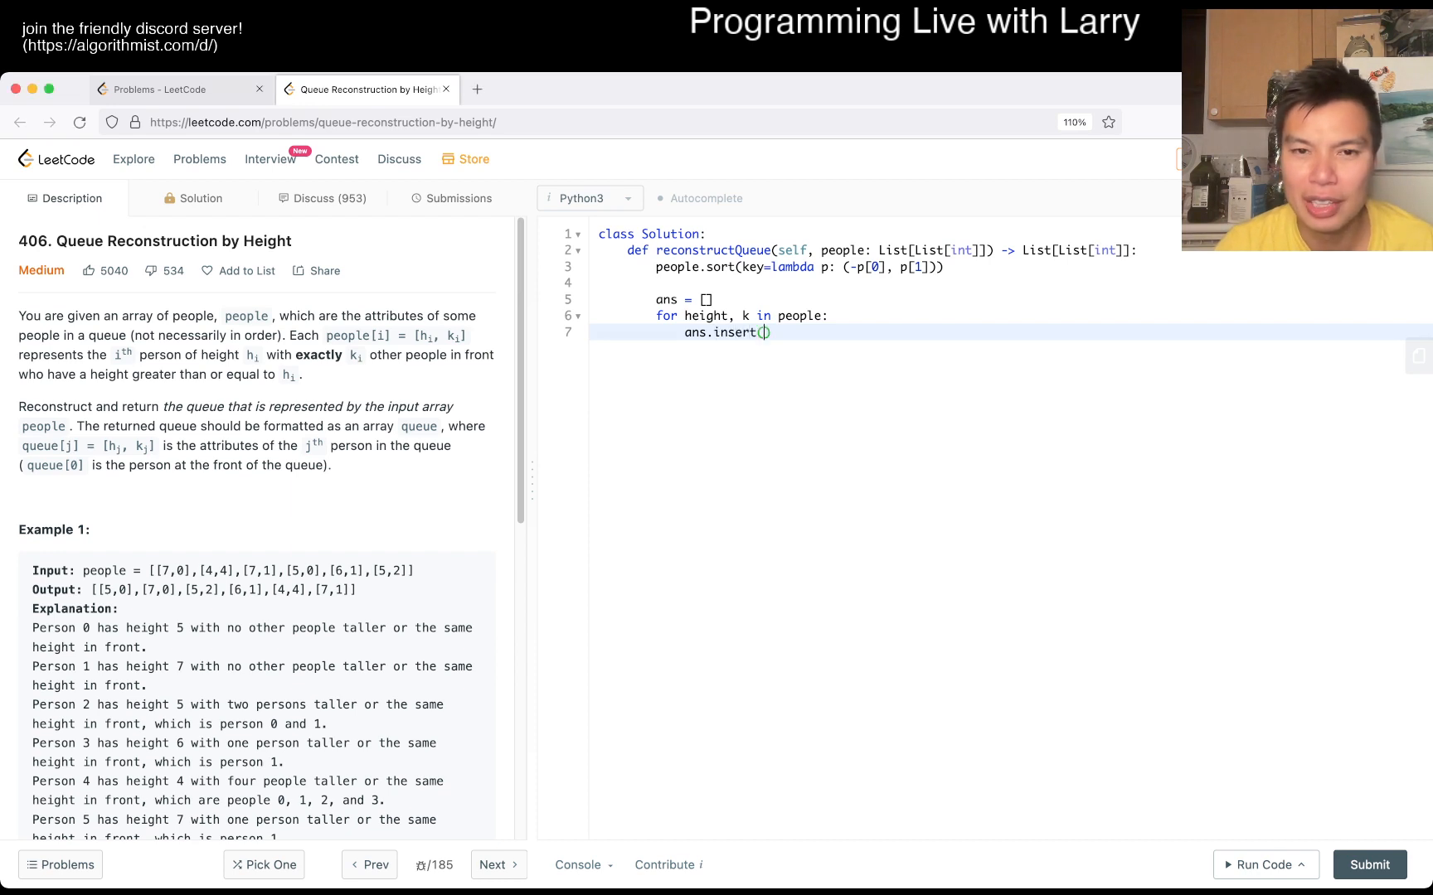
text(k, (height)
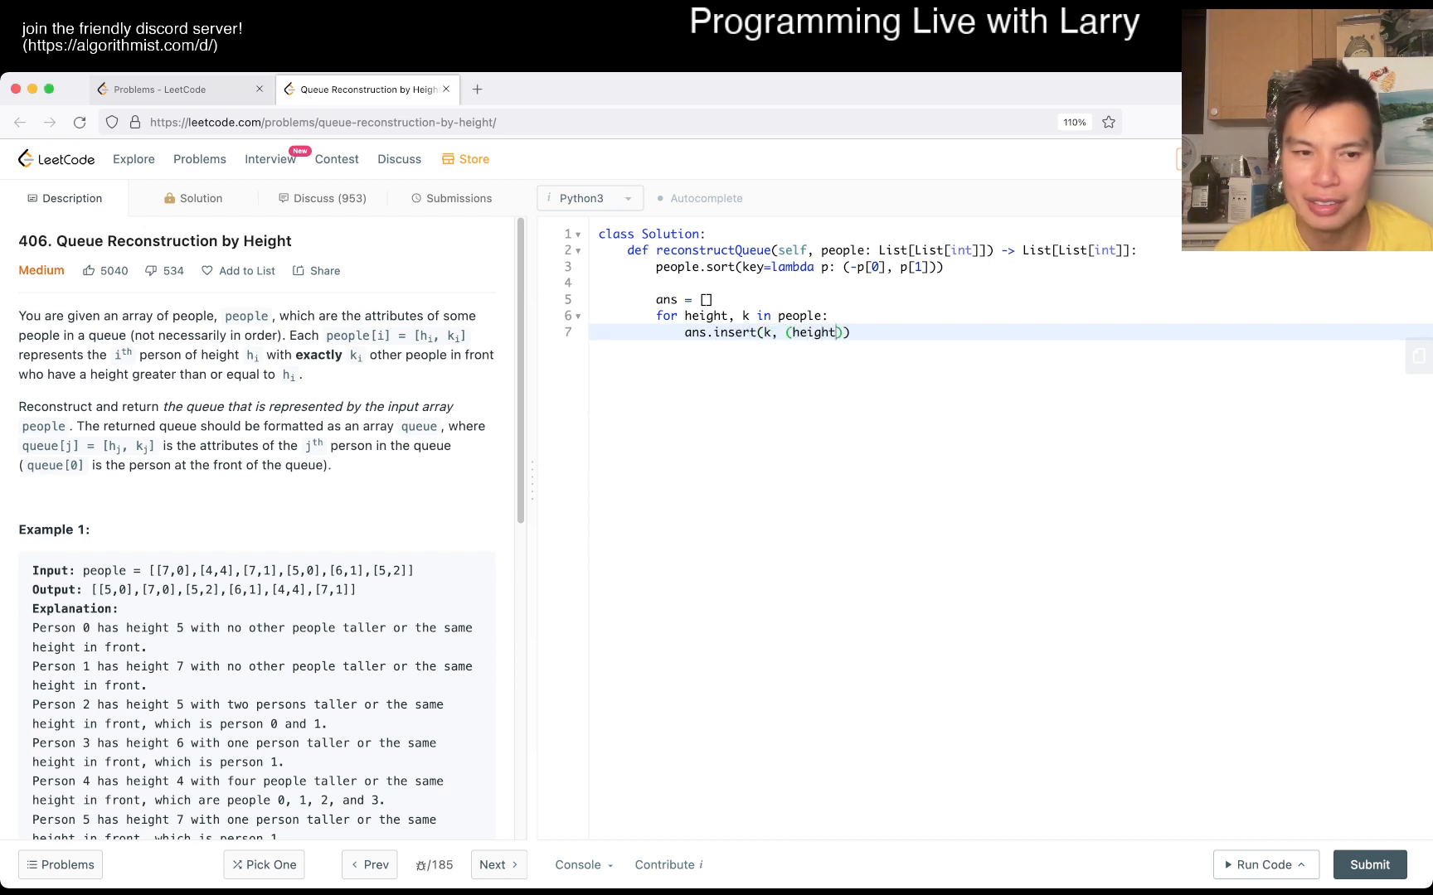
text(, k])
text(r)
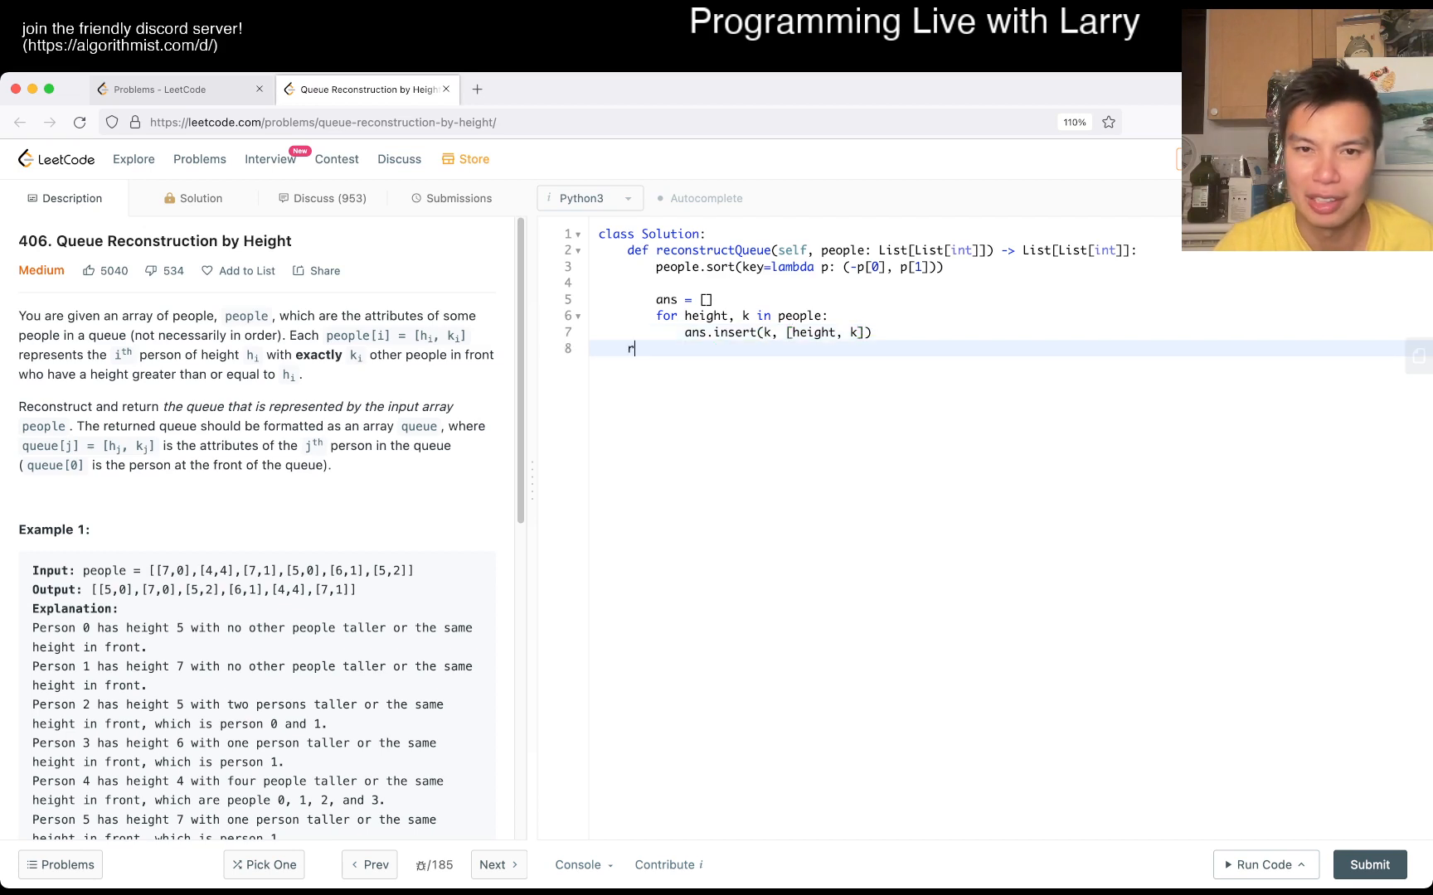
text(eturn ans)
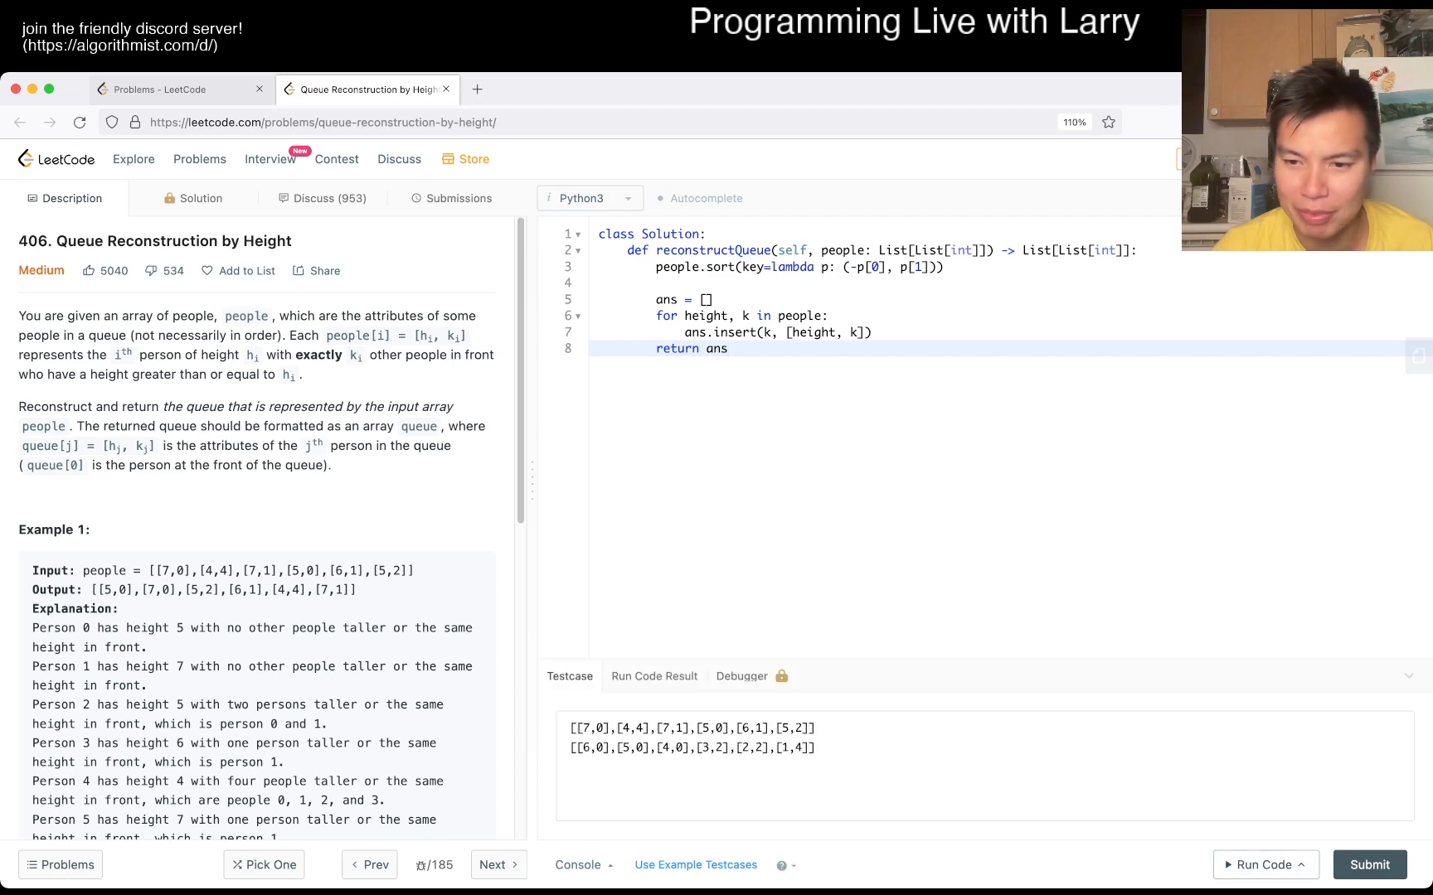
click(1260, 865)
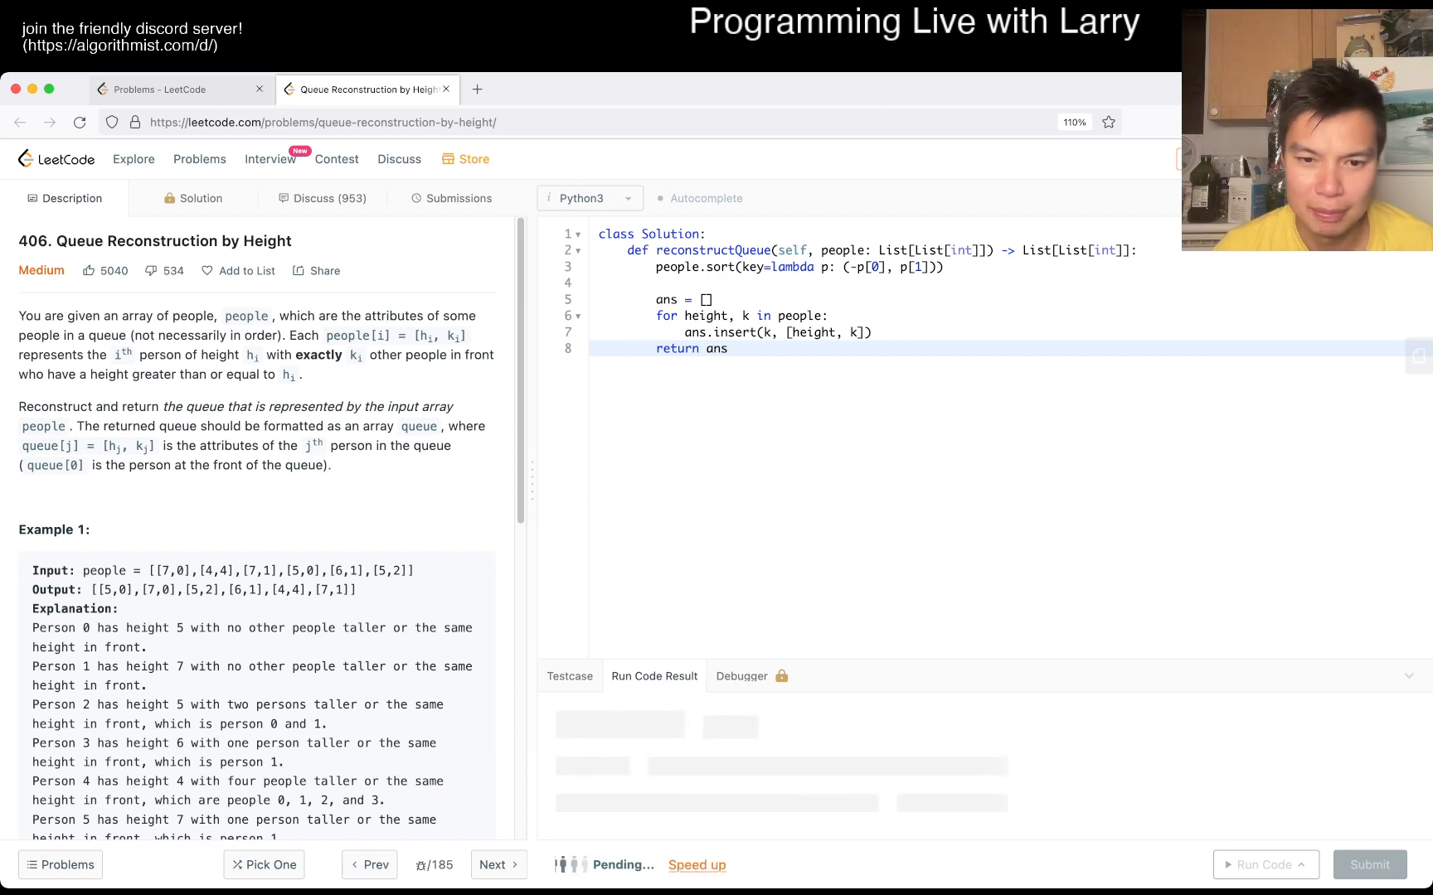
Submit the solution, see it accepted at 192 ms, and return to the problem description.
click(1260, 866)
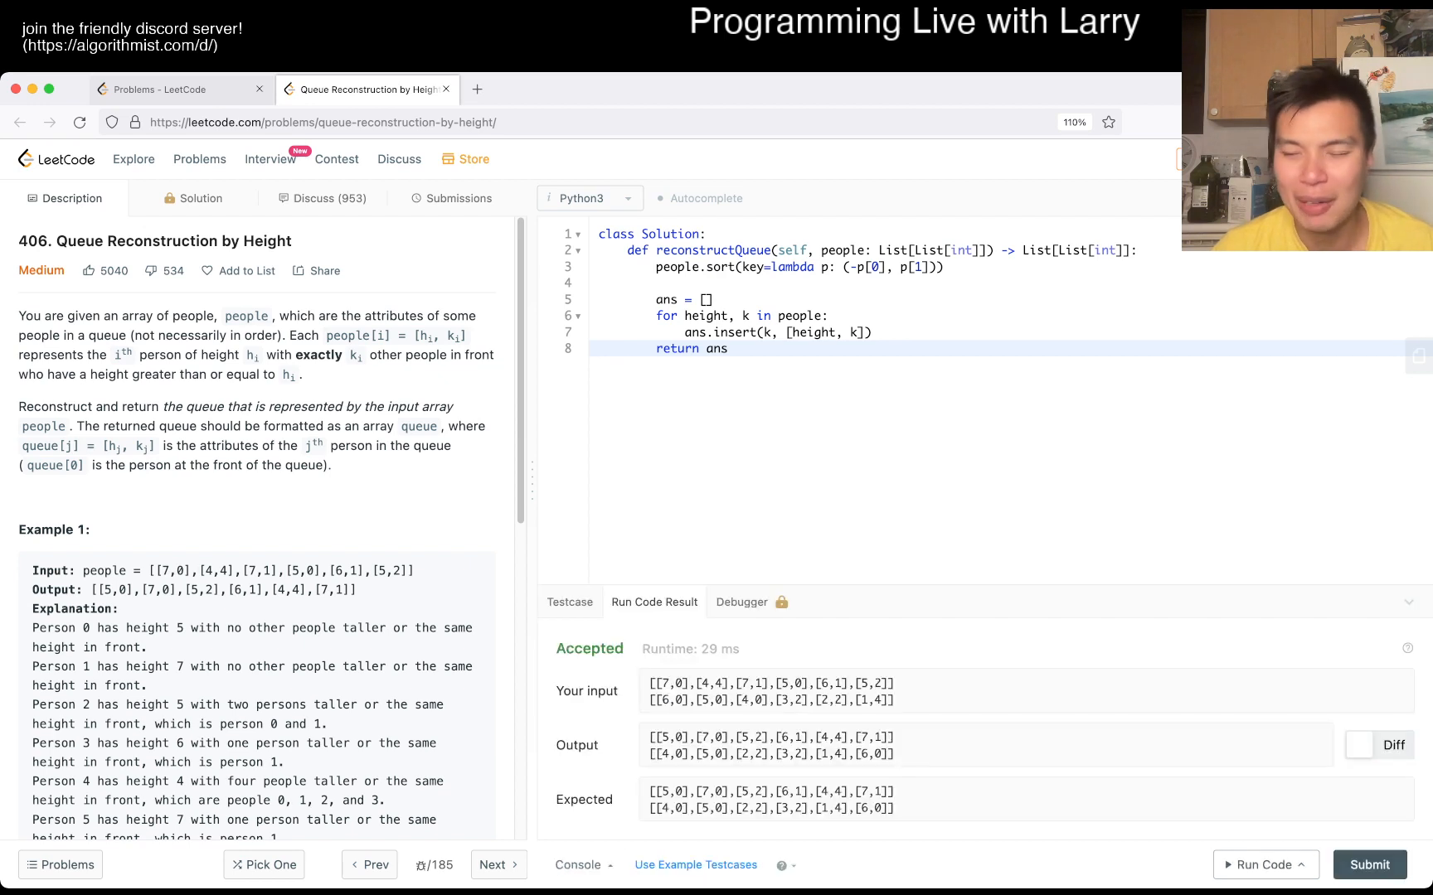
click(459, 199)
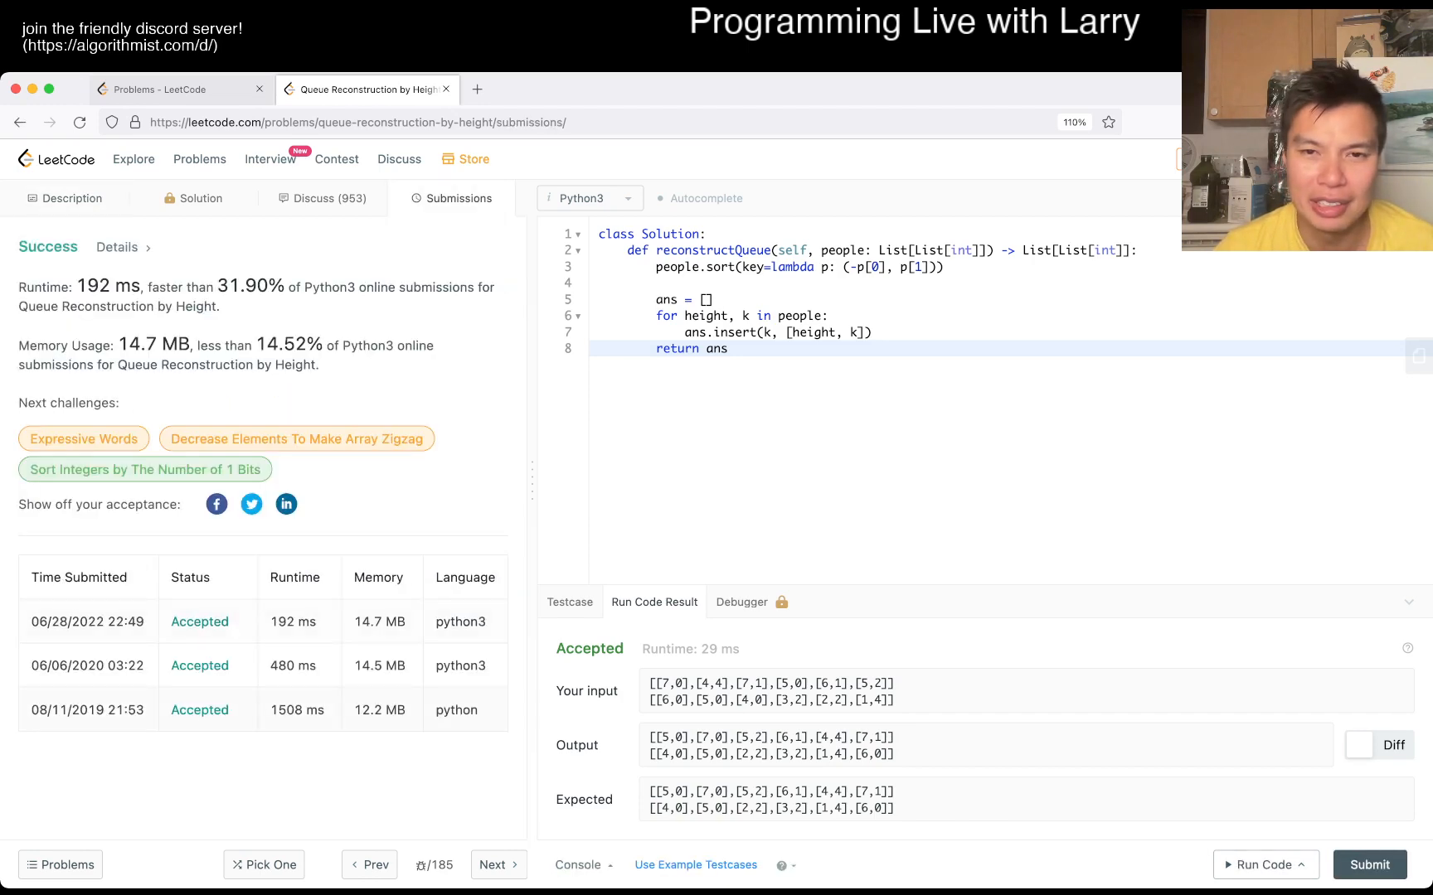
click(728, 349)
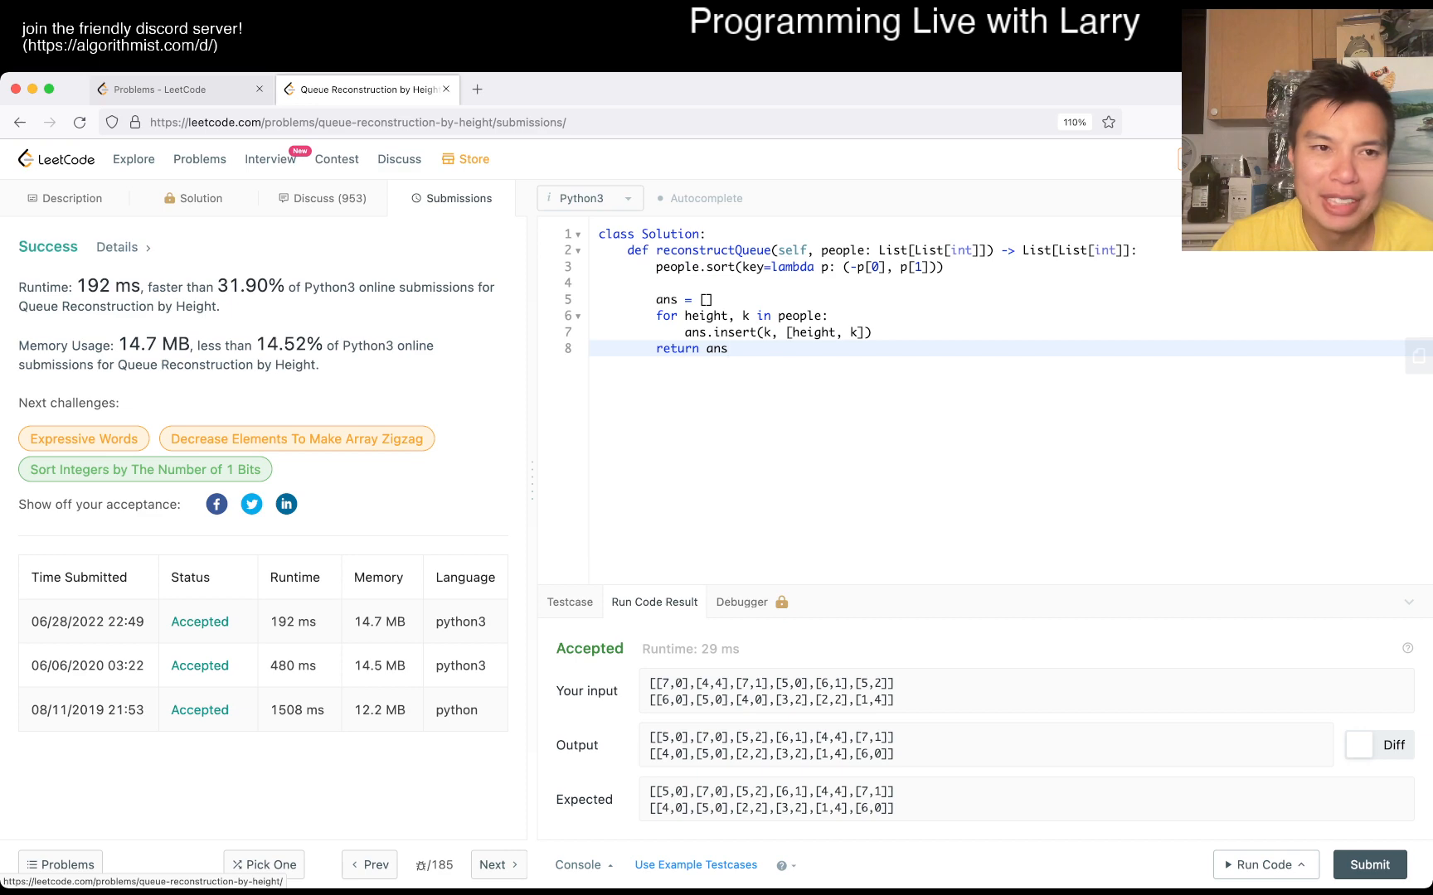
click(73, 199)
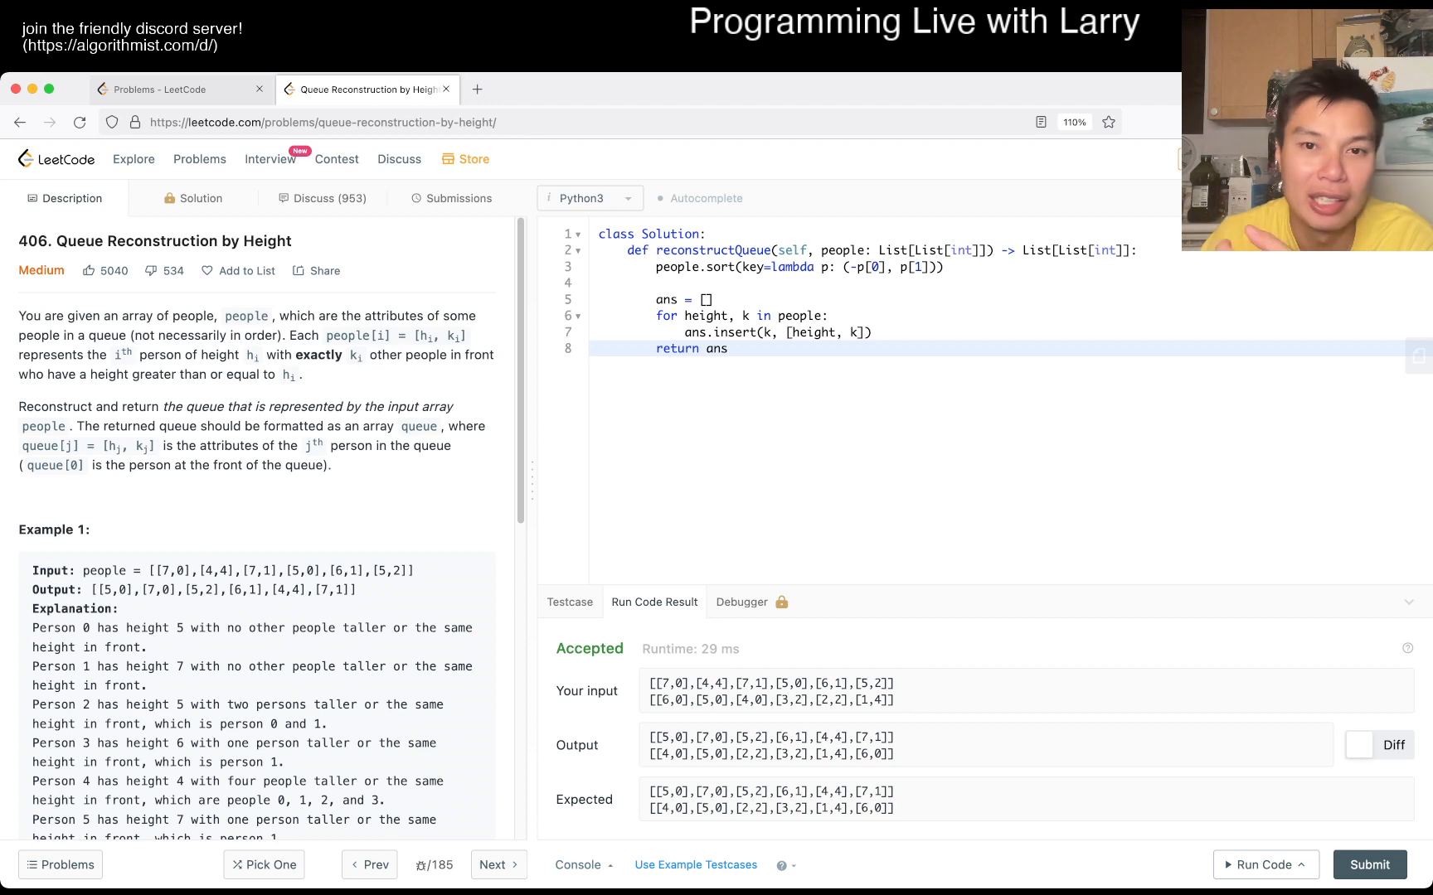
Add the O(N log N) skip-list note and the O(N^2) comment above the insertion loop.
text(#)
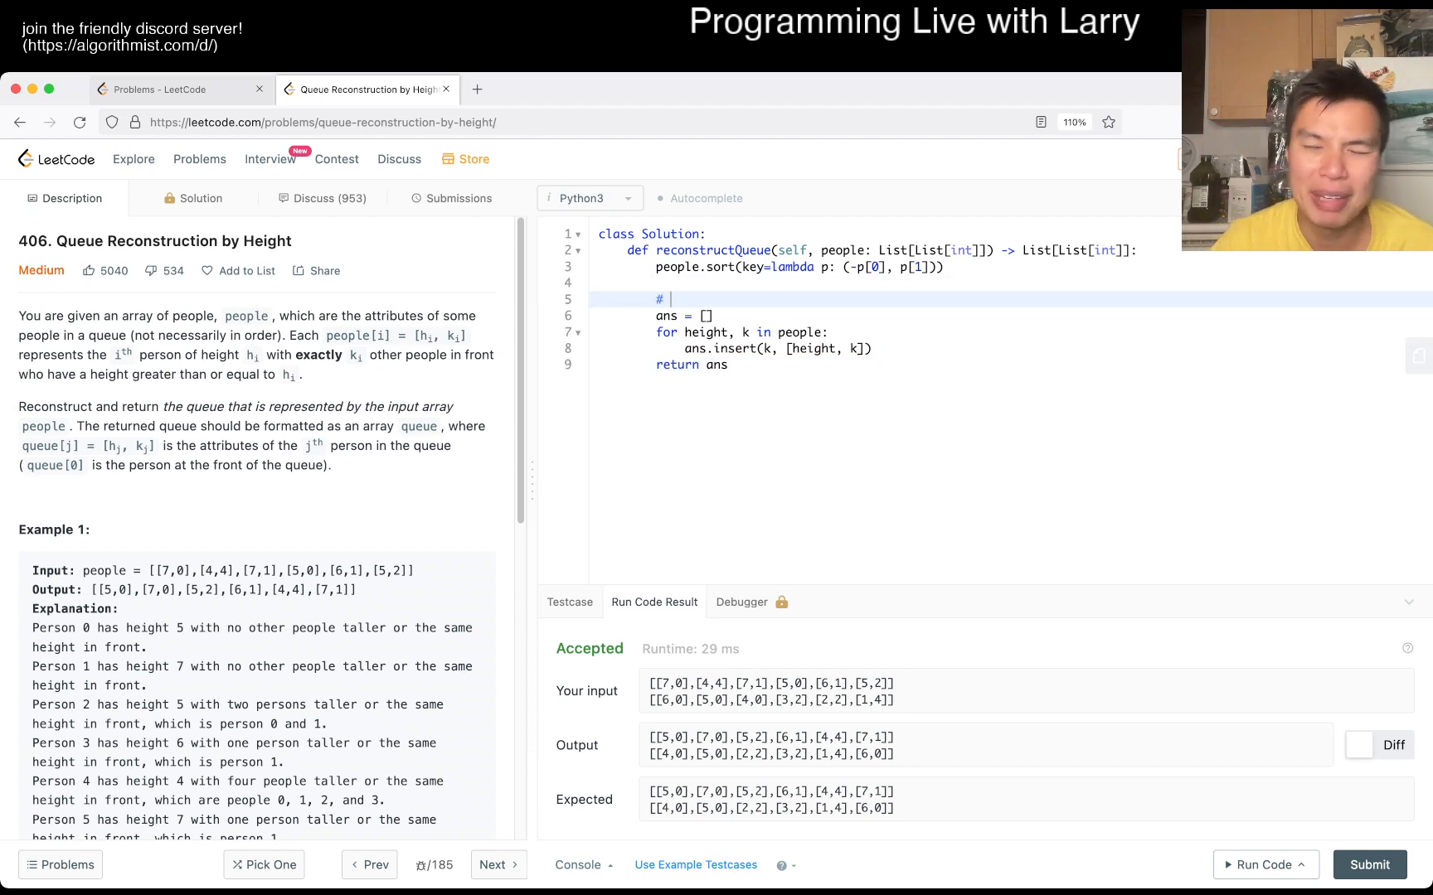
text(Skip-)
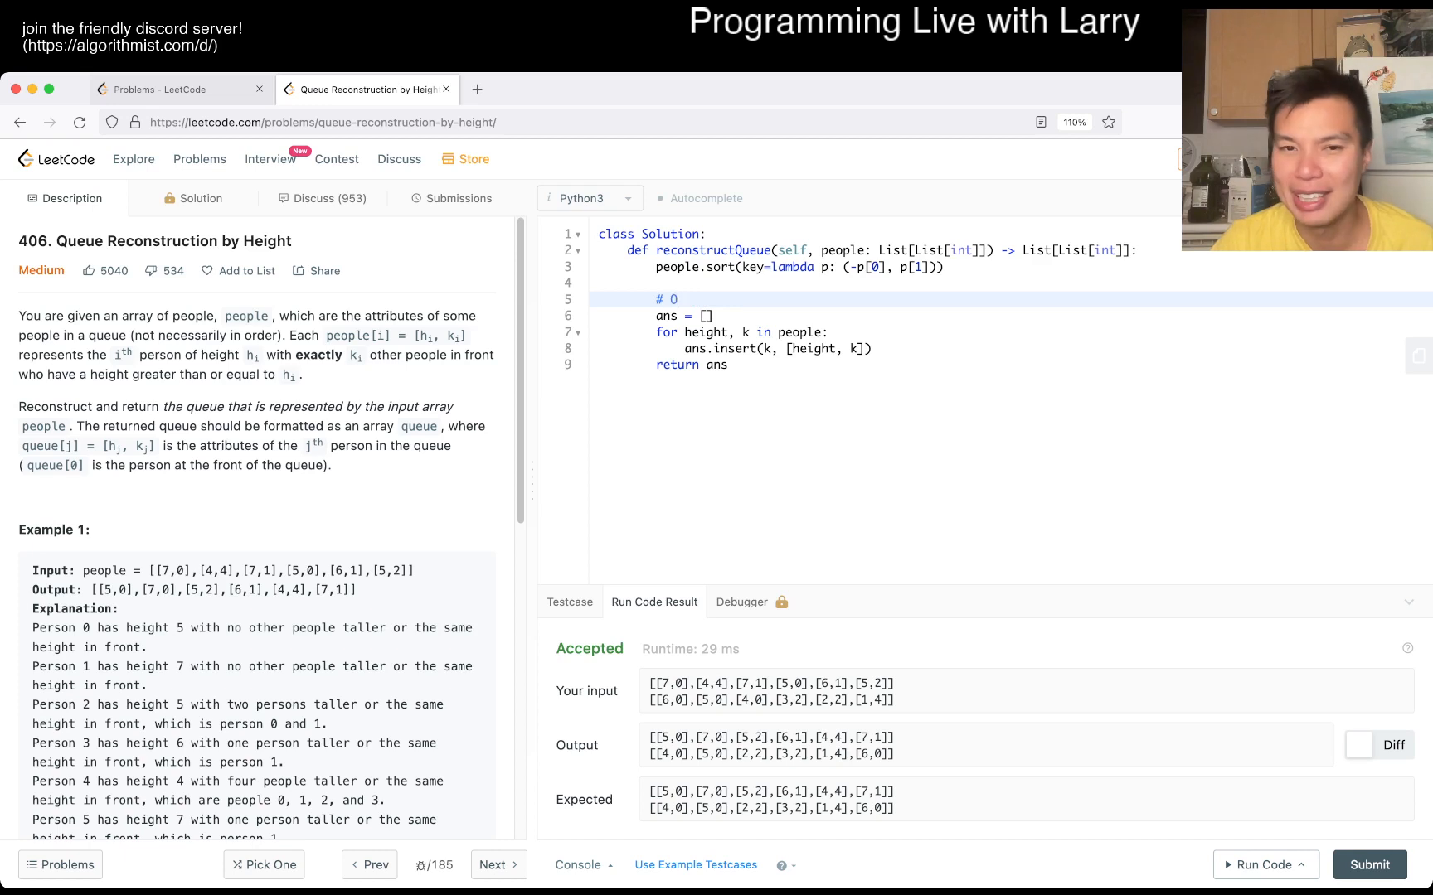
text((N log N) with skip list)
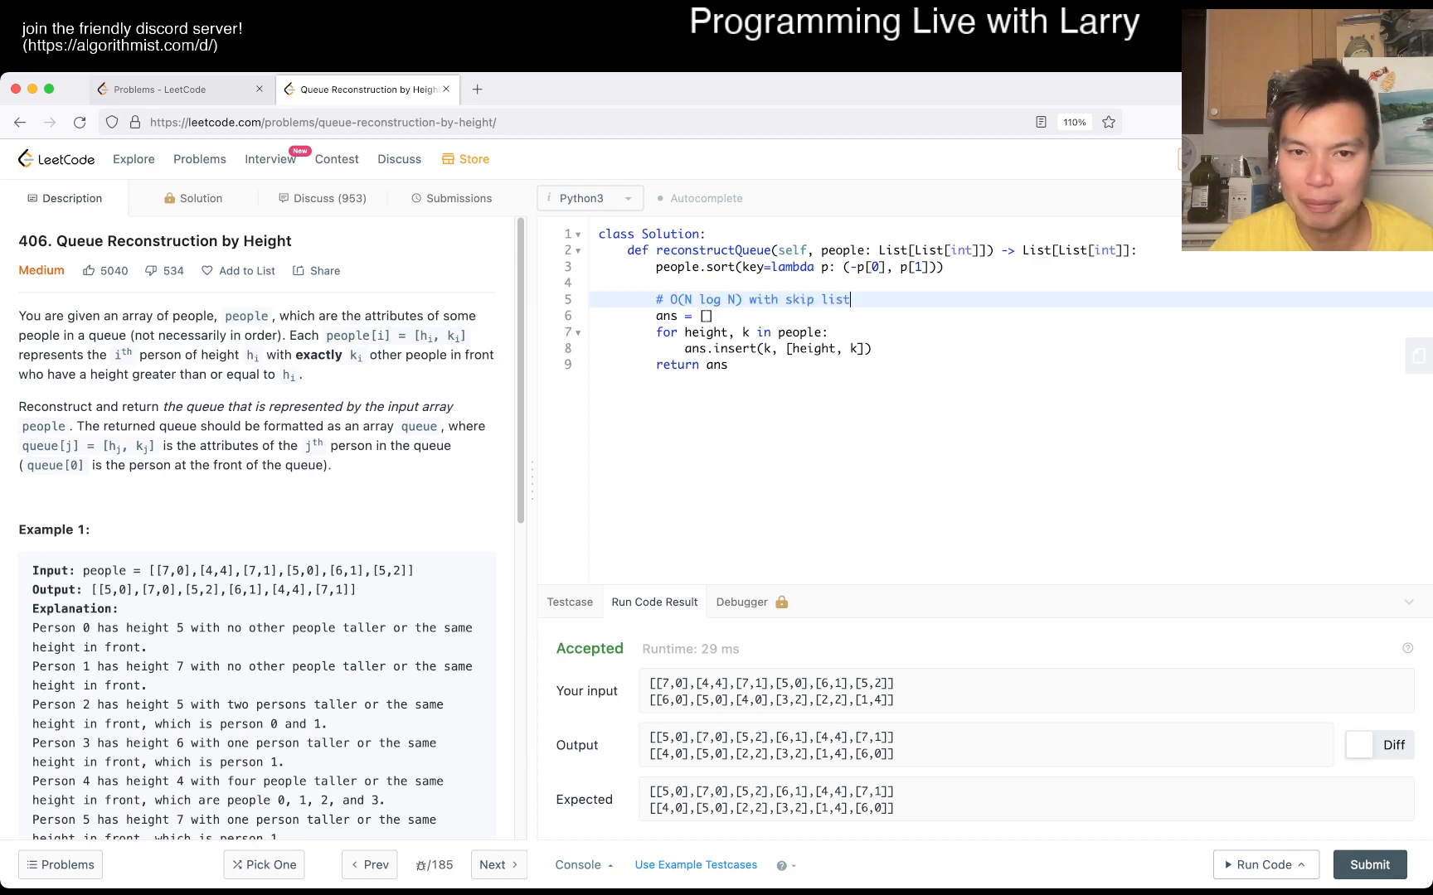
text(# O(N^))
text(# O(N log N) sorting)
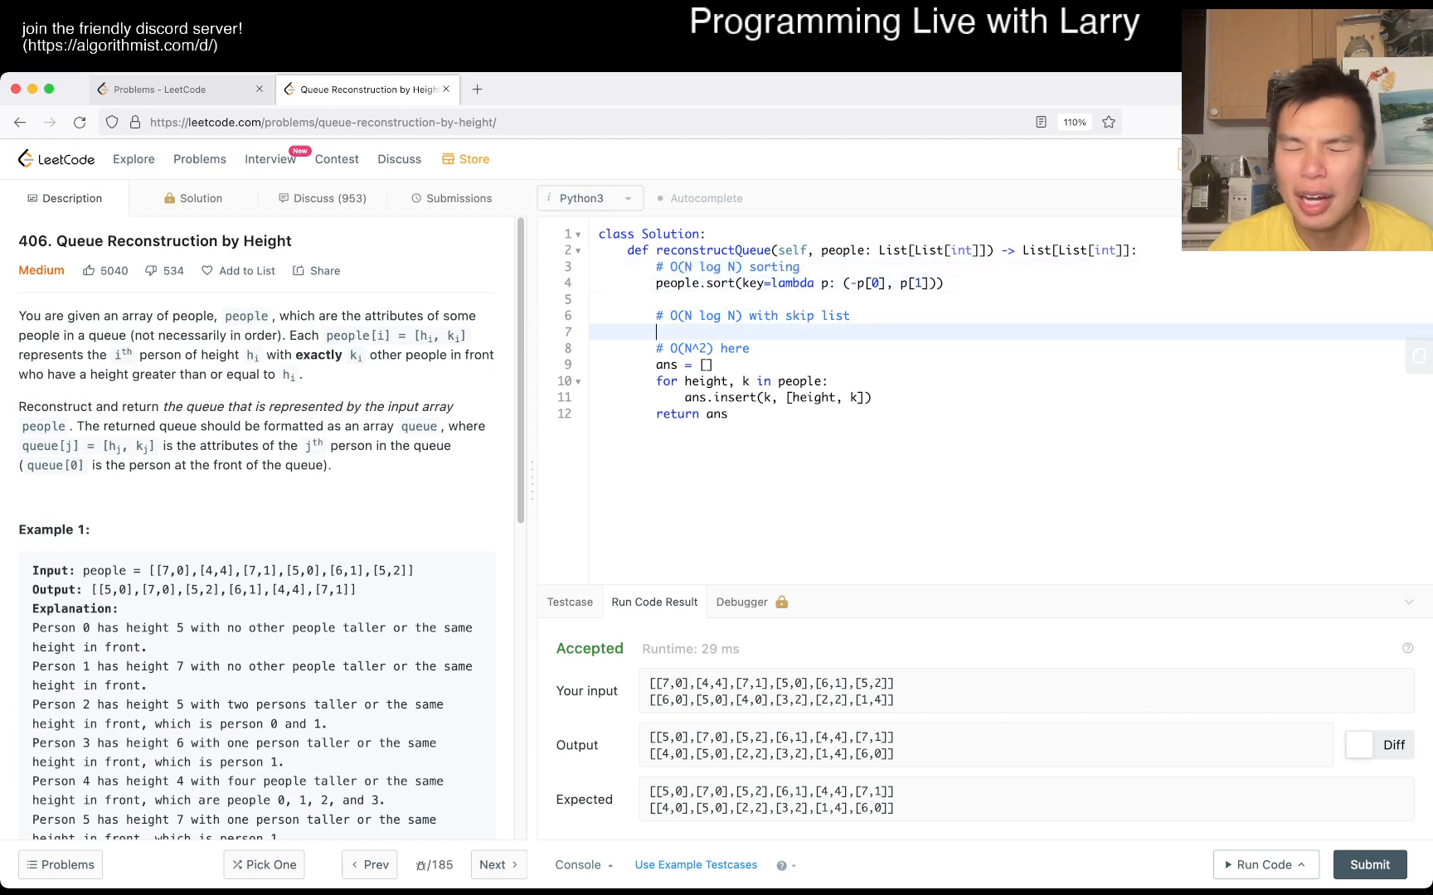
Extend the skip-list note with a SortedList() comment mentioning k.
text(#)
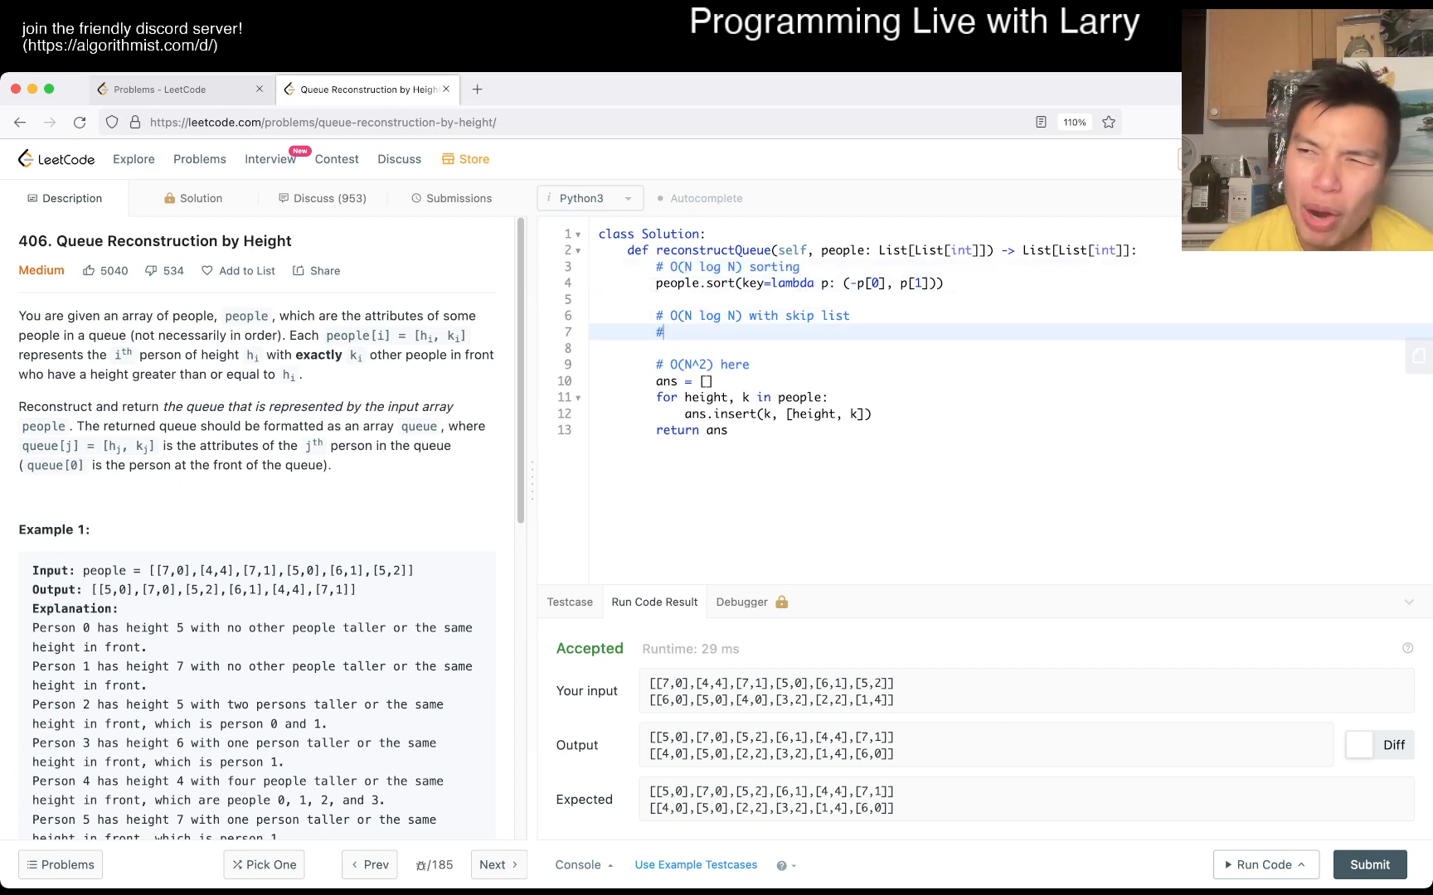
text(SortedList)
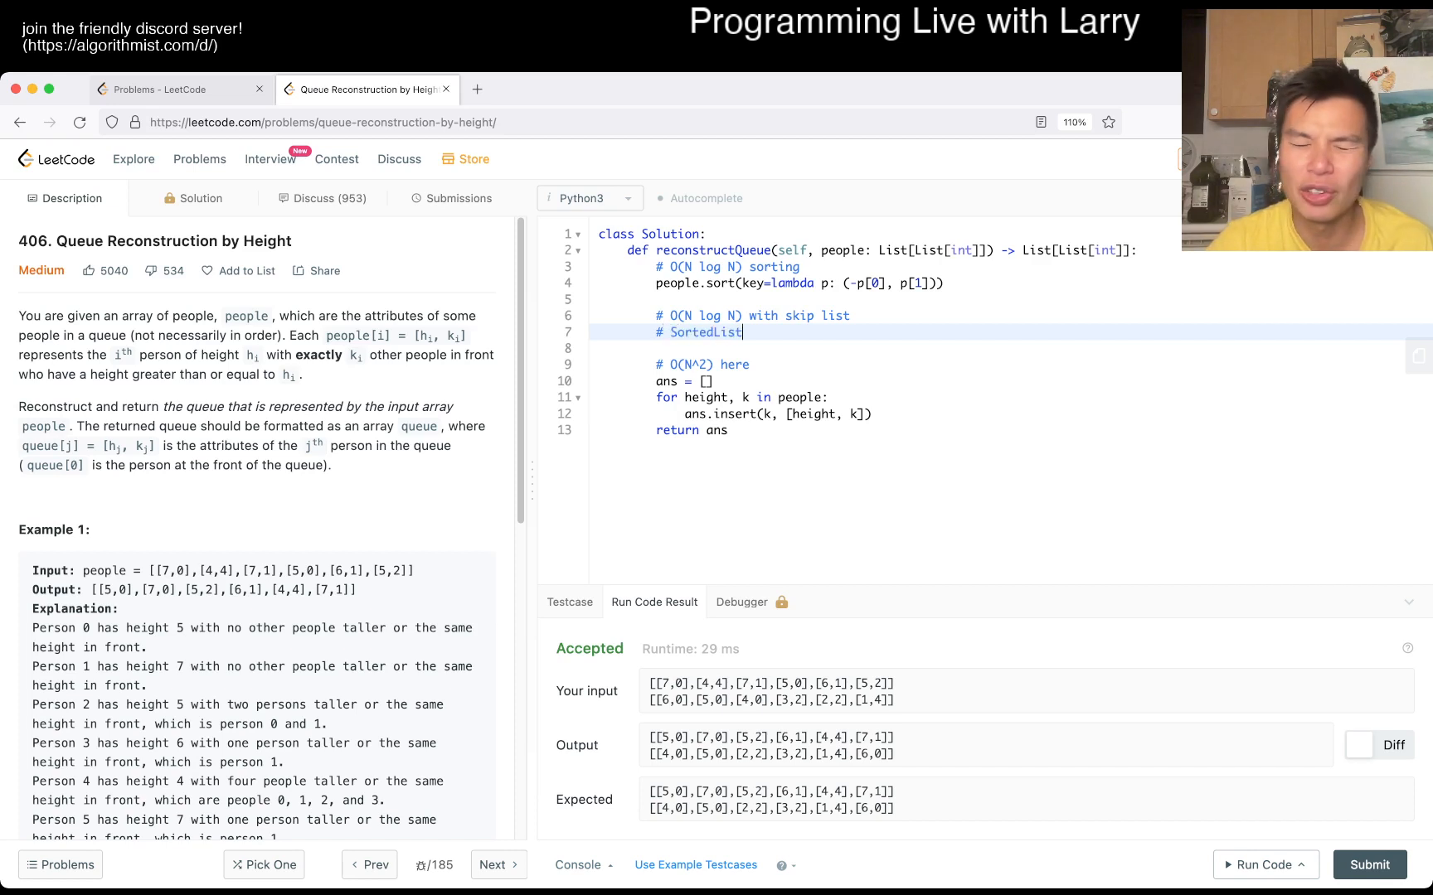
text(())
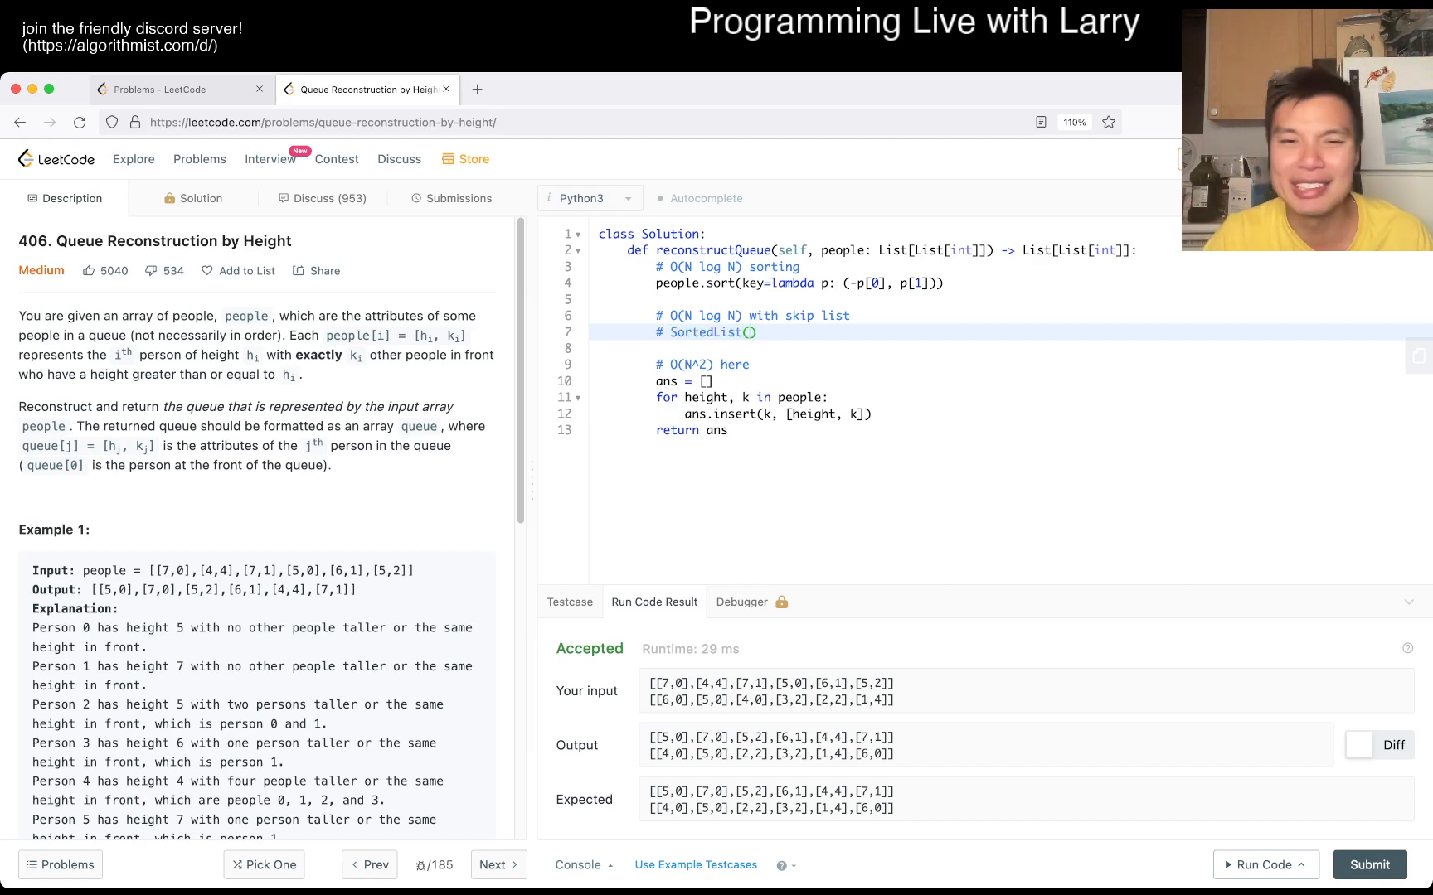
text(#)
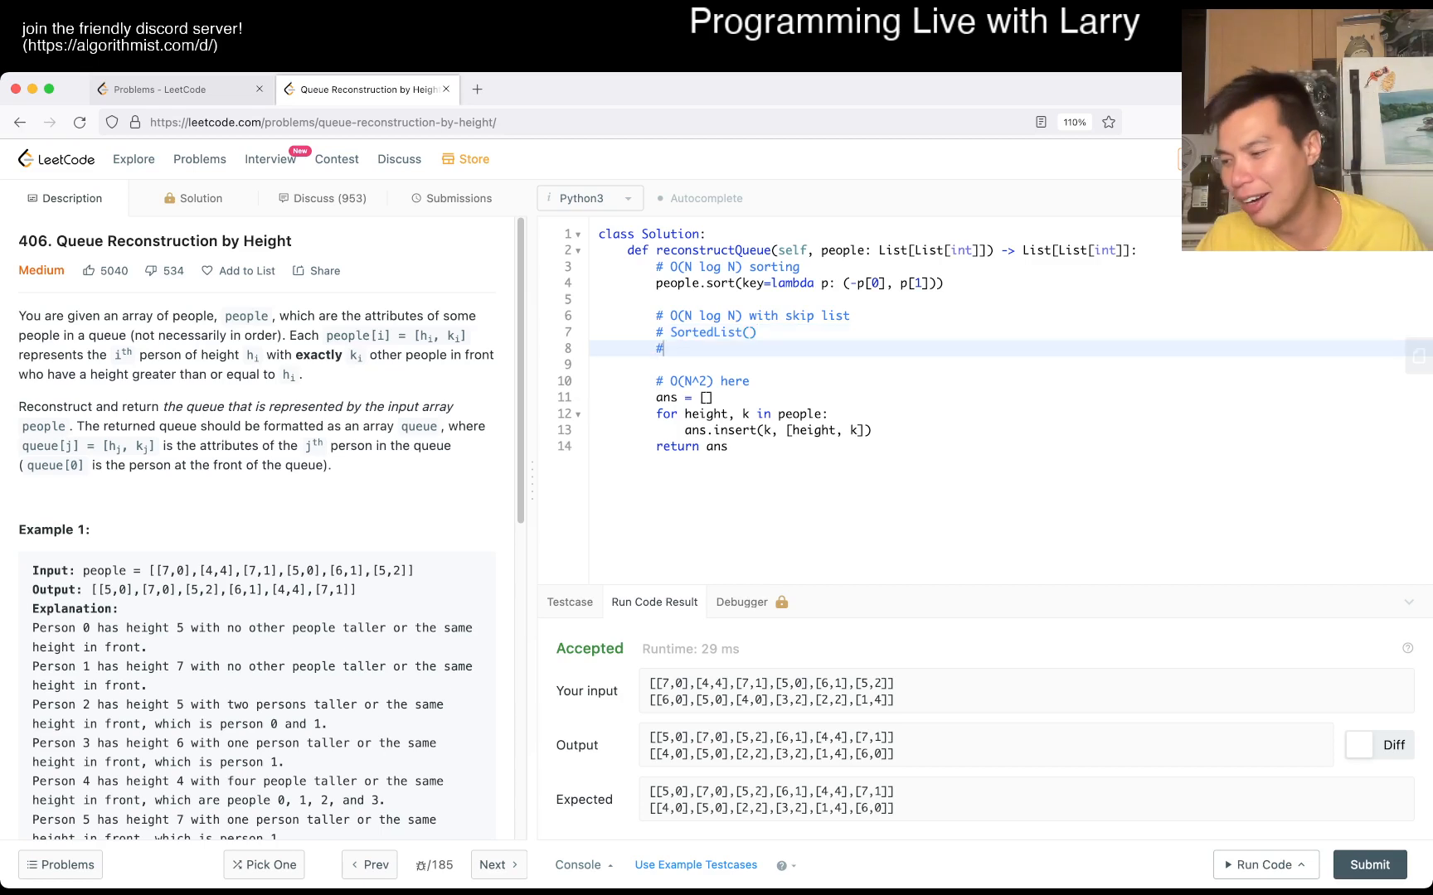
text(" ")
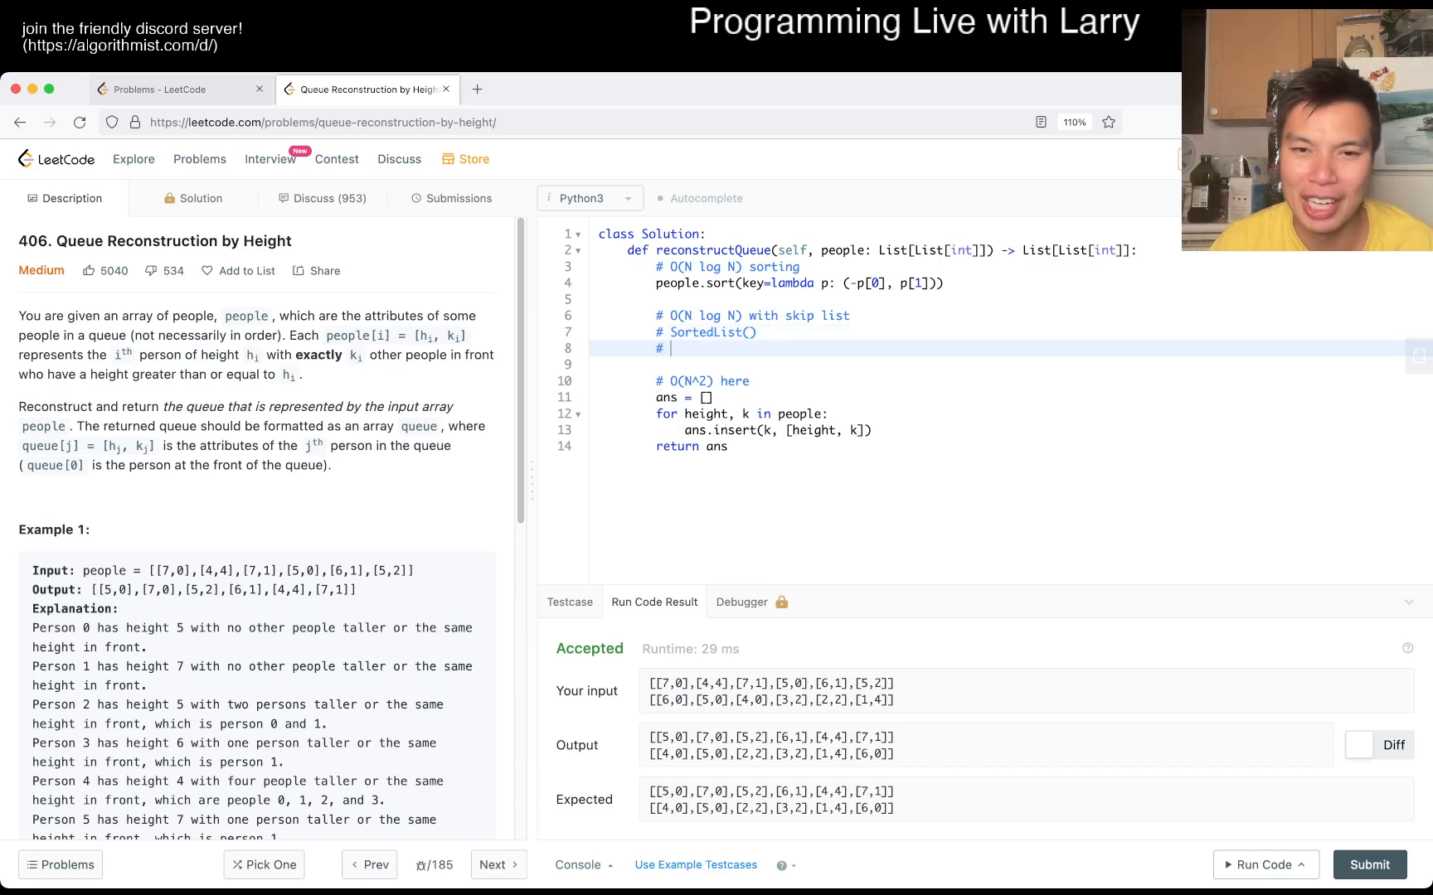
text(k)
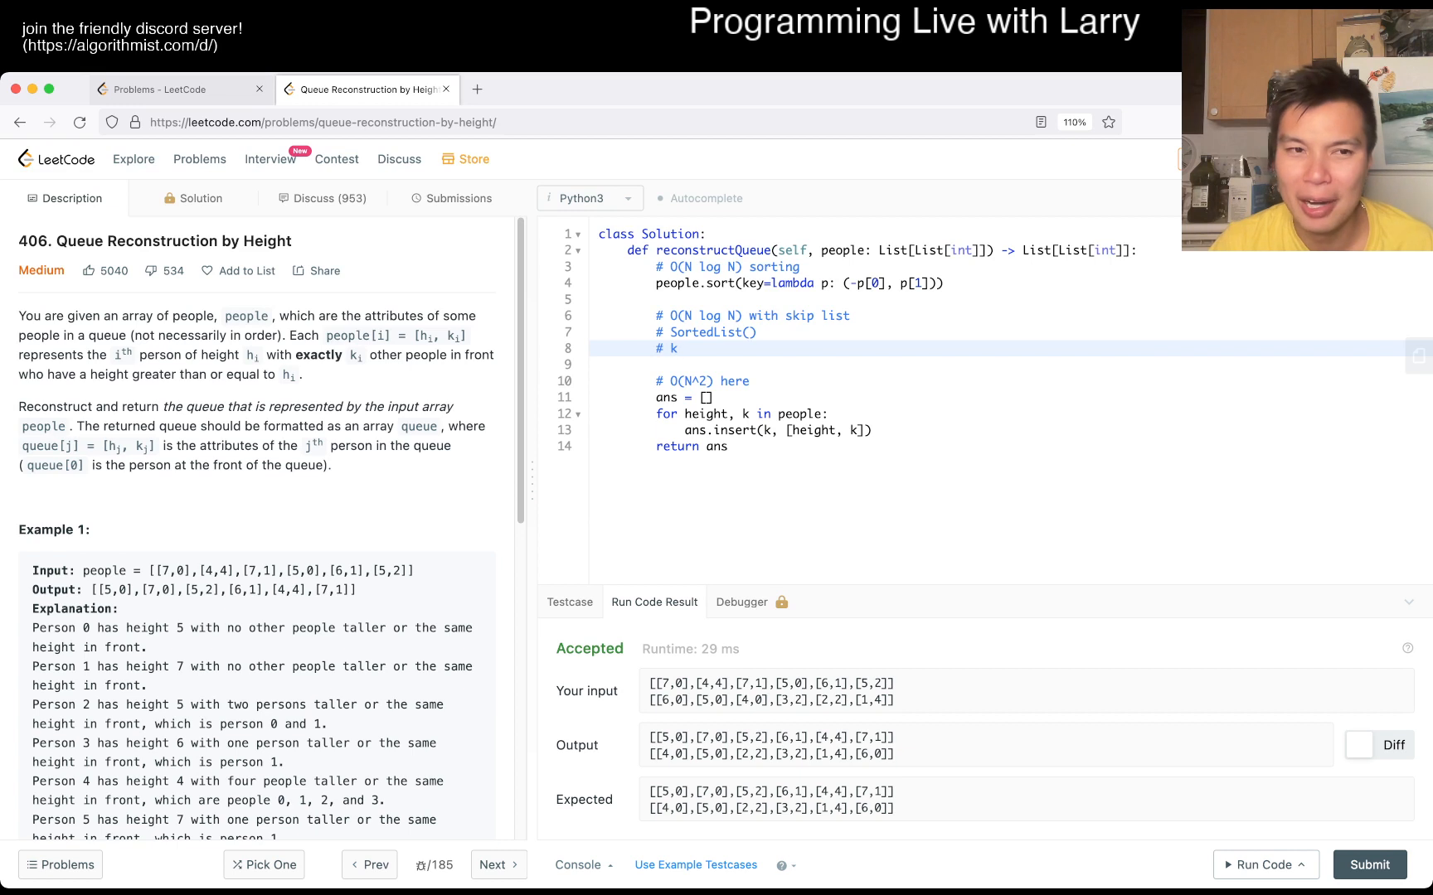
click(683, 348)
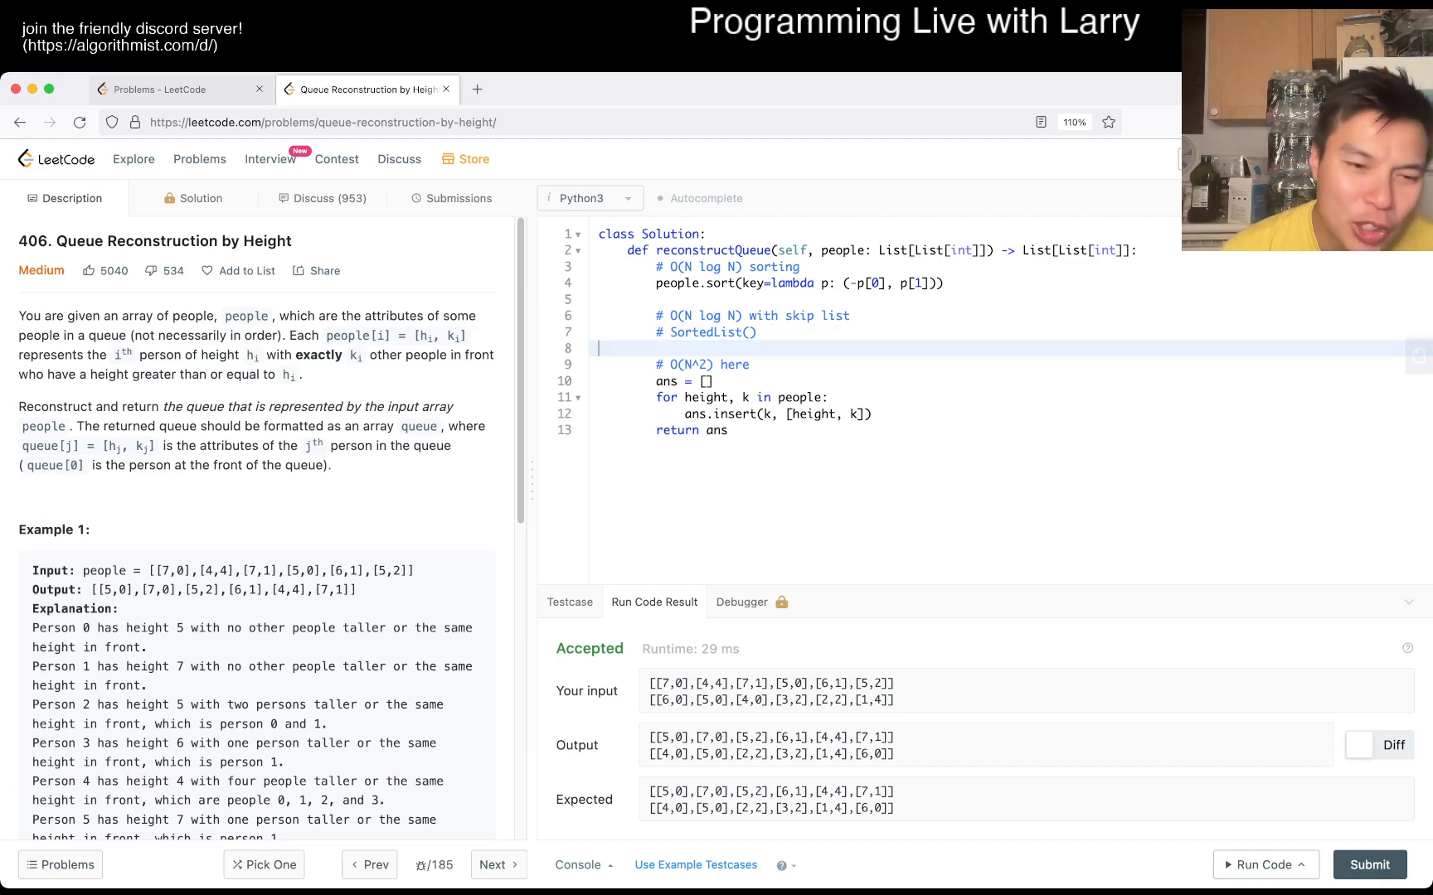
Add the comment line '# to insert the k-th value' below the SortedList() note.
scroll(down, 3)
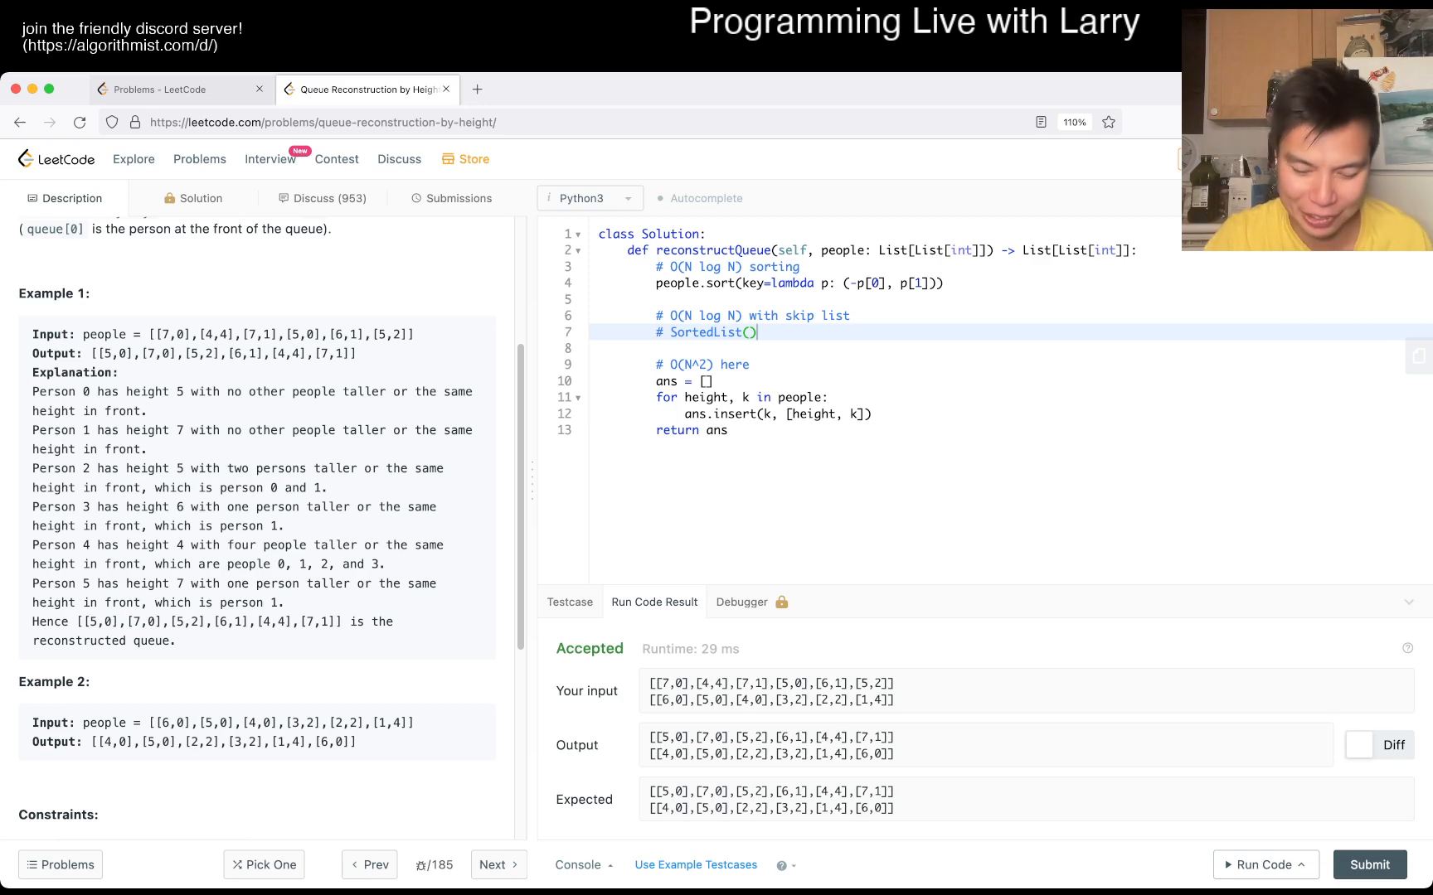
key(Enter)
text(#)
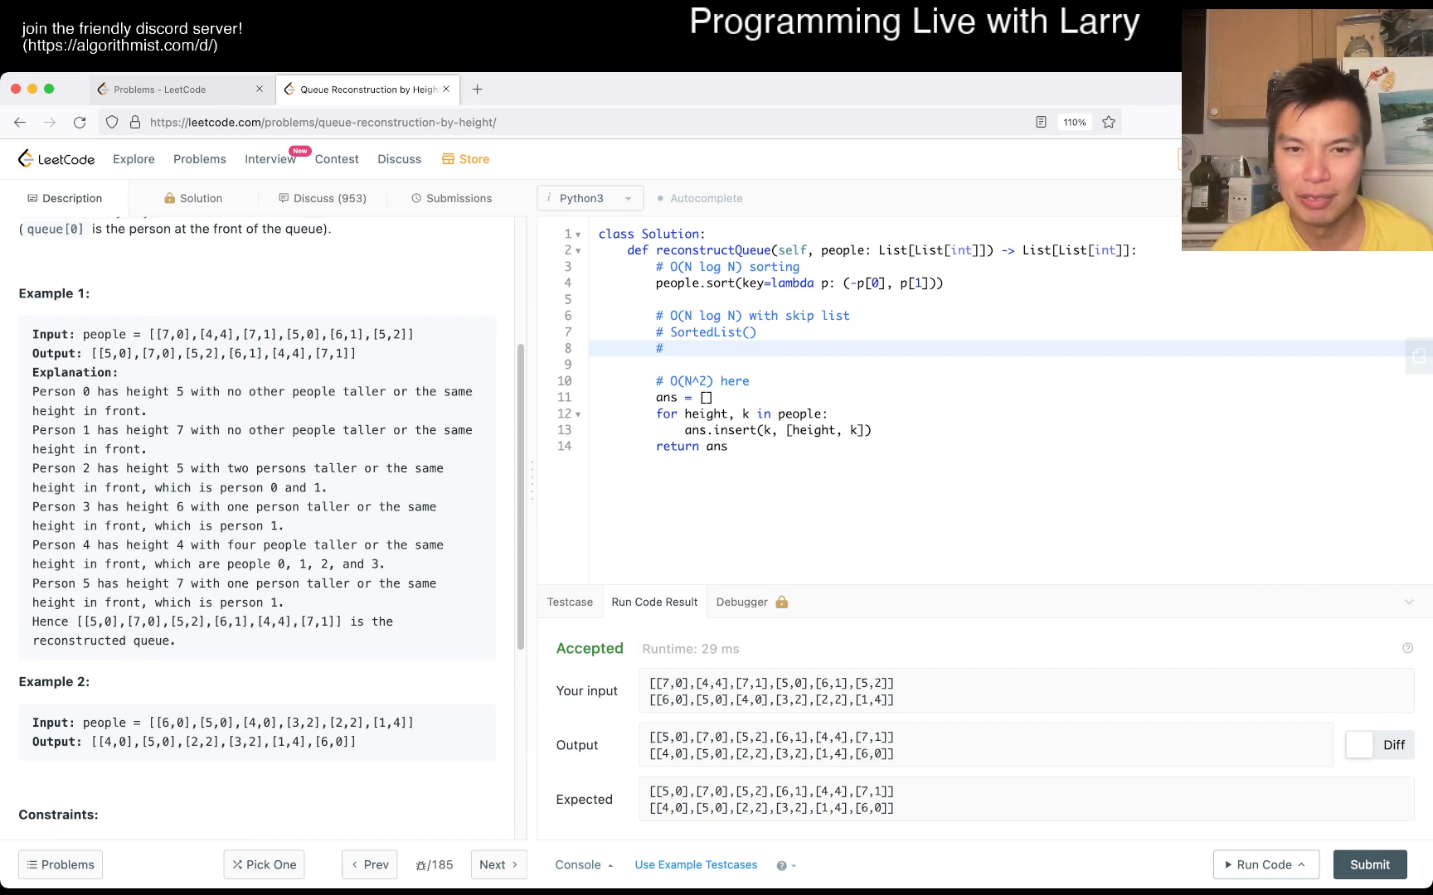
text(insert the k-th value)
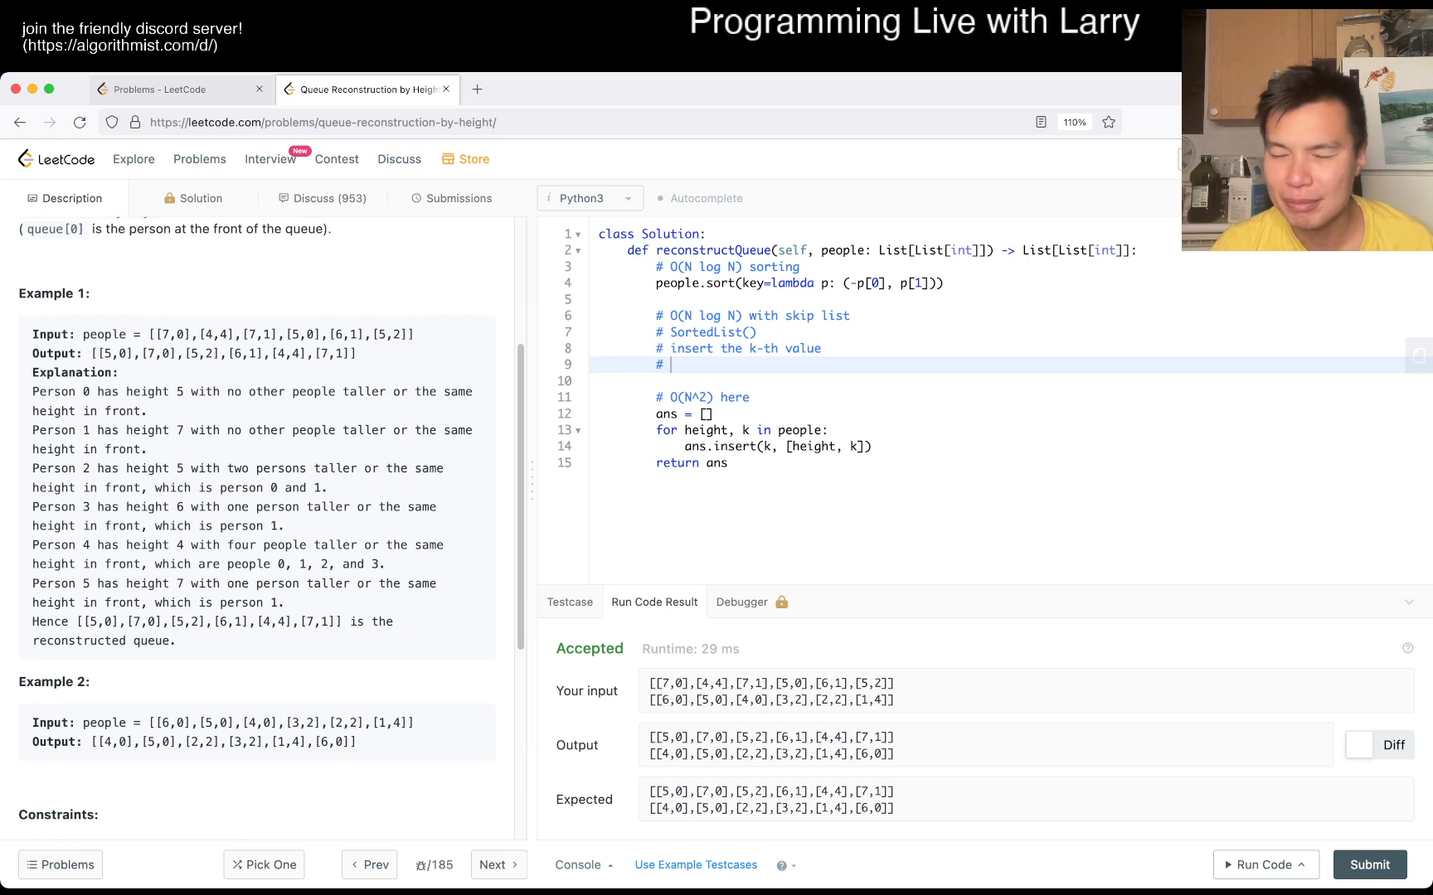
text(a)
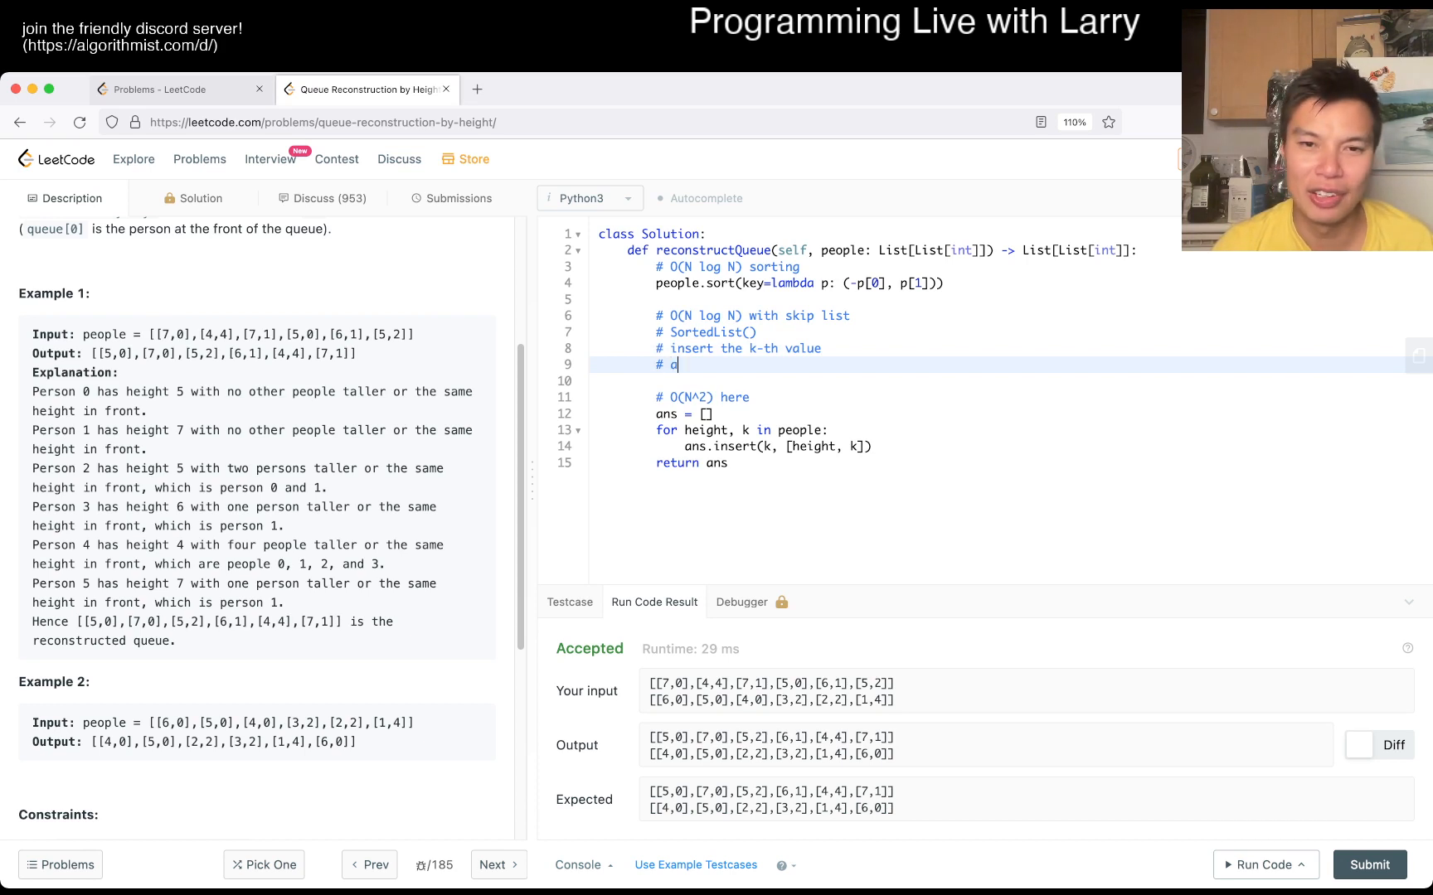
key(Backspace)
text( to)
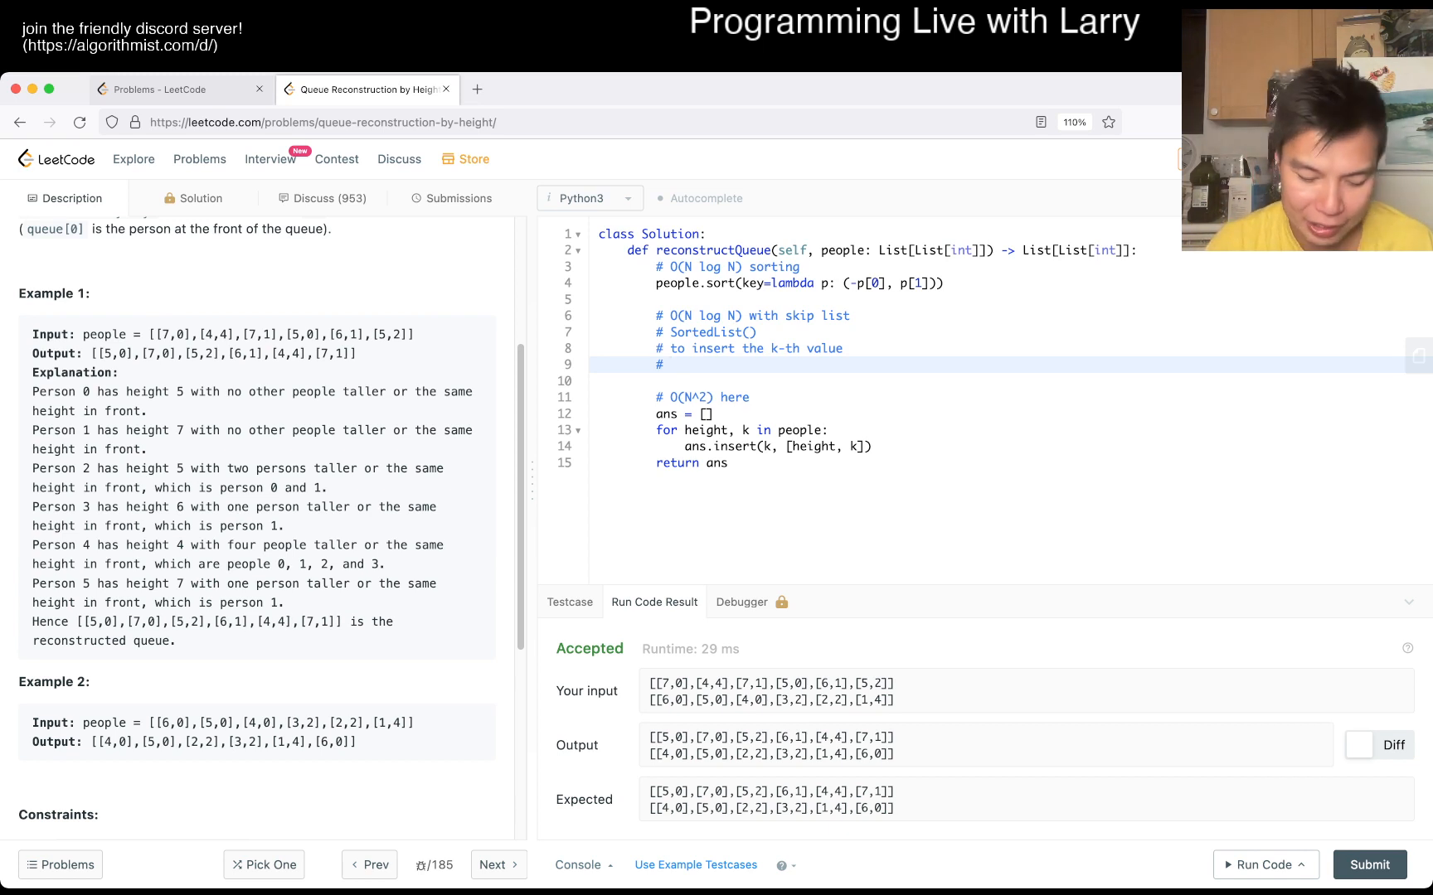
Write the comment 'take sl[k - 1] and sl[k] and average the key and insert the key'.
text(take)
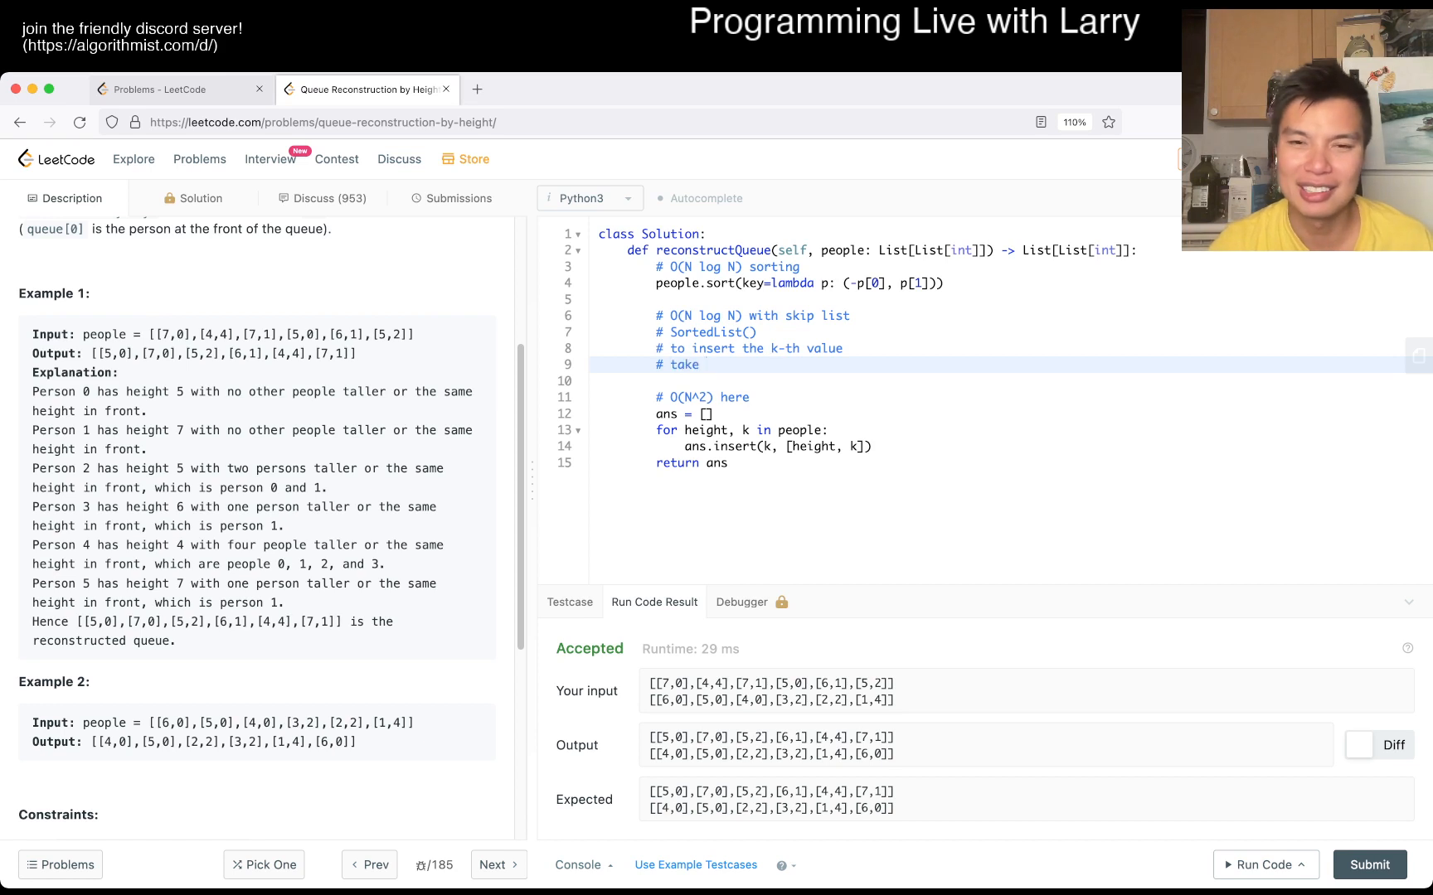
text(sl[k])
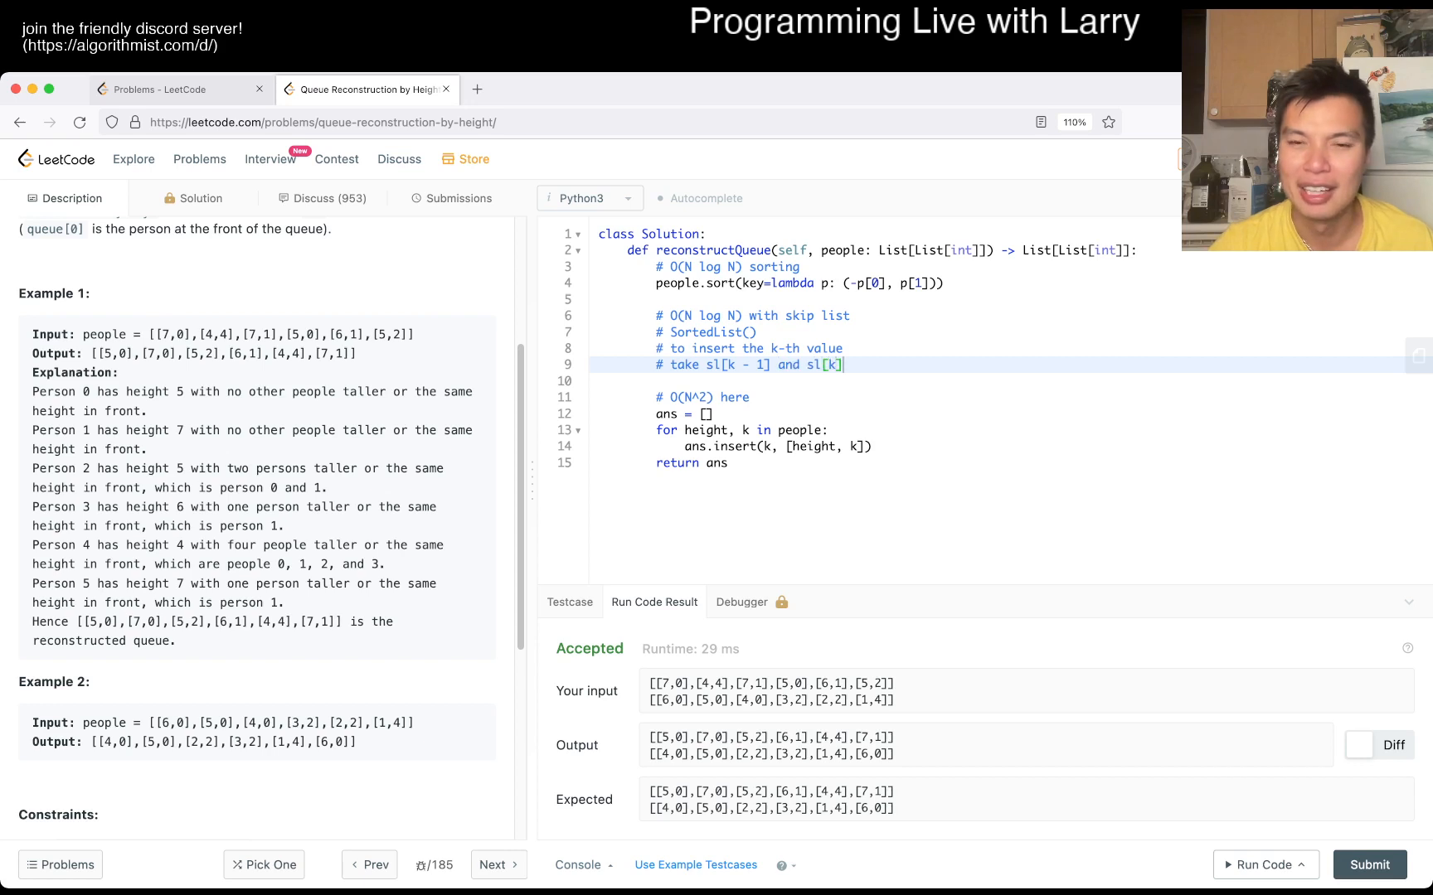
text(and average the key and)
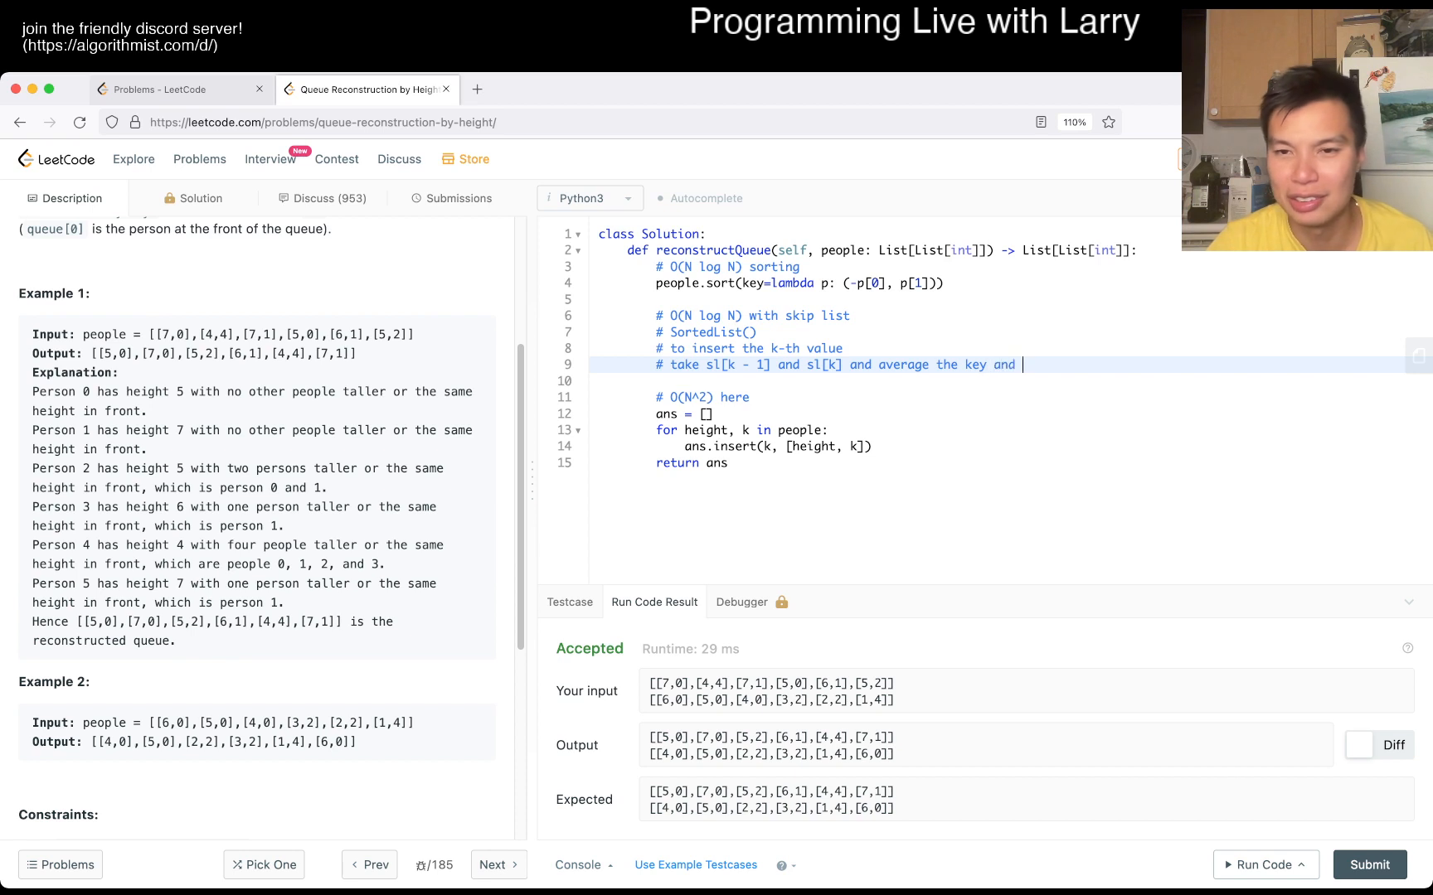
text(insert the key)
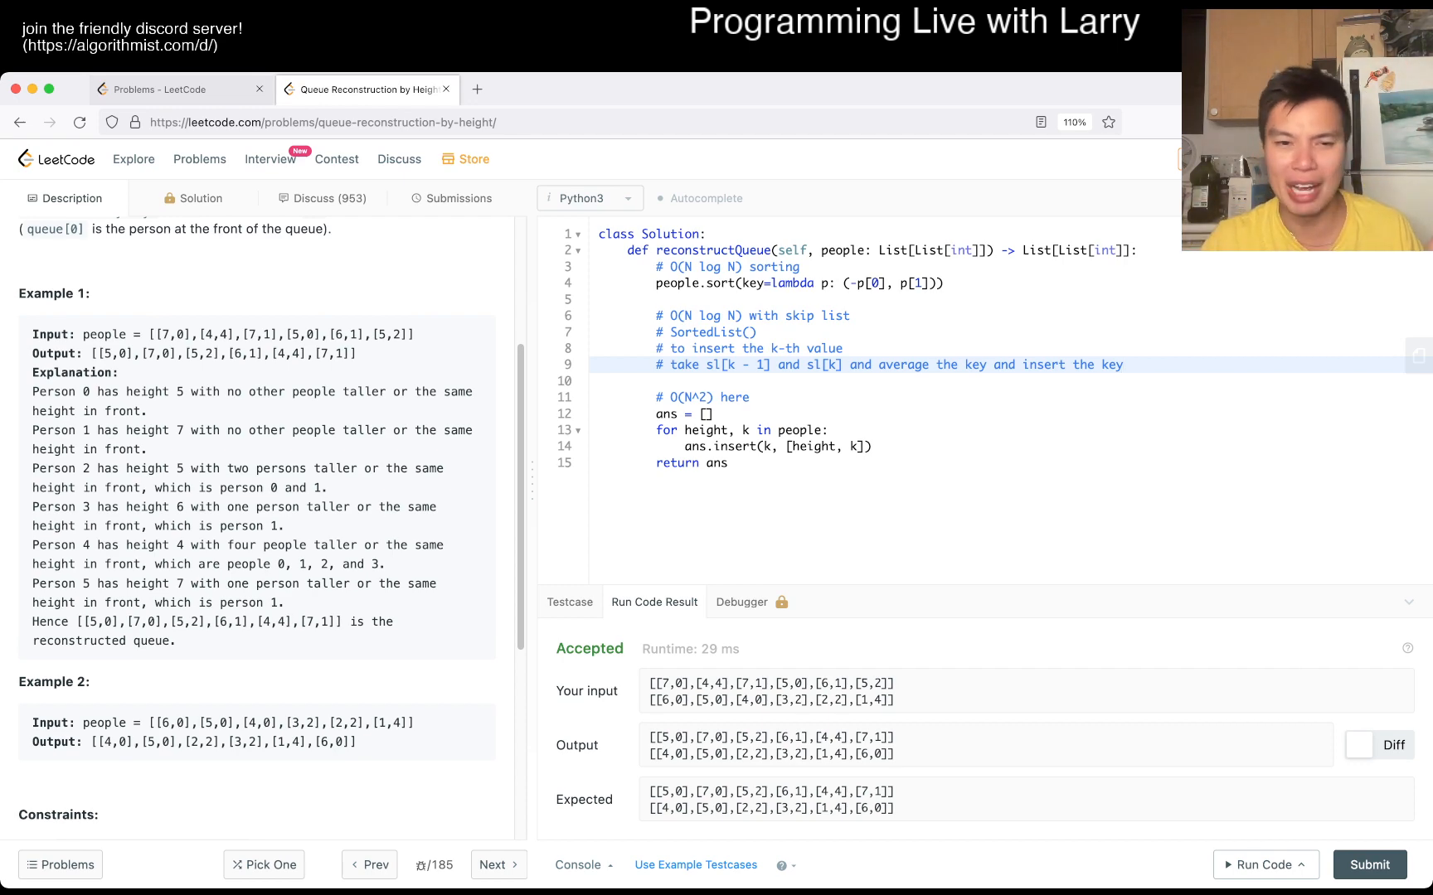
scroll(down, 3)
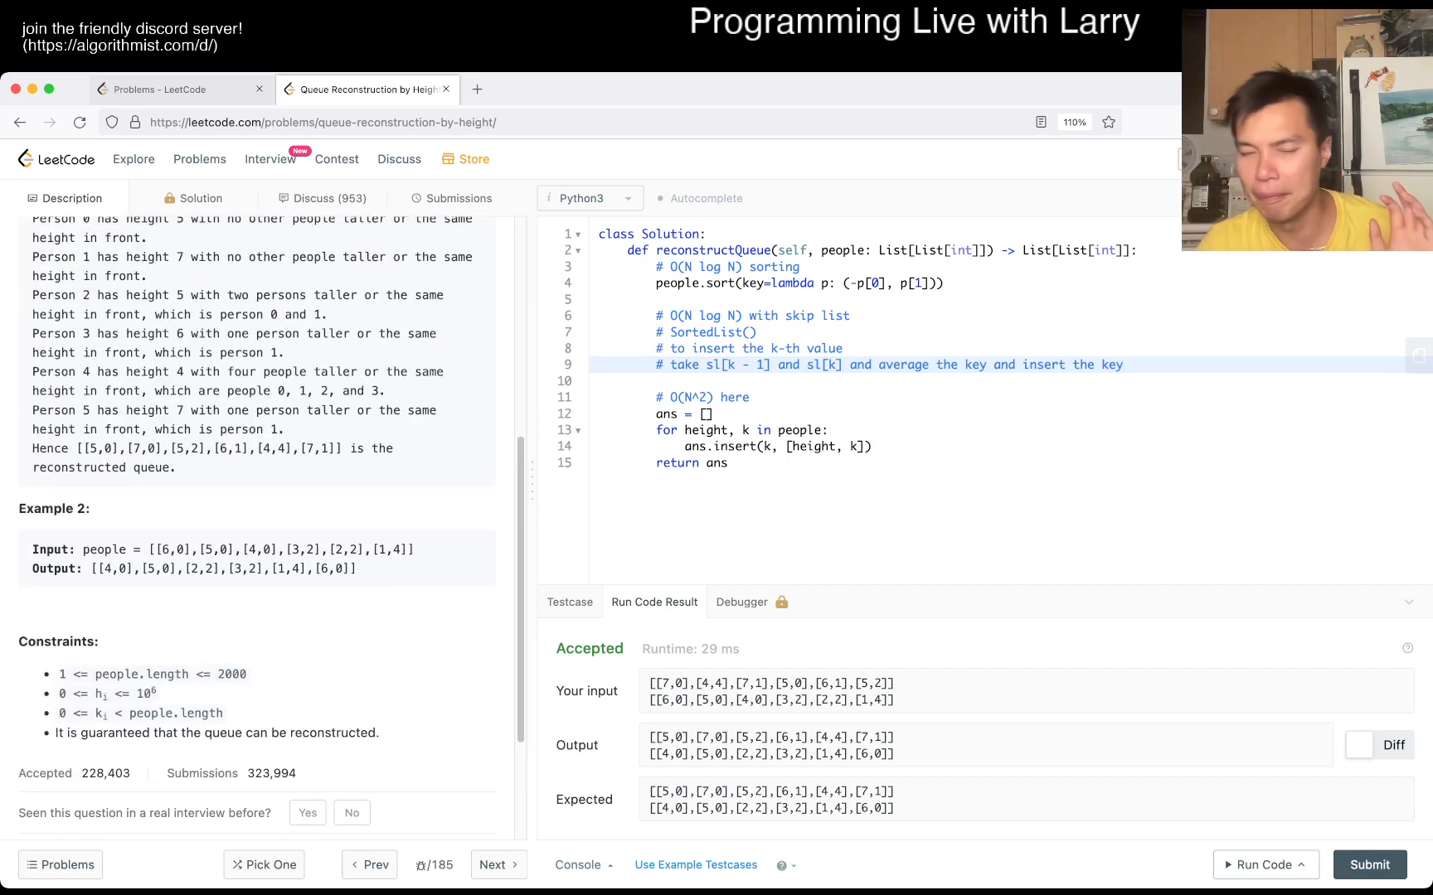